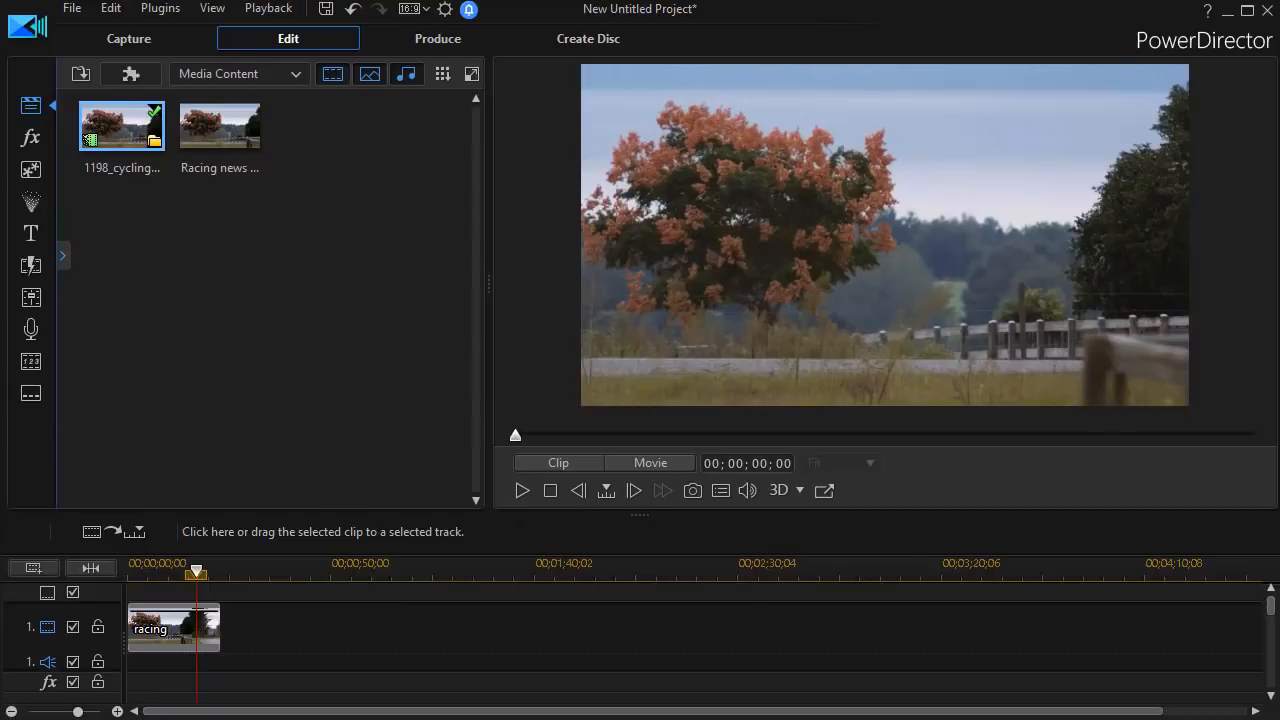
mouse_move(292, 100)
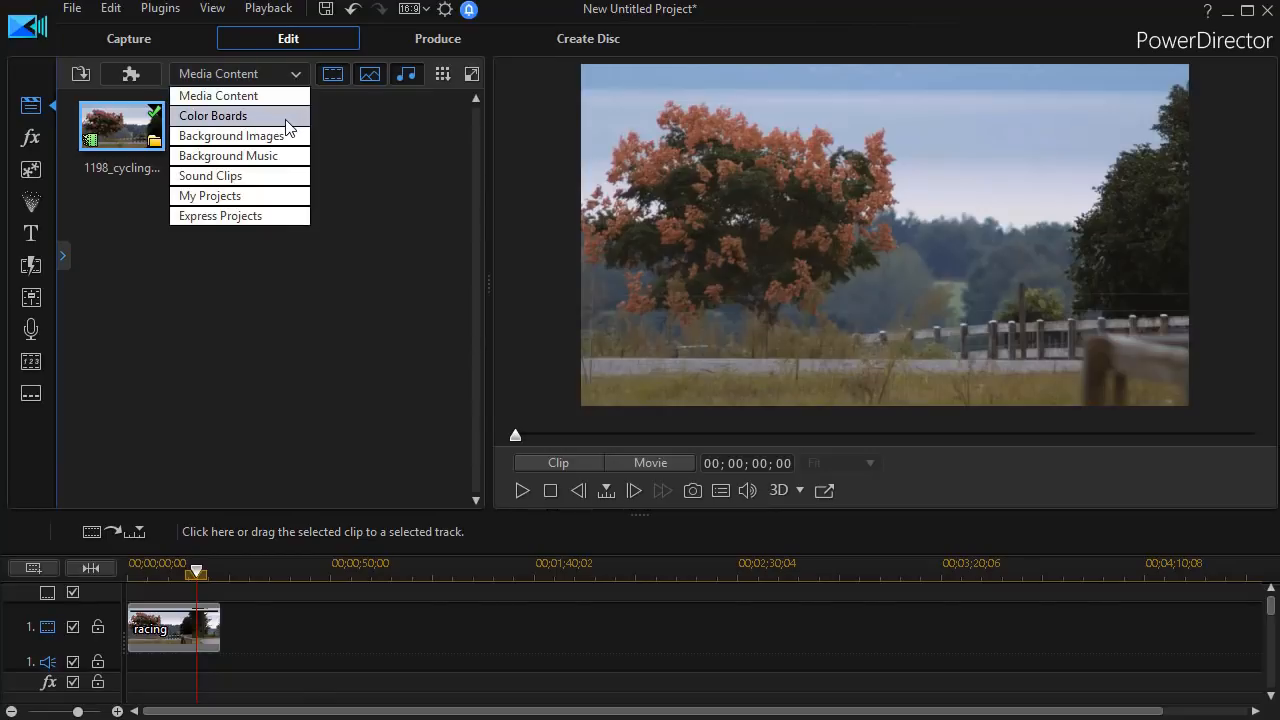
Add the orange 252,153,0 color board from the Color Boards library to the timeline
left_click(212, 114)
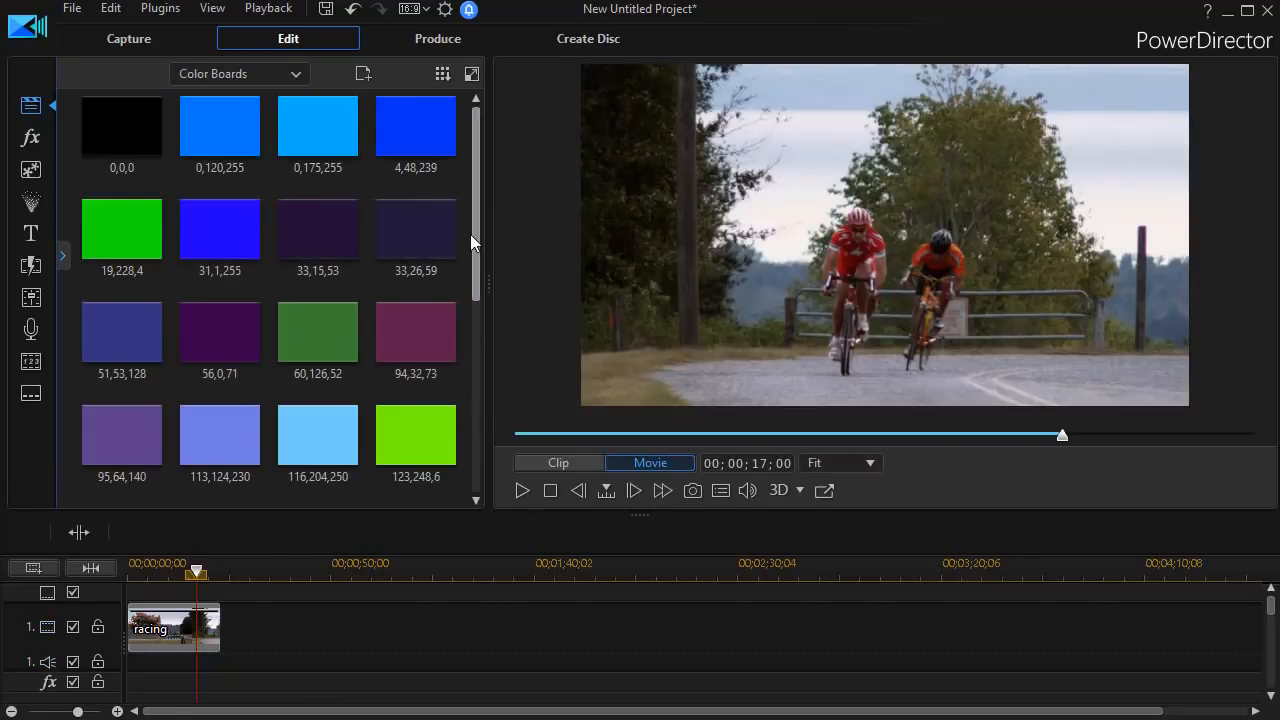
scroll("down", 3)
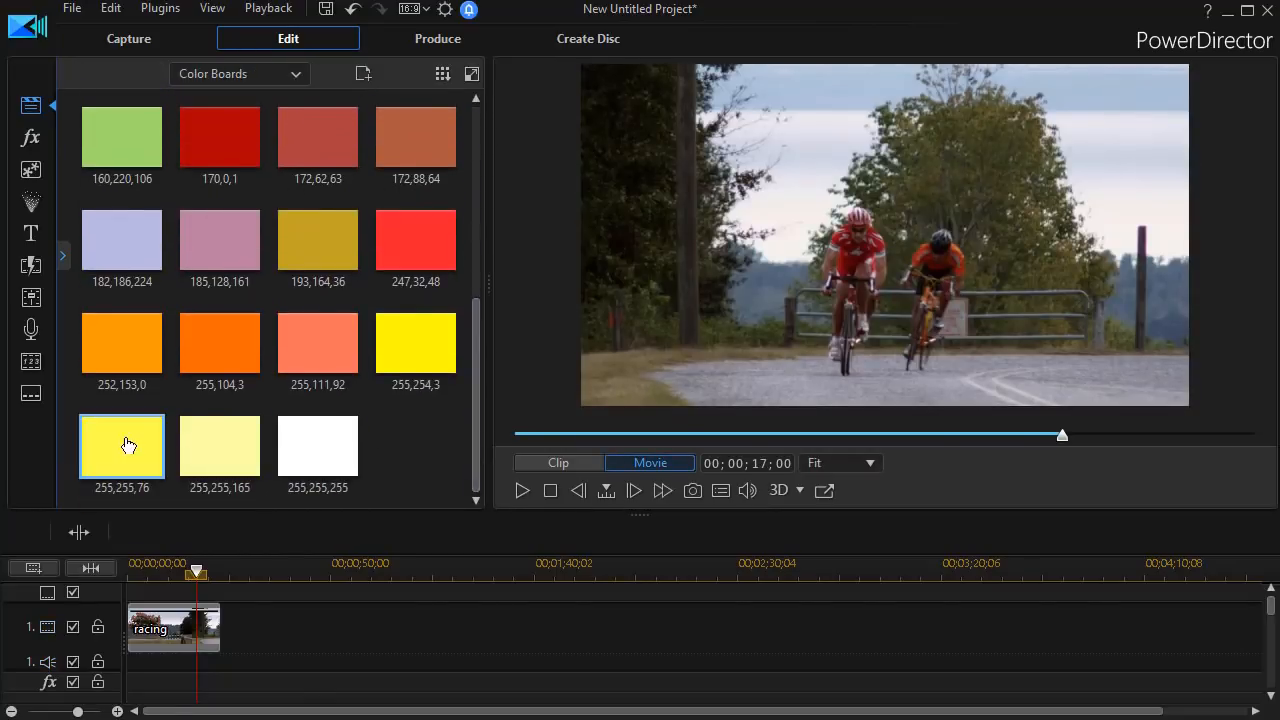
left_click(122, 344)
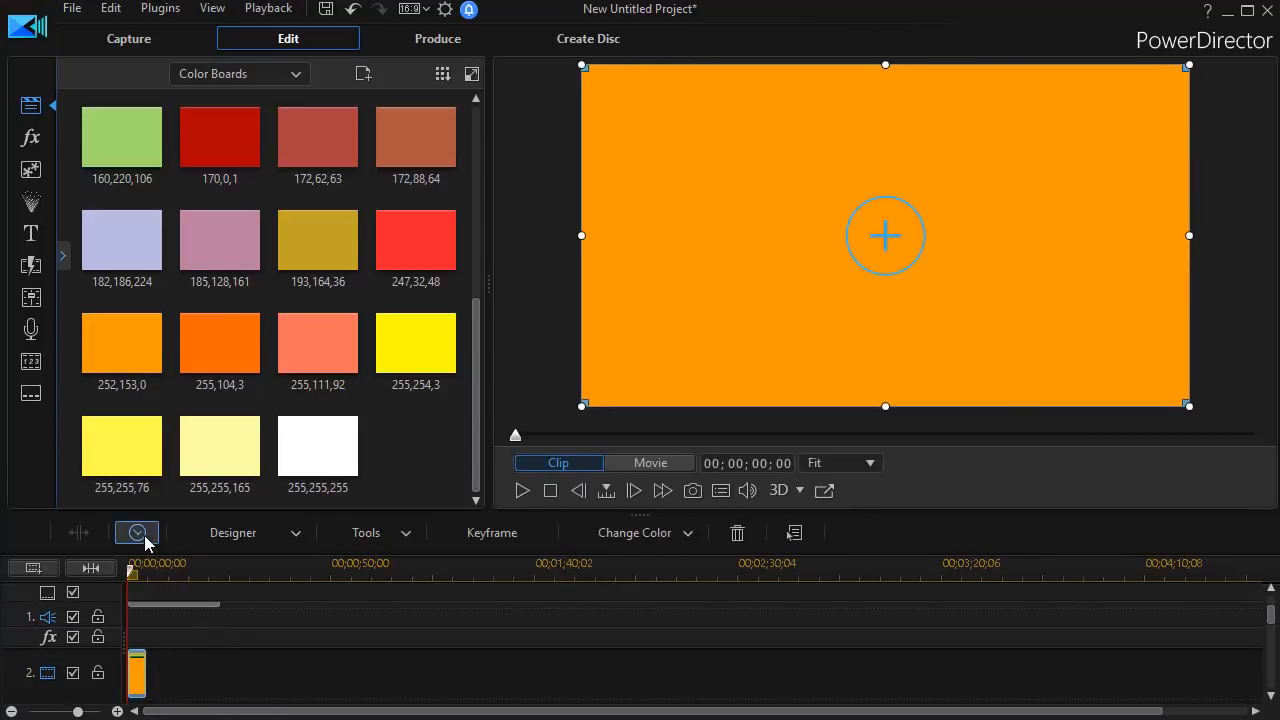
Set the orange color board's duration to 00;00;10;00
left_click(136, 532)
type("00;00;10;00")
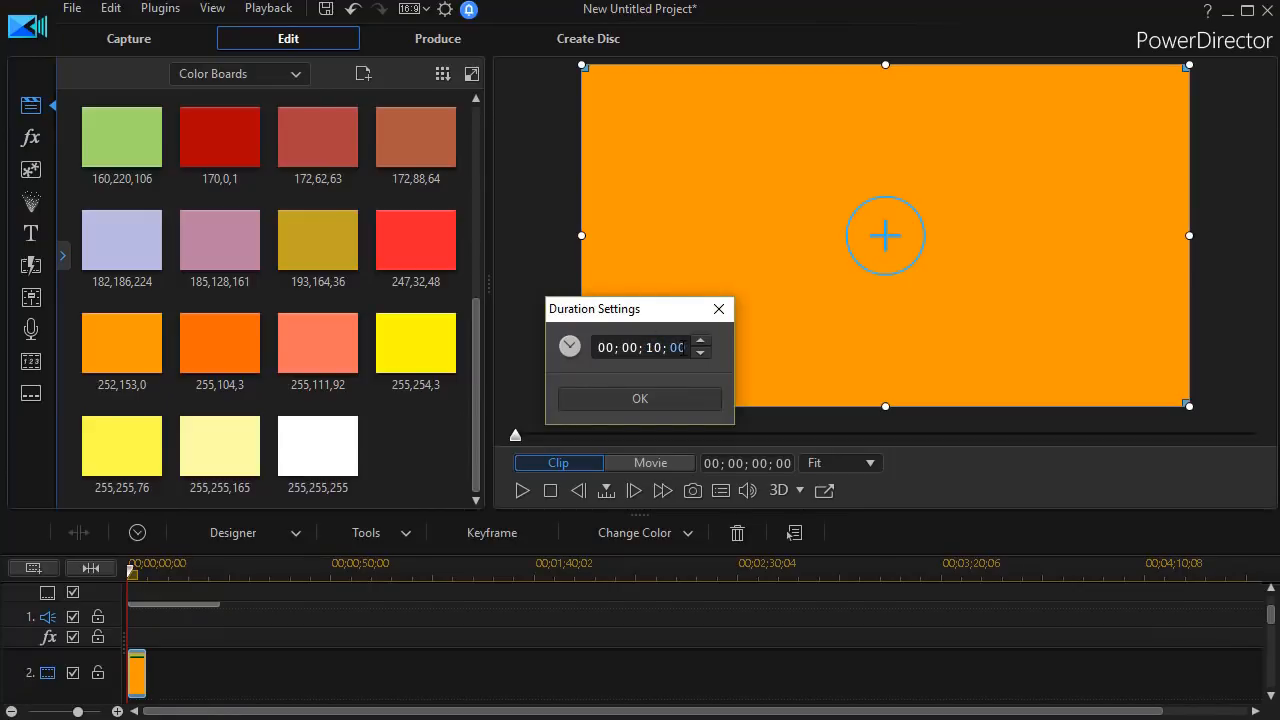
left_click(640, 398)
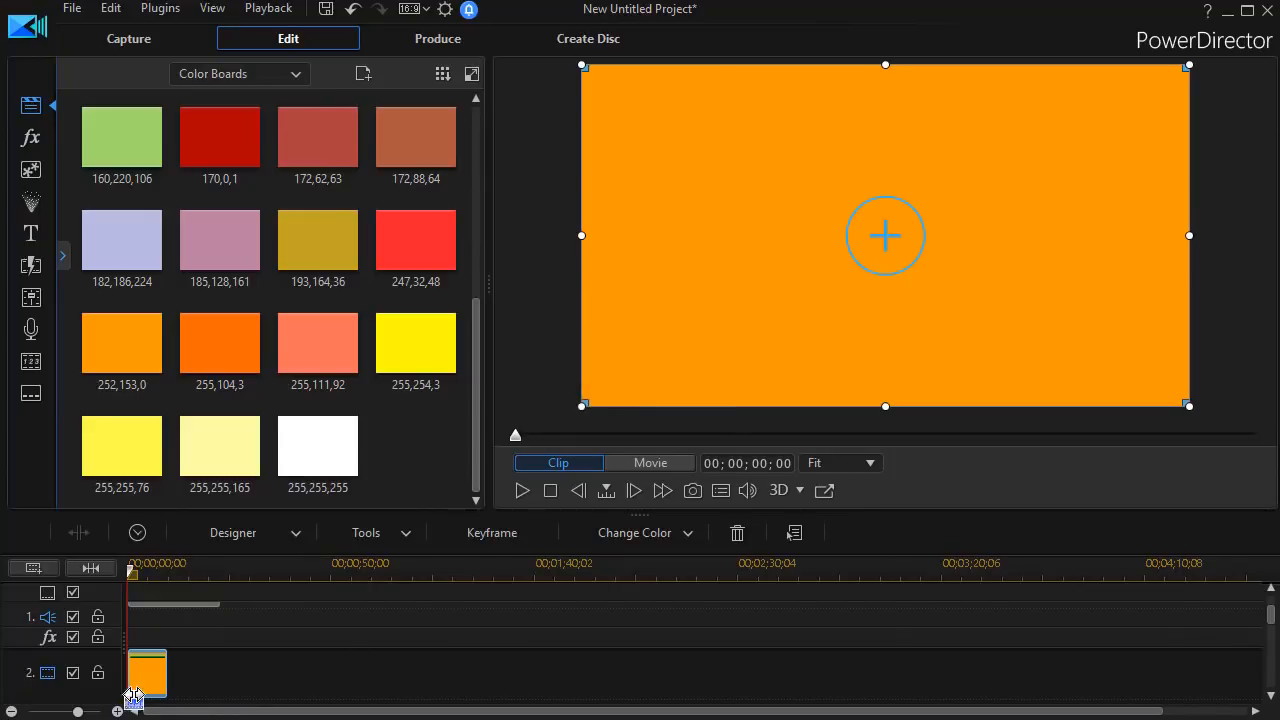
mouse_move(192, 656)
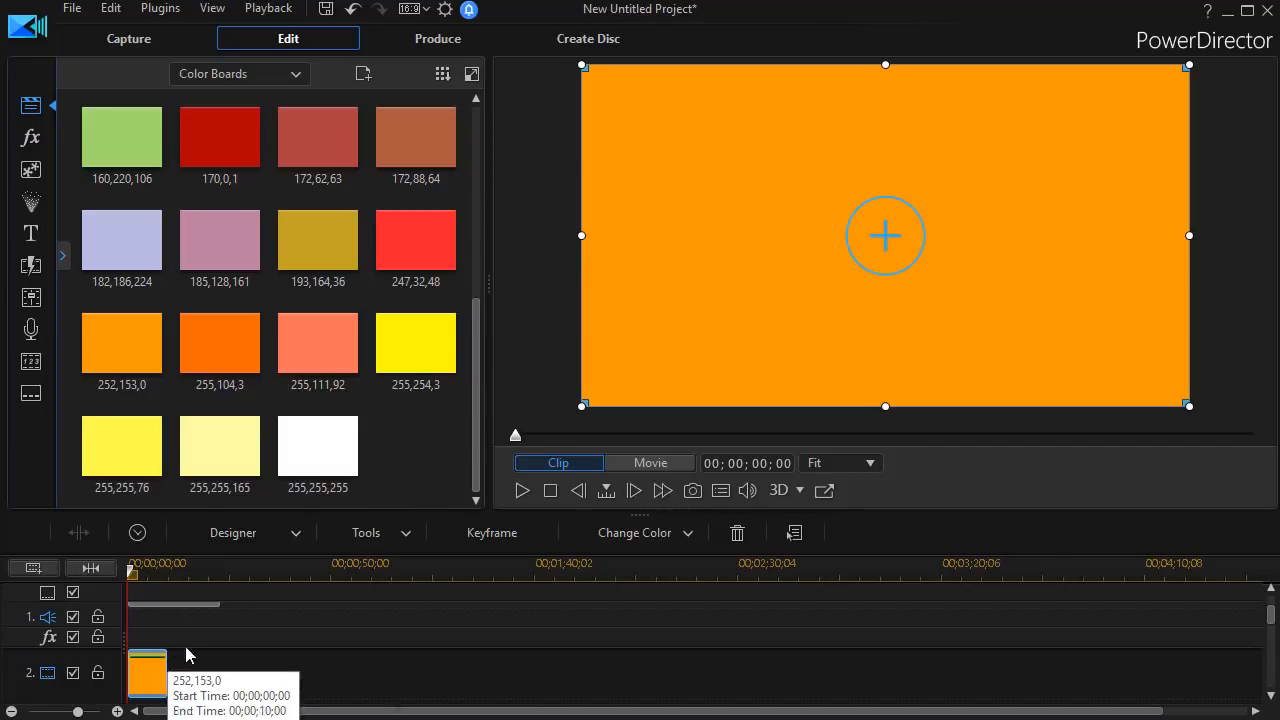
mouse_move(152, 672)
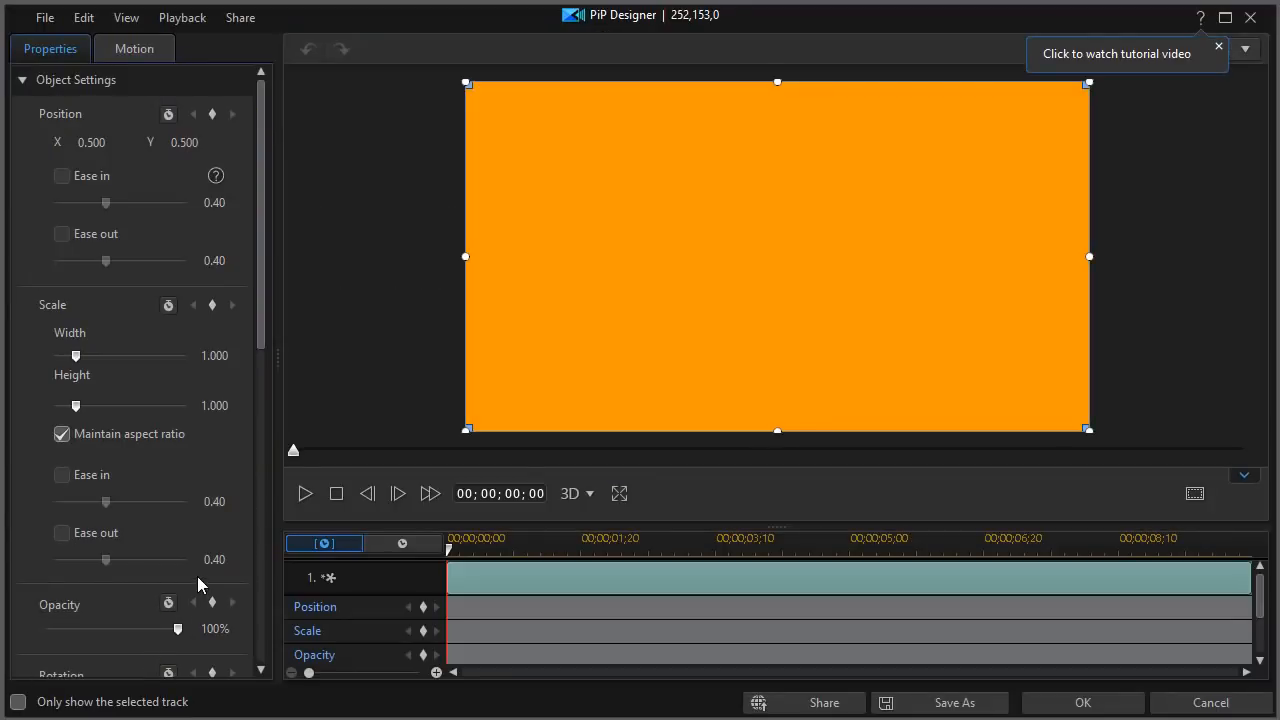
In PiP Designer, unlock aspect ratio and flatten the board to about 0.337 height at the bottom
left_click(60, 434)
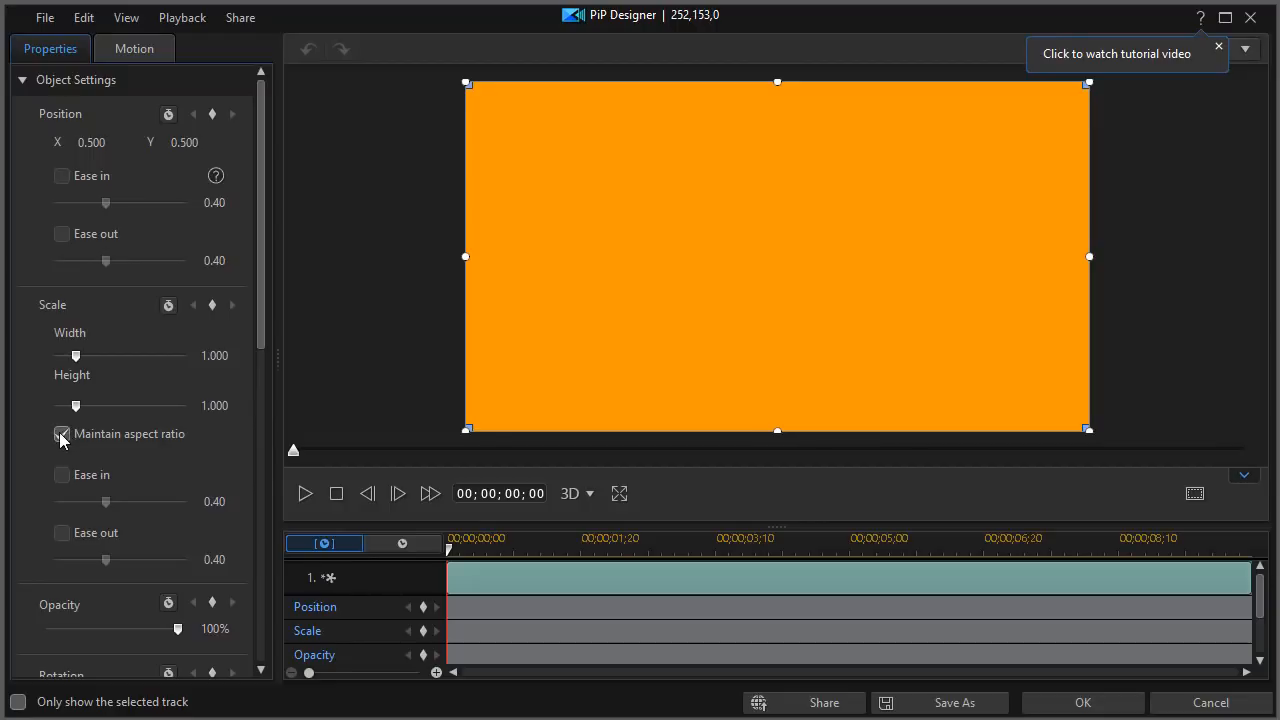
left_click(60, 434)
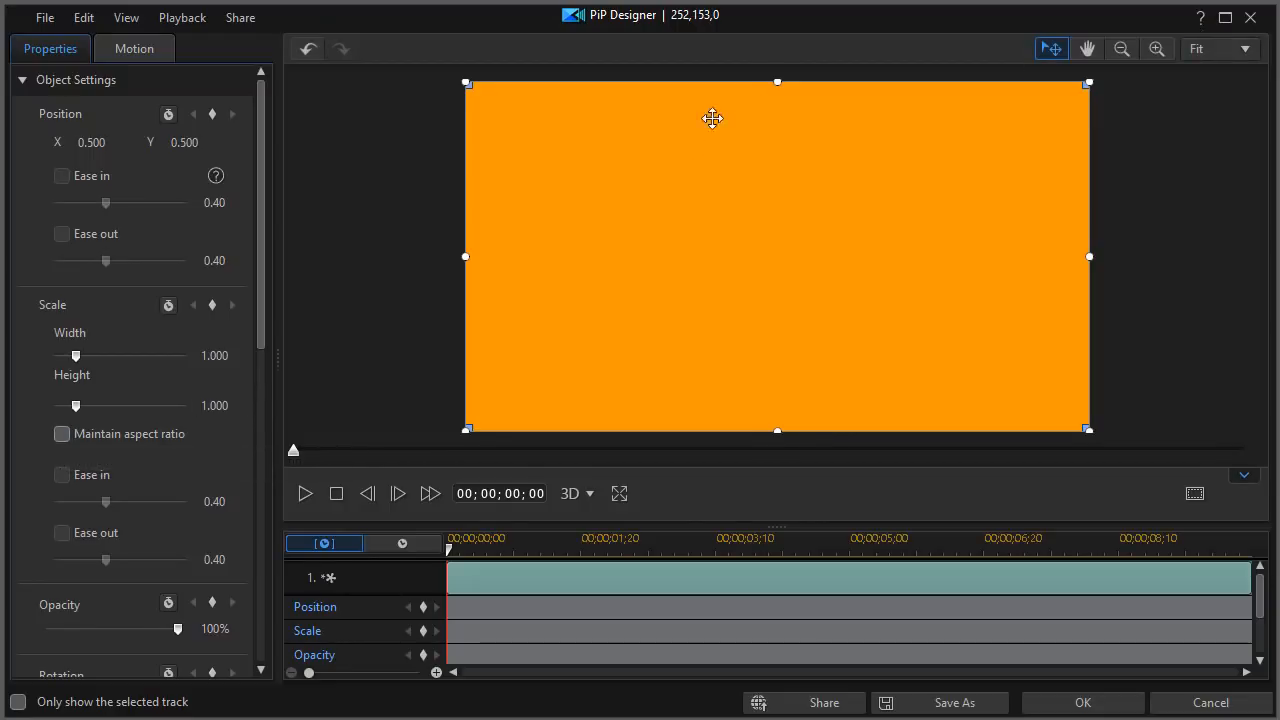
left_click_drag(776, 84, 776, 210)
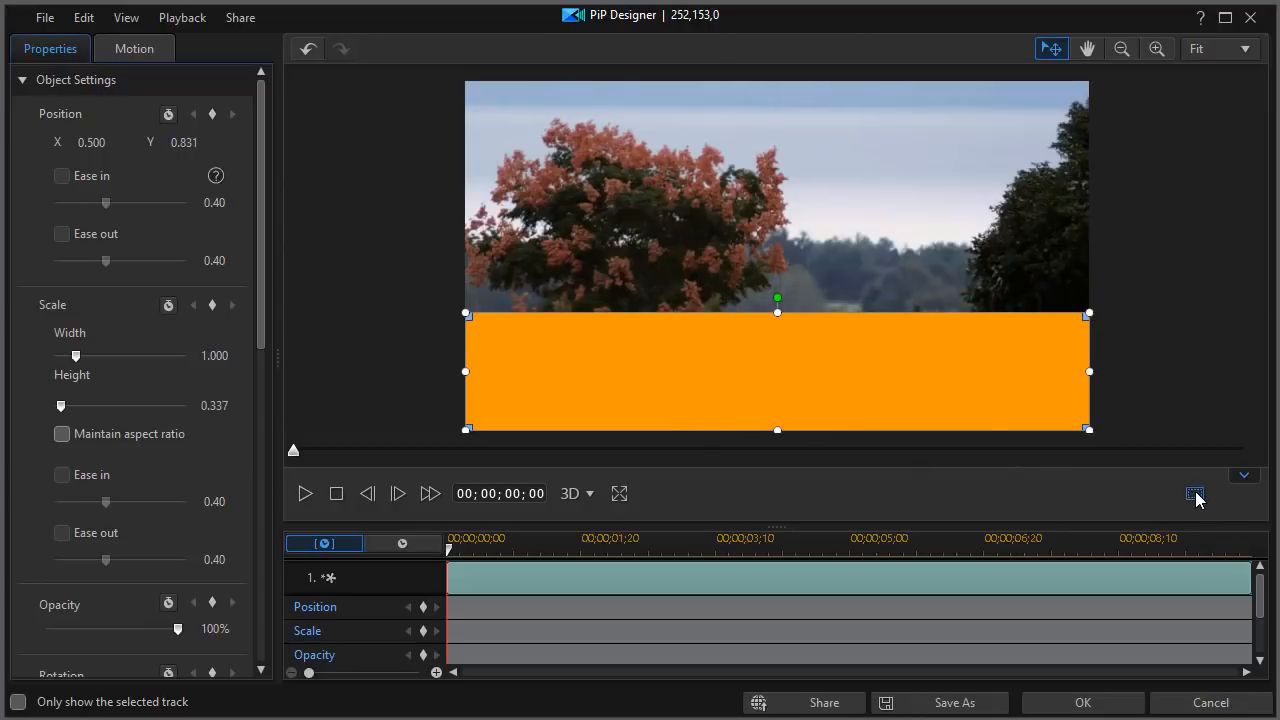
left_click(1194, 494)
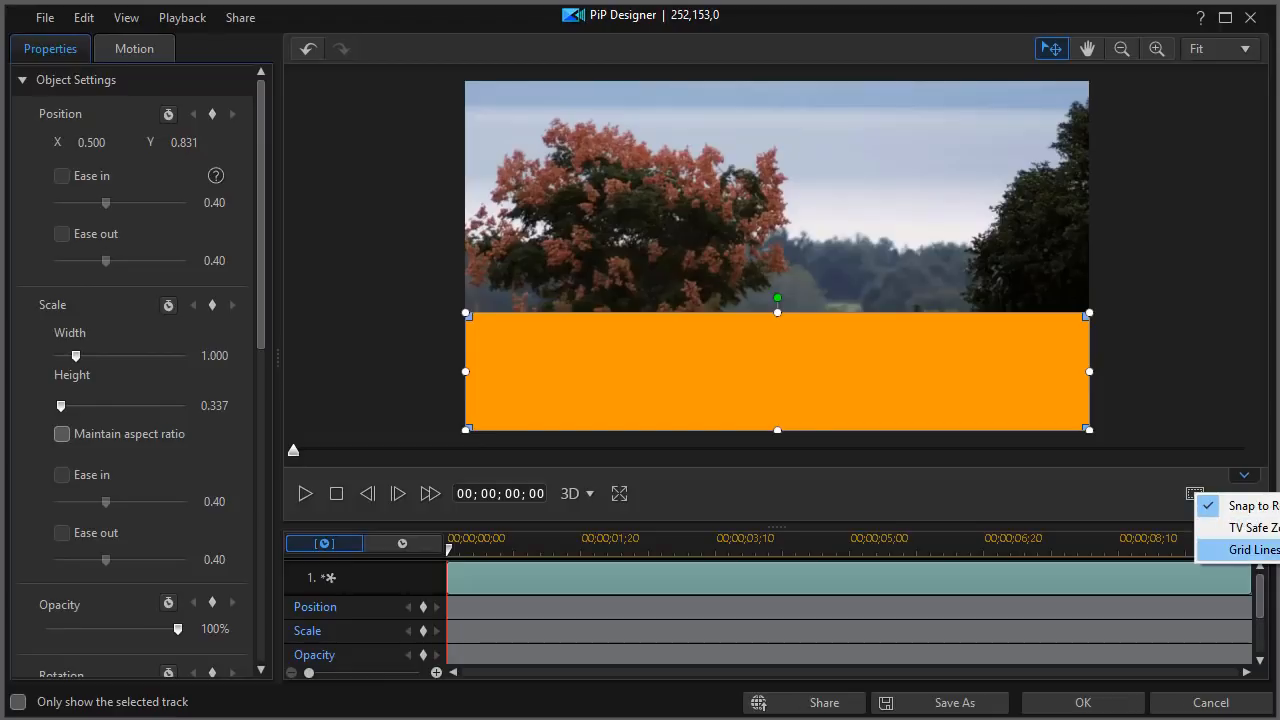
Show grid lines and shrink the bar to 0.125 height, shortened from its left end
left_click(1252, 548)
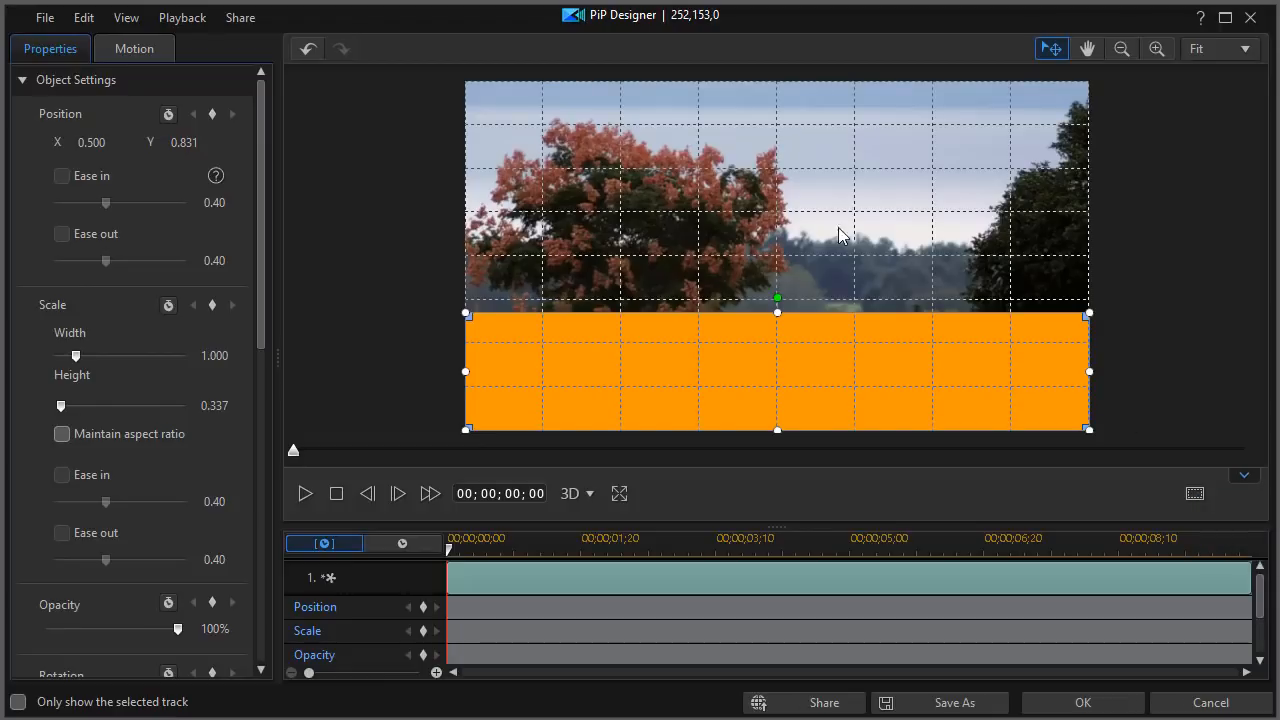
mouse_move(776, 430)
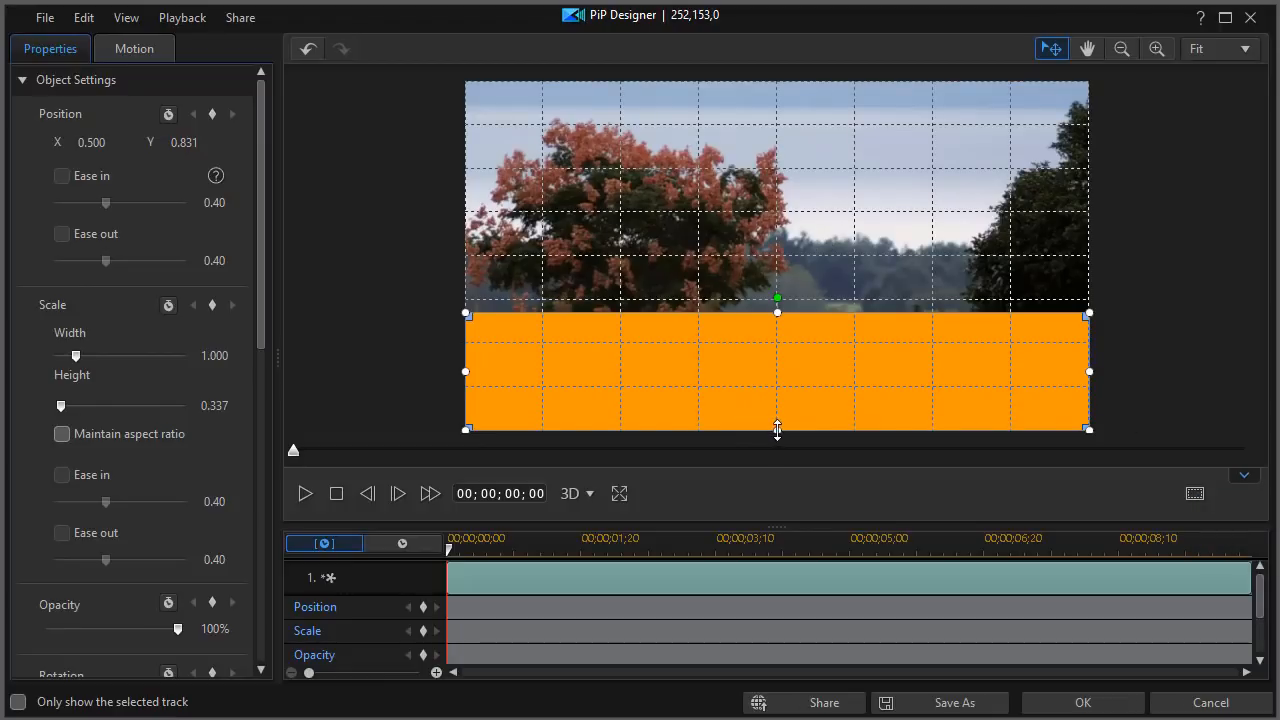
left_click_drag(776, 428, 776, 388)
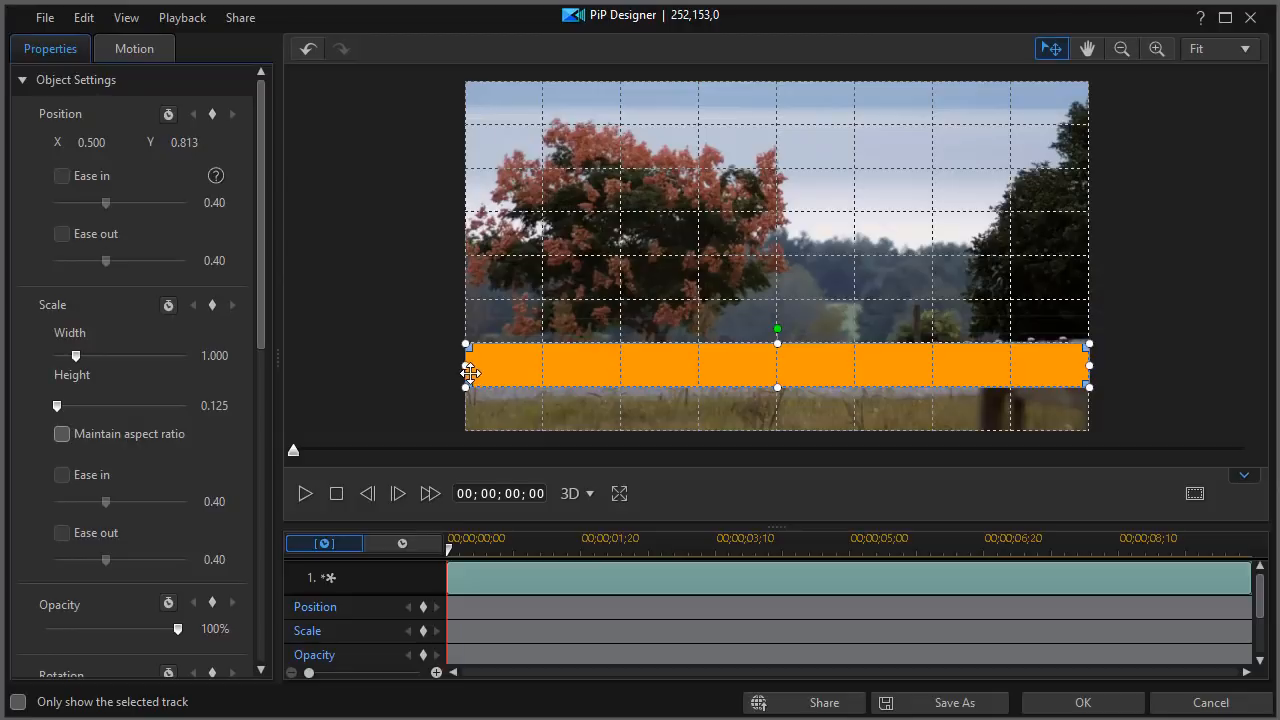
left_click_drag(468, 368, 536, 368)
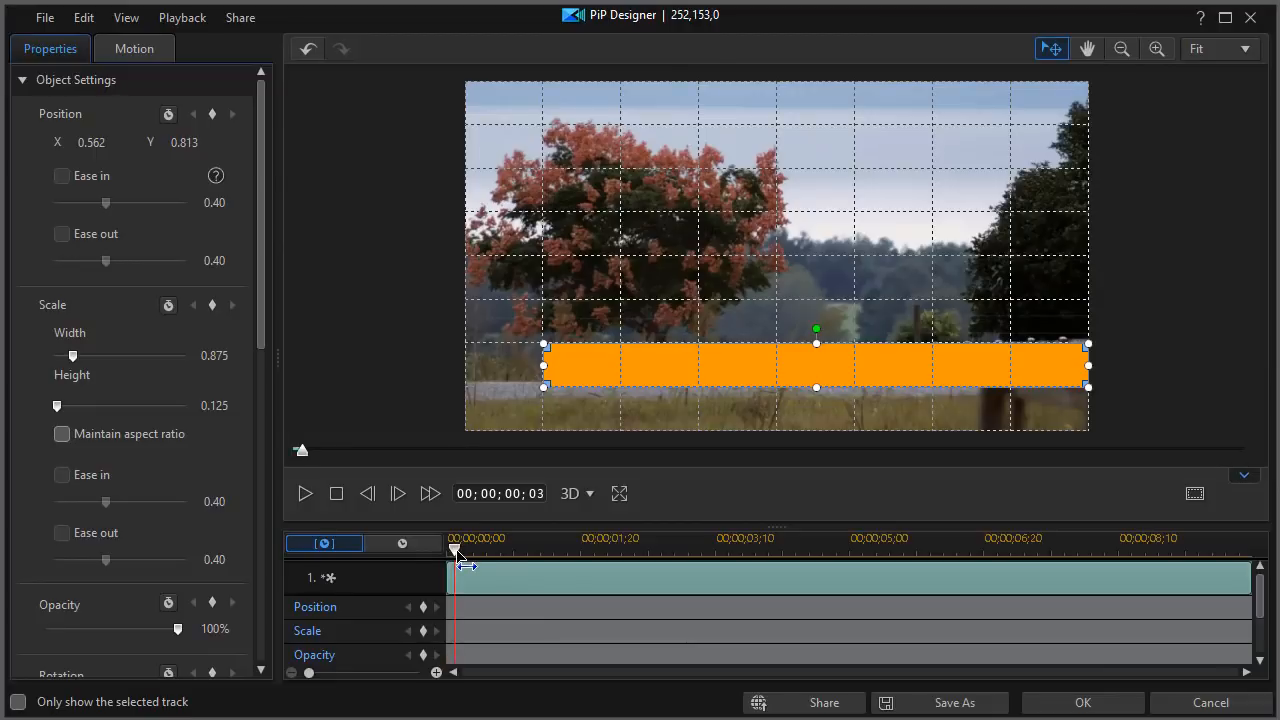
Add a position keyframe at 00;00;02;00 and move the bar off the right edge at 0
left_click_drag(456, 548, 612, 548)
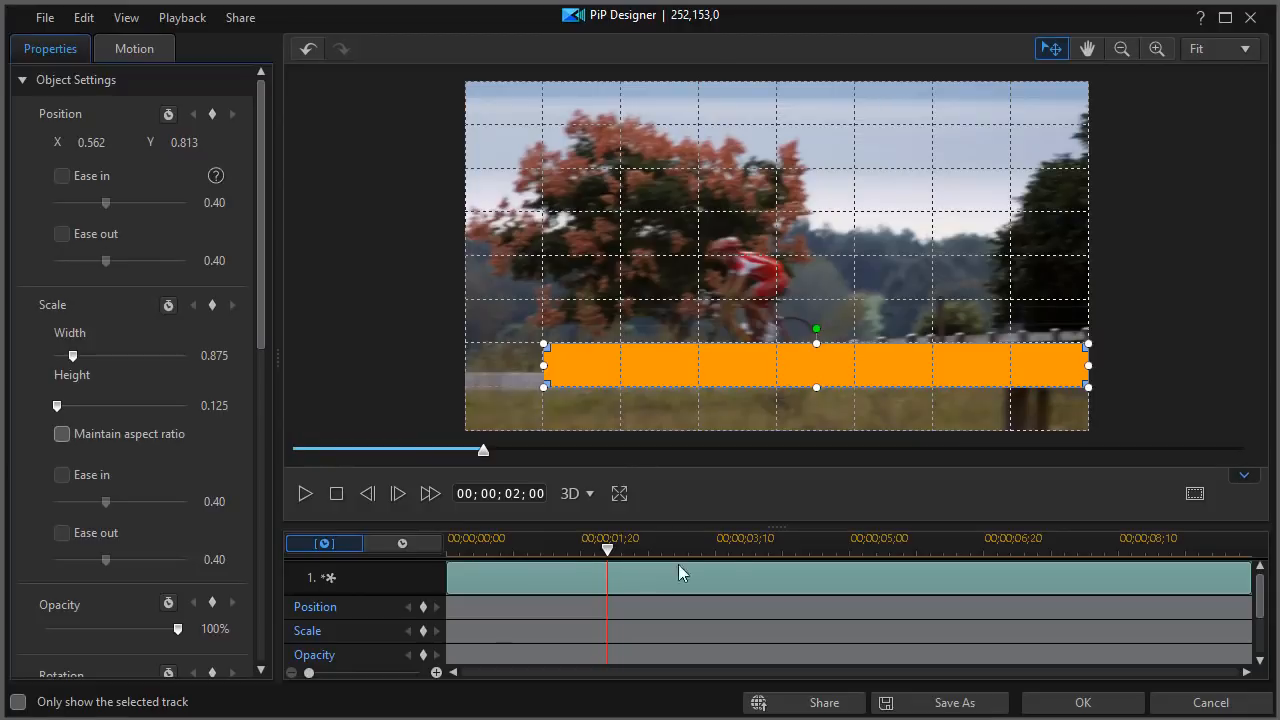
mouse_move(652, 364)
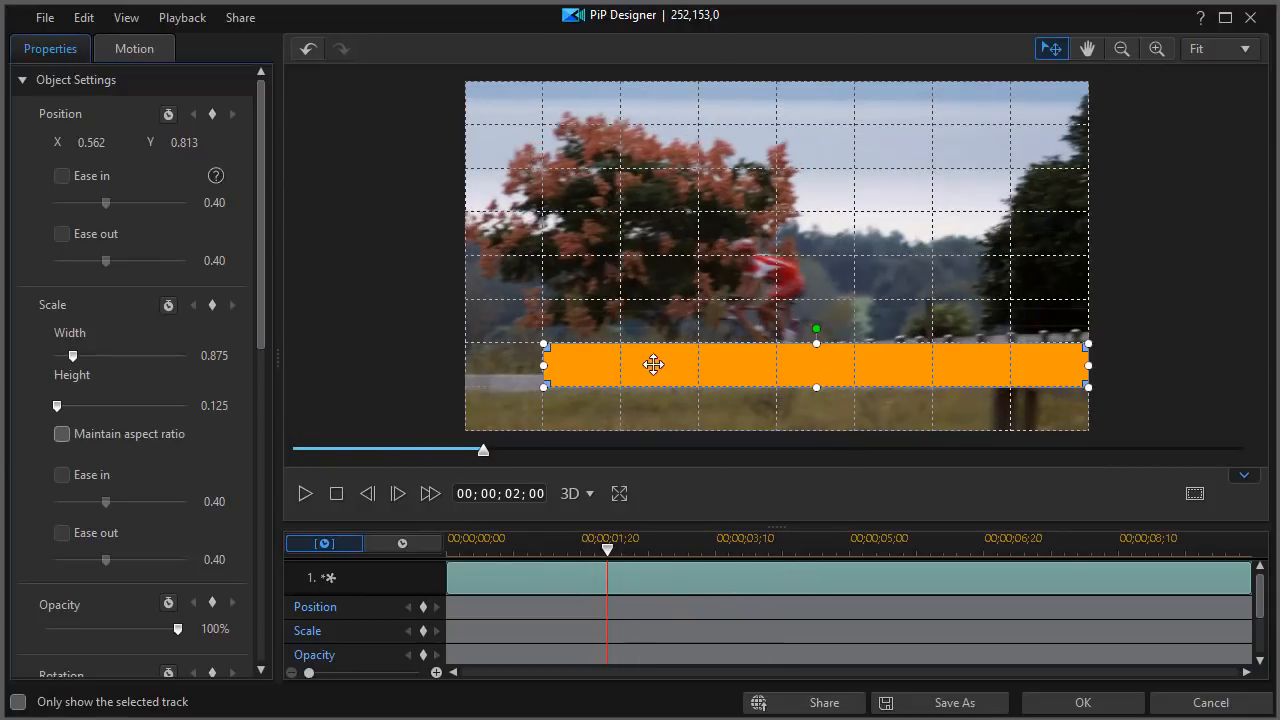
mouse_move(816, 374)
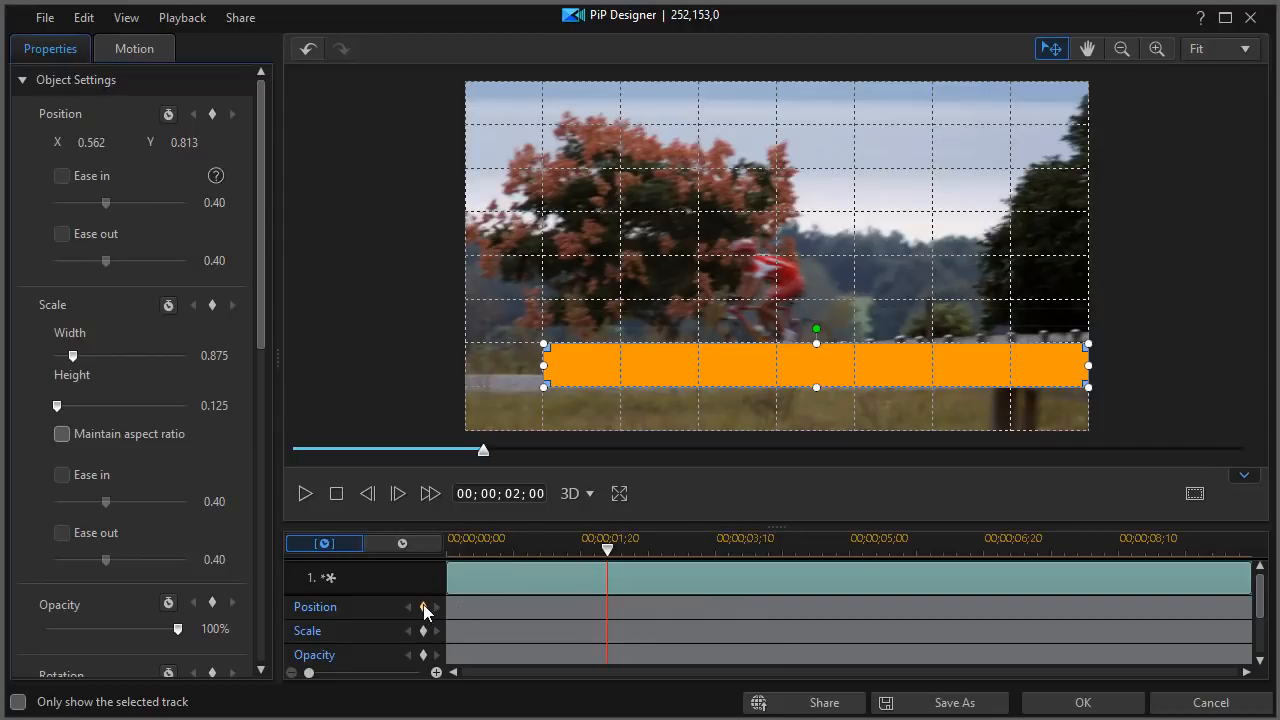
mouse_move(422, 608)
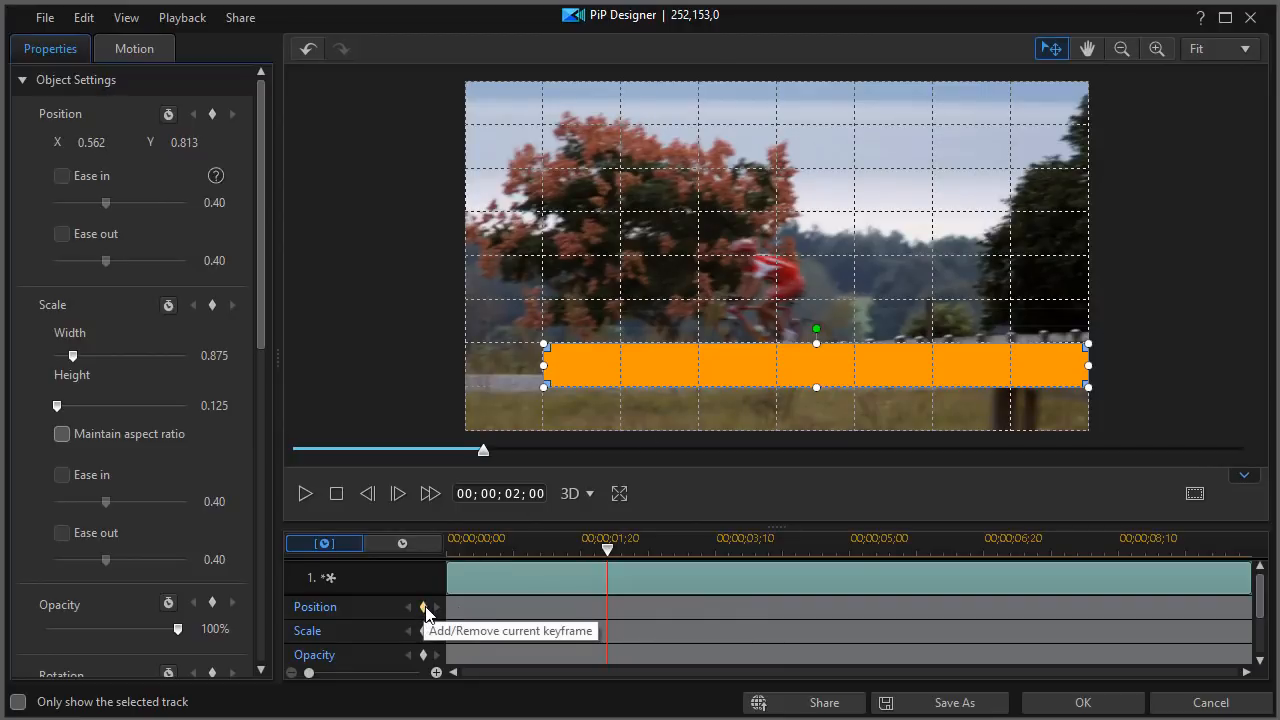
left_click(416, 606)
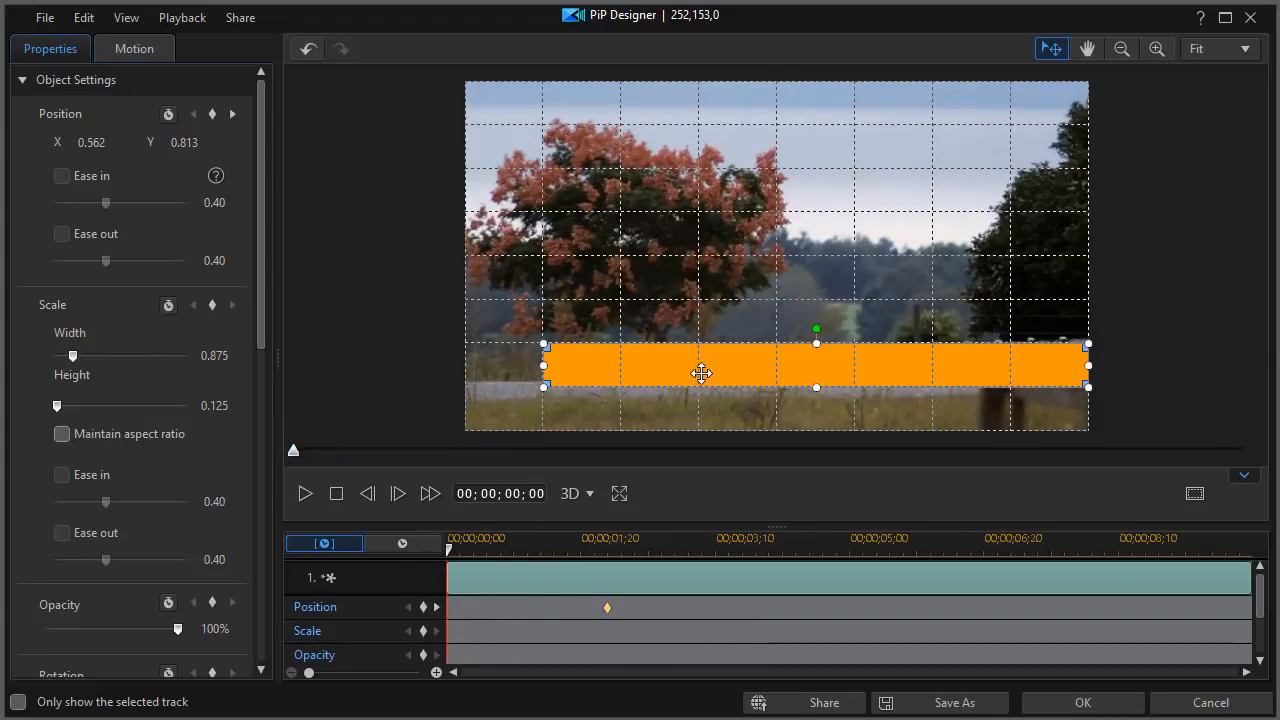
mouse_move(192, 160)
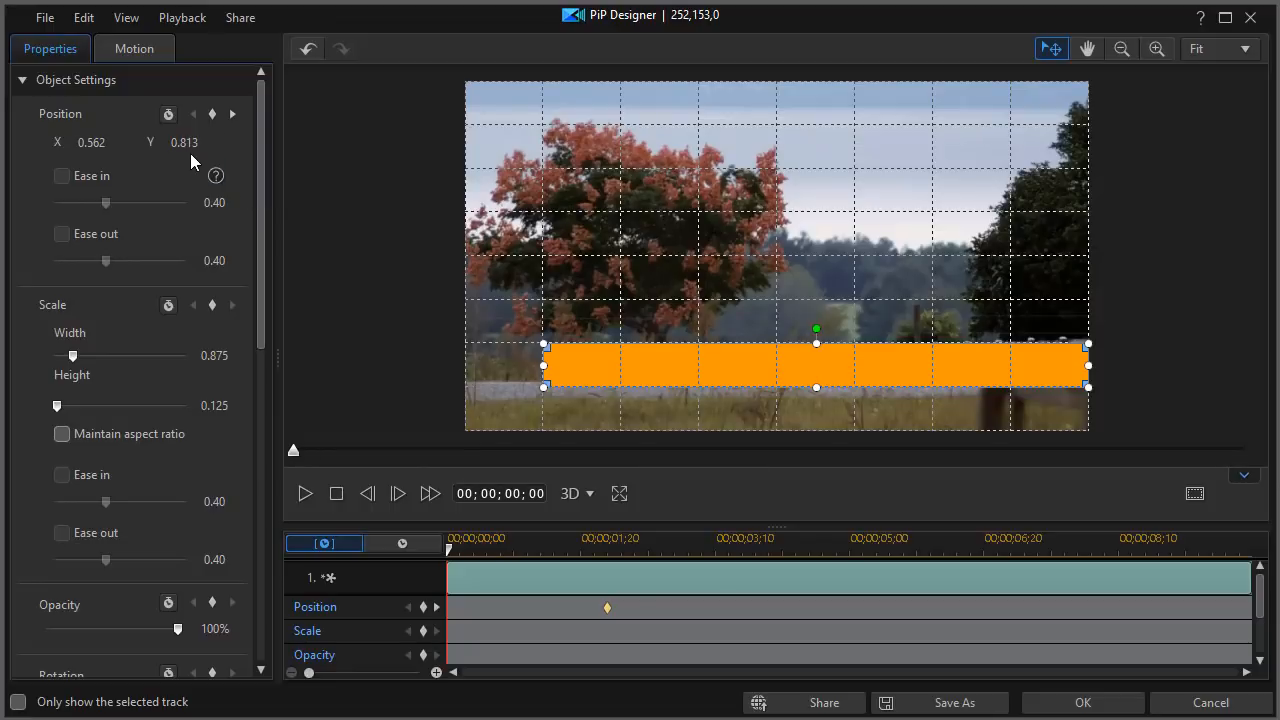
mouse_move(578, 364)
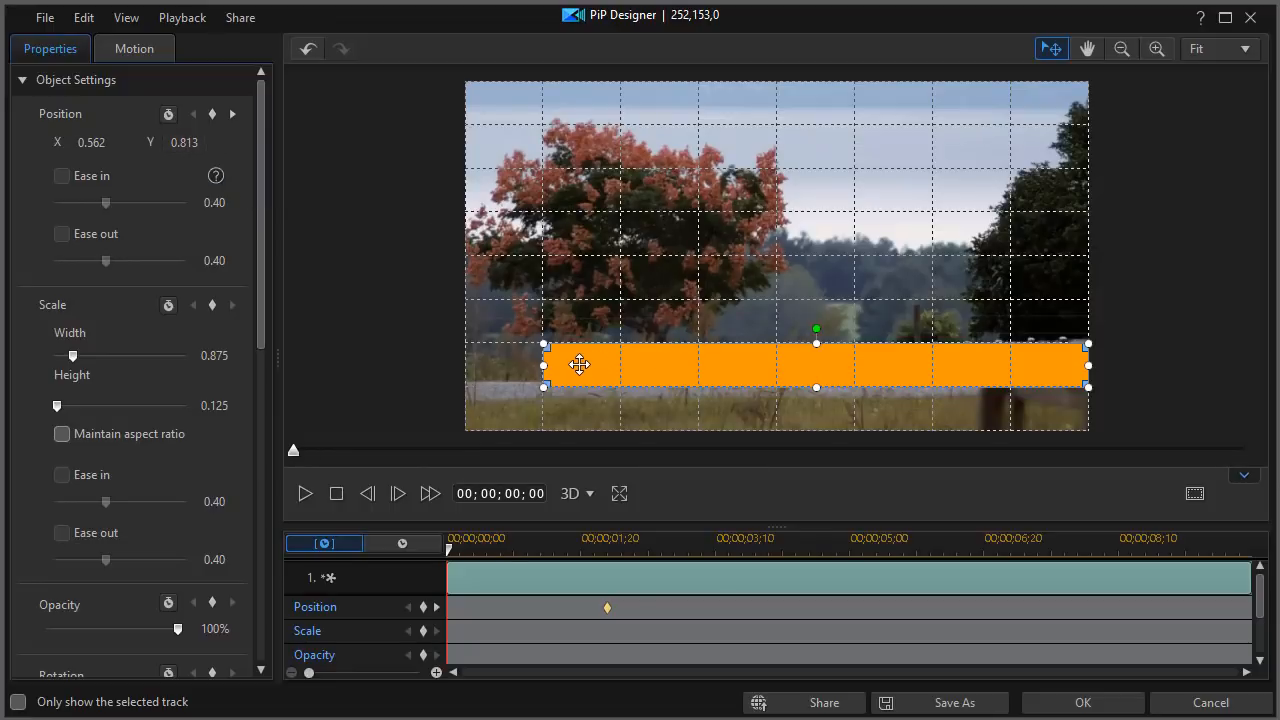
left_click_drag(580, 364, 1128, 362)
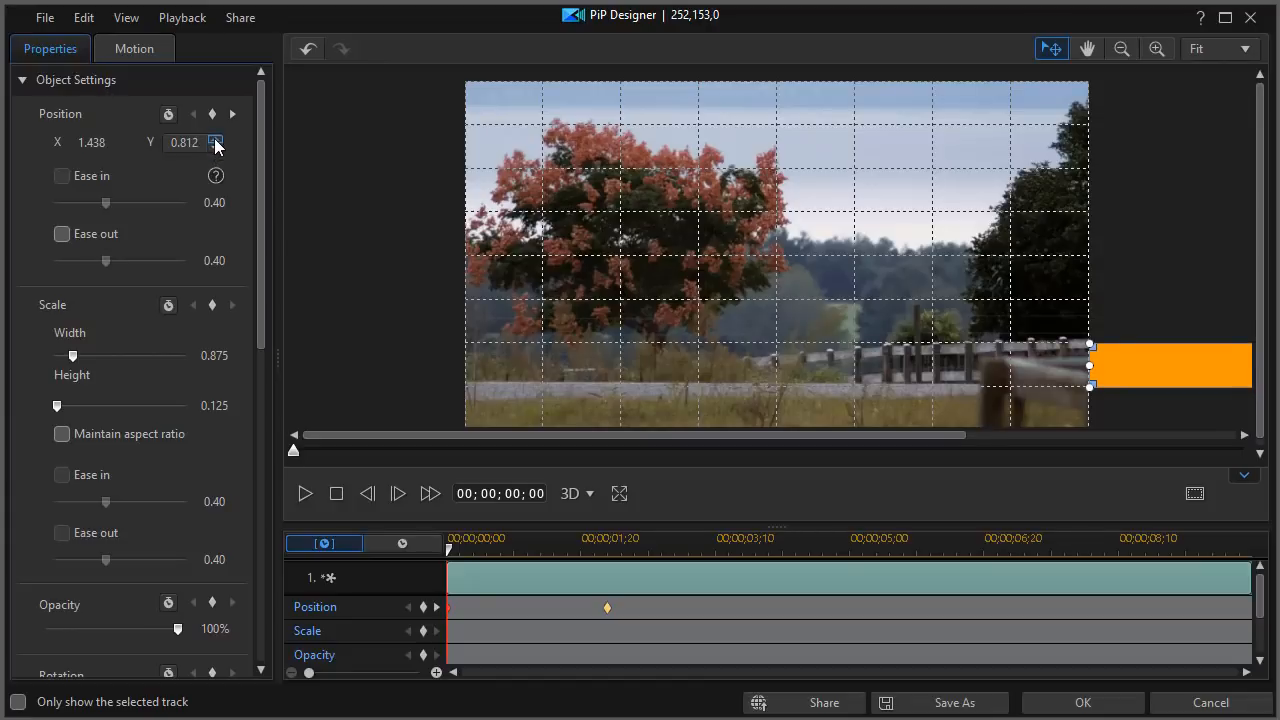
left_click(216, 140)
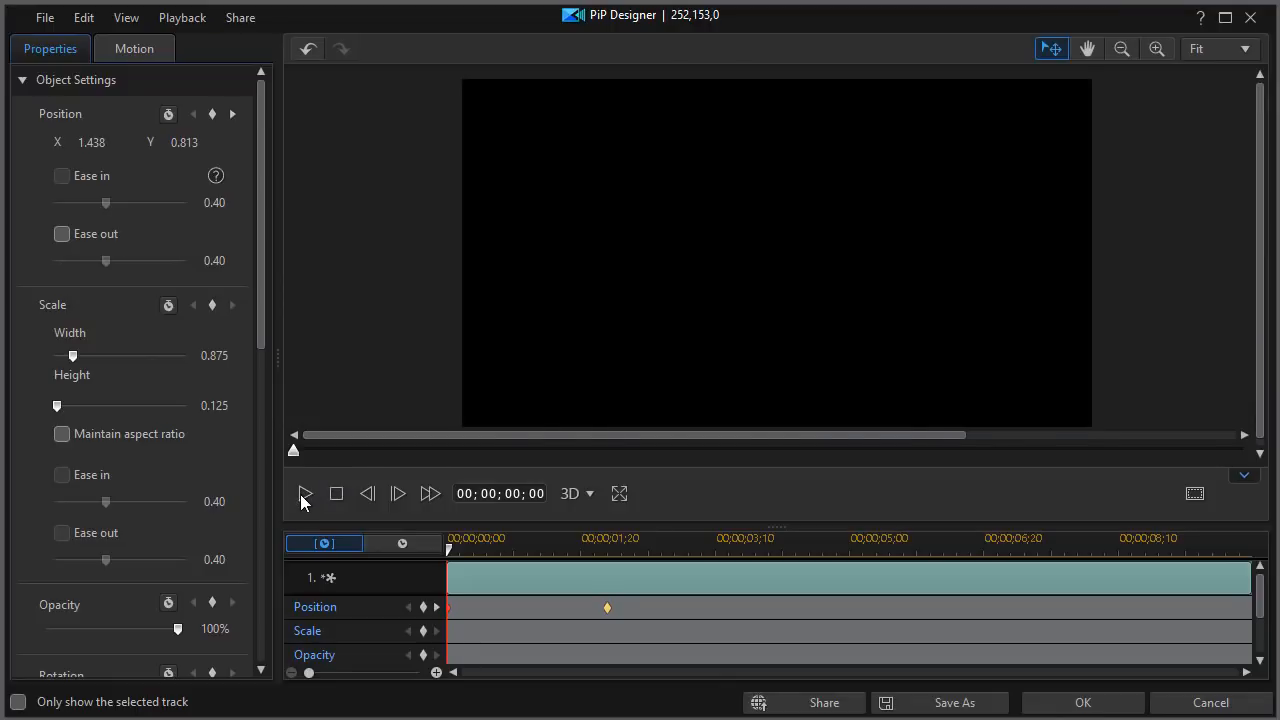
left_click(304, 494)
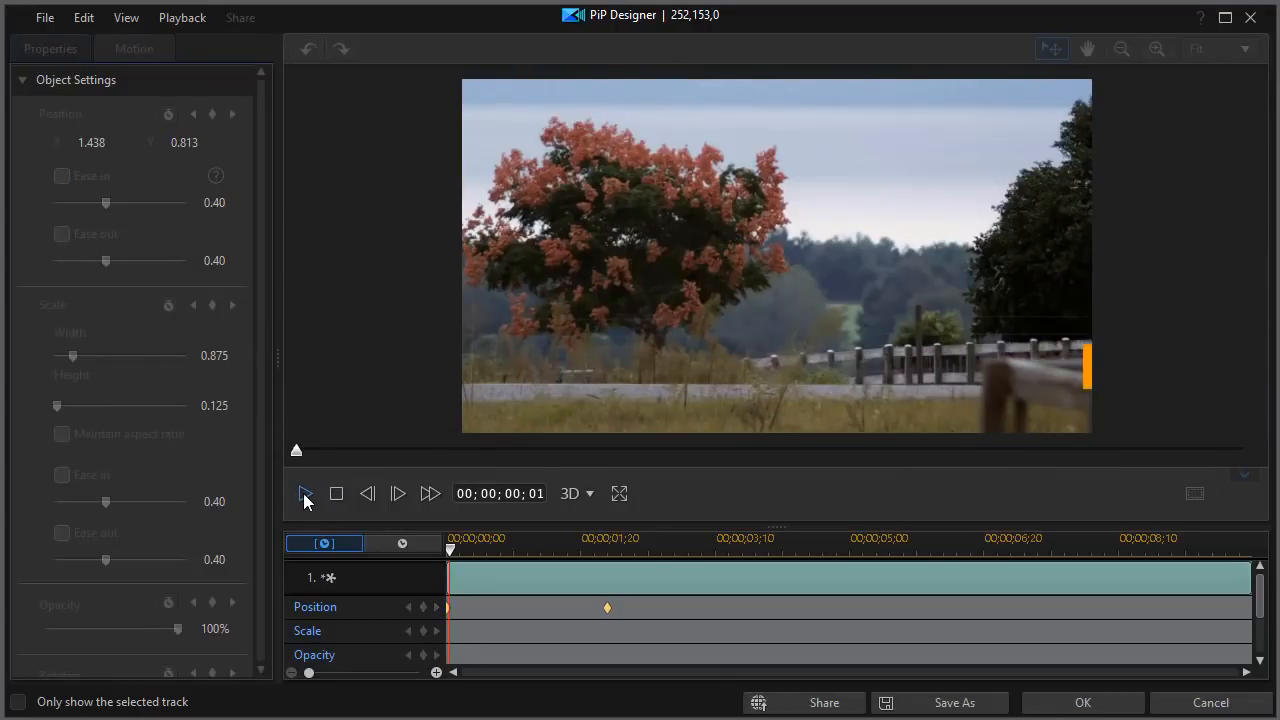
left_click(304, 494)
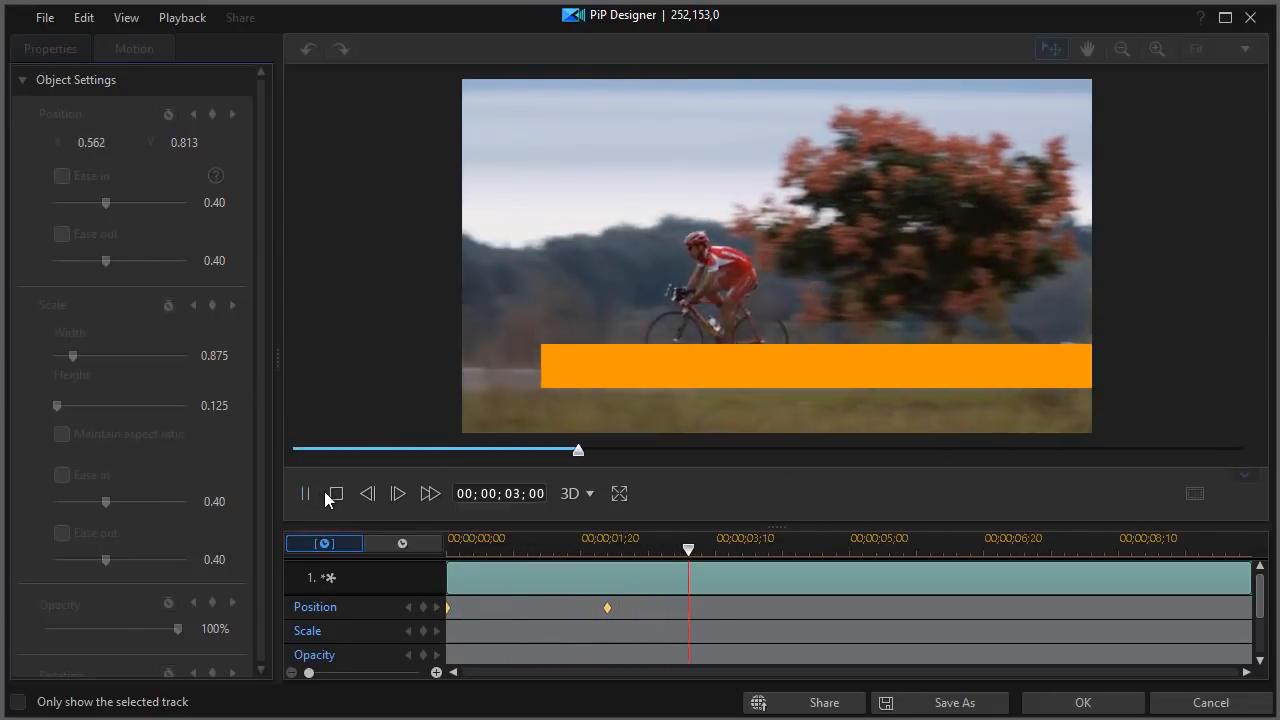
left_click(304, 492)
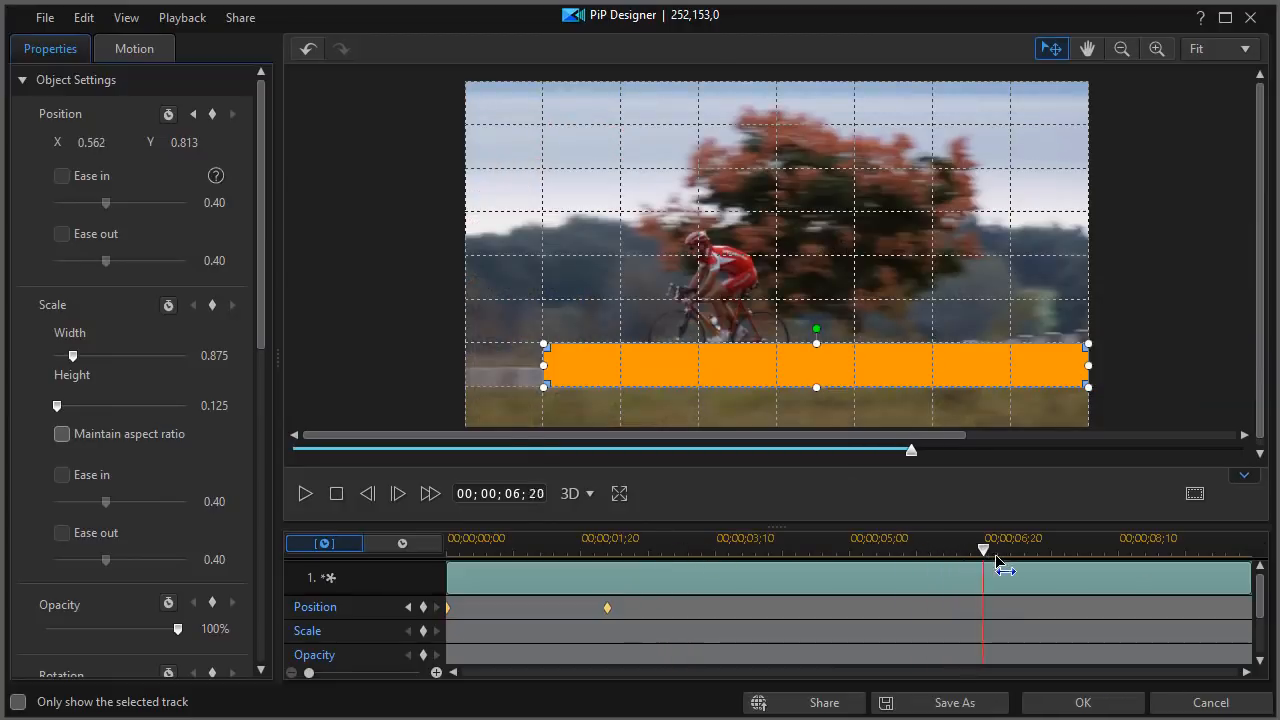
Add a position keyframe at 8:00, push the bar off right at 10:00, and confirm
left_click_drag(984, 548, 1118, 548)
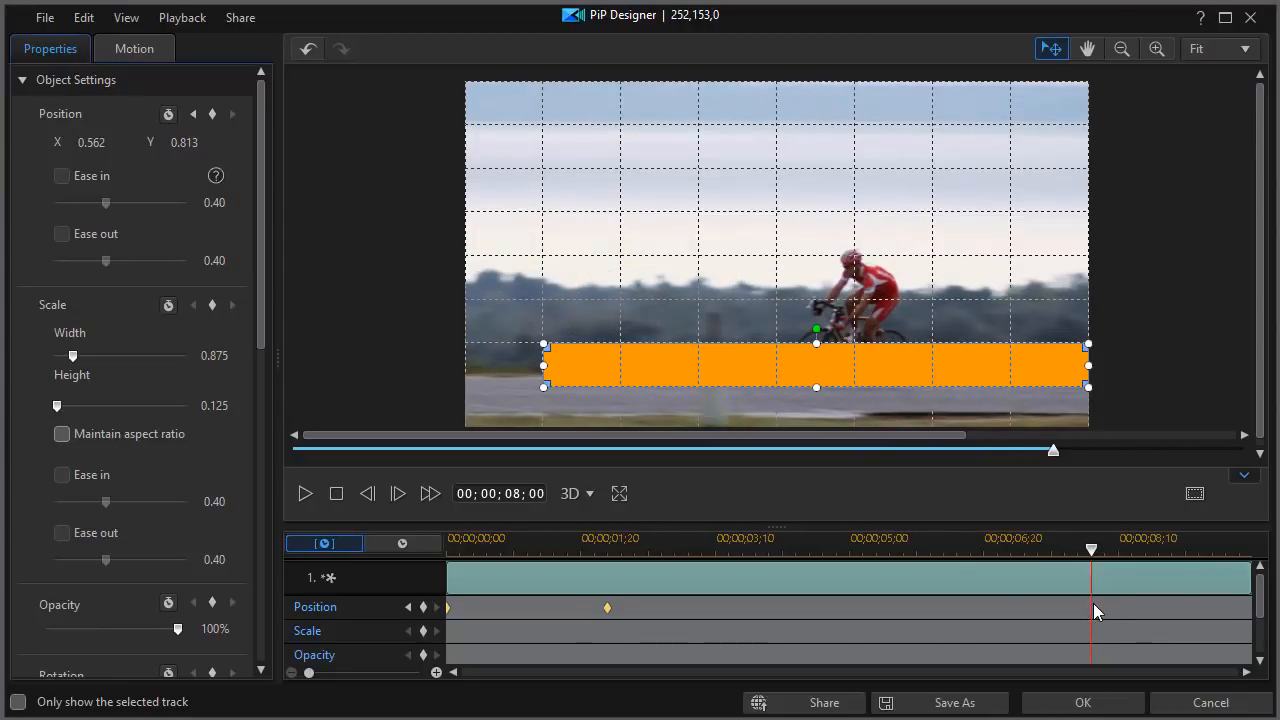
right_click(1096, 612)
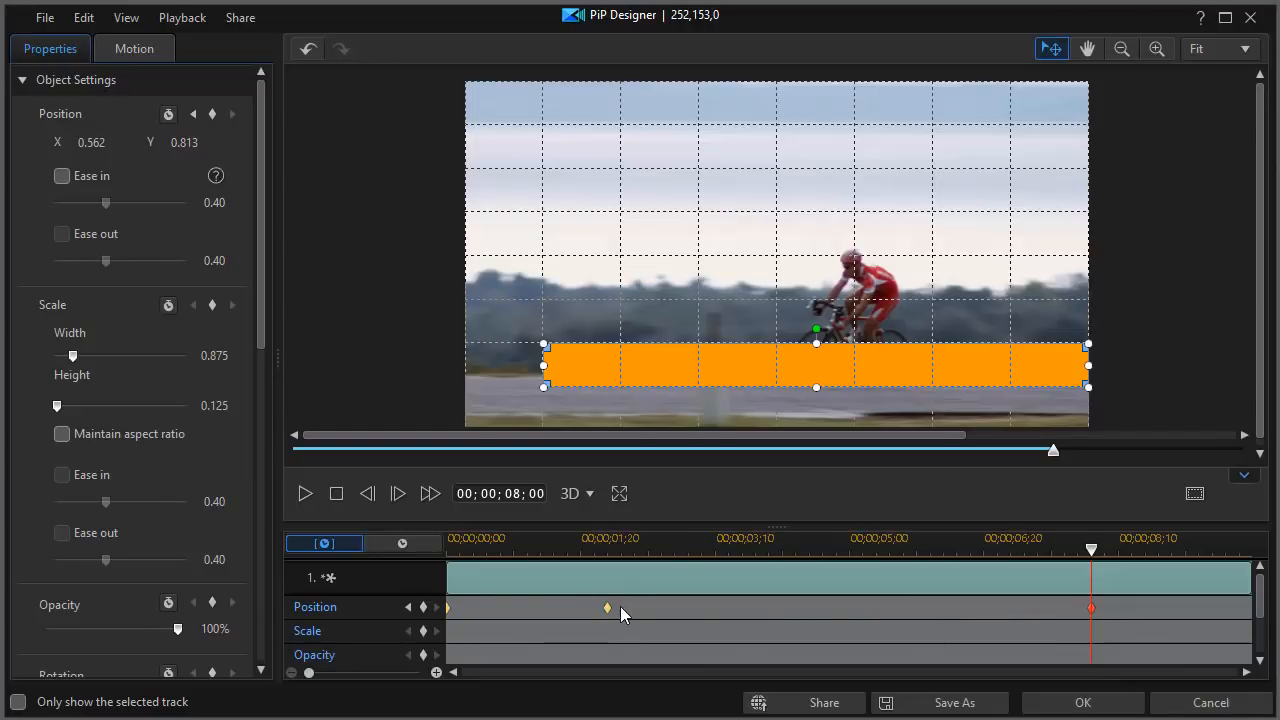
mouse_move(1010, 594)
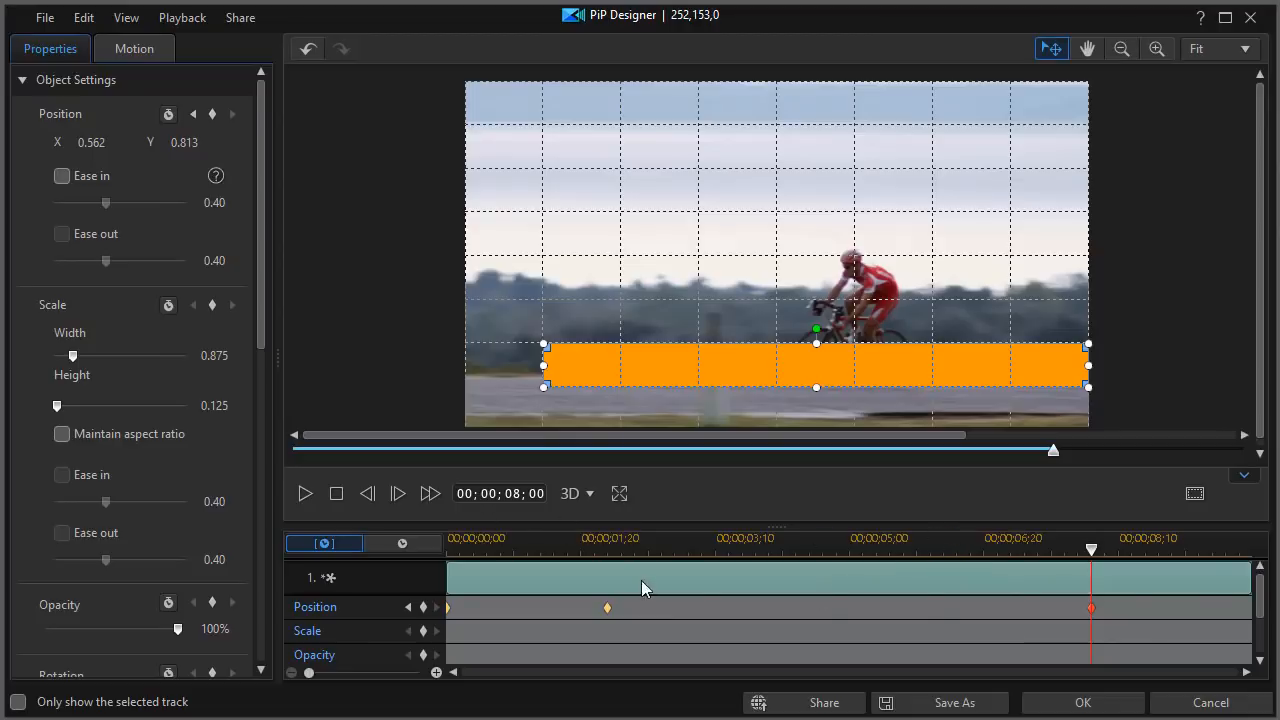
mouse_move(1092, 552)
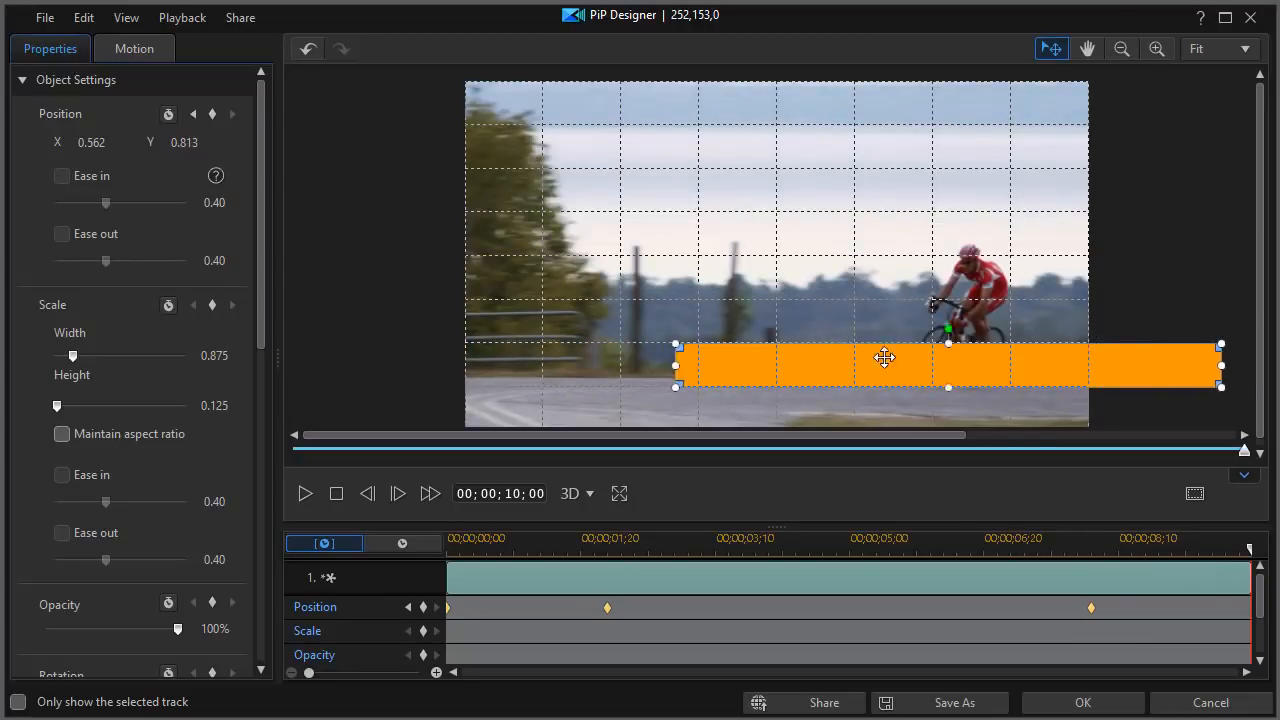
left_click_drag(884, 364, 1200, 364)
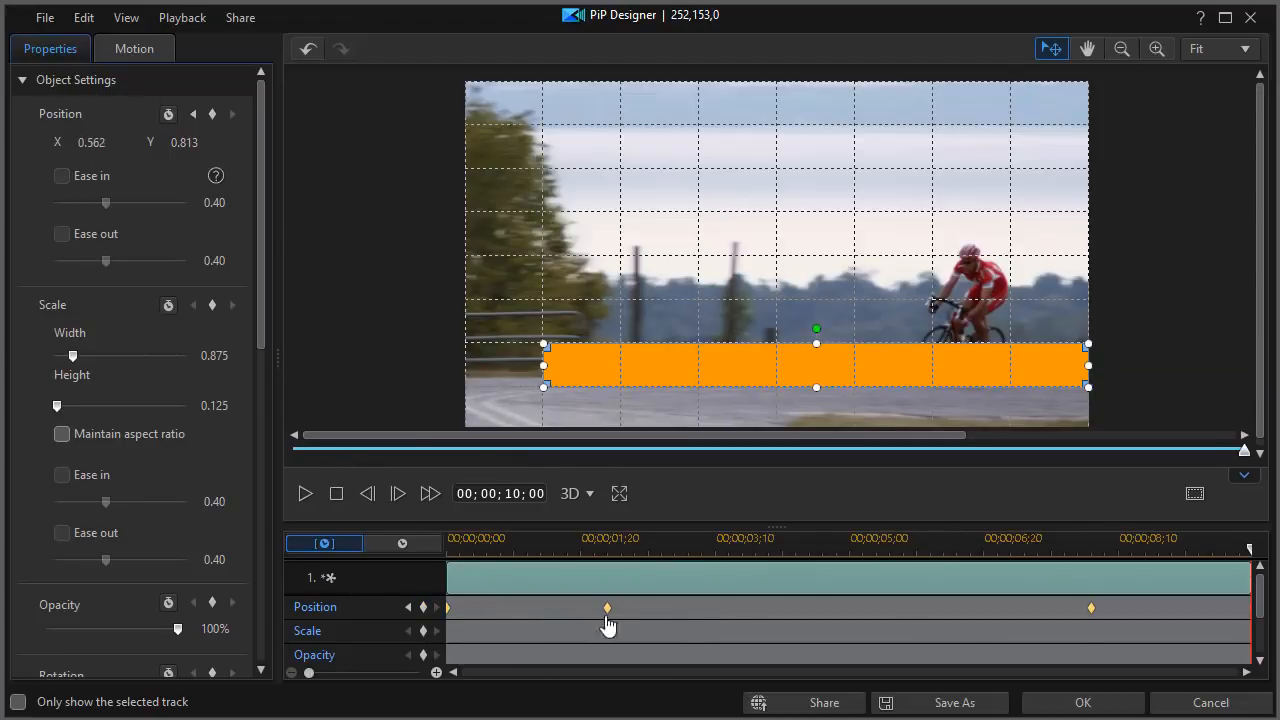
mouse_move(1068, 692)
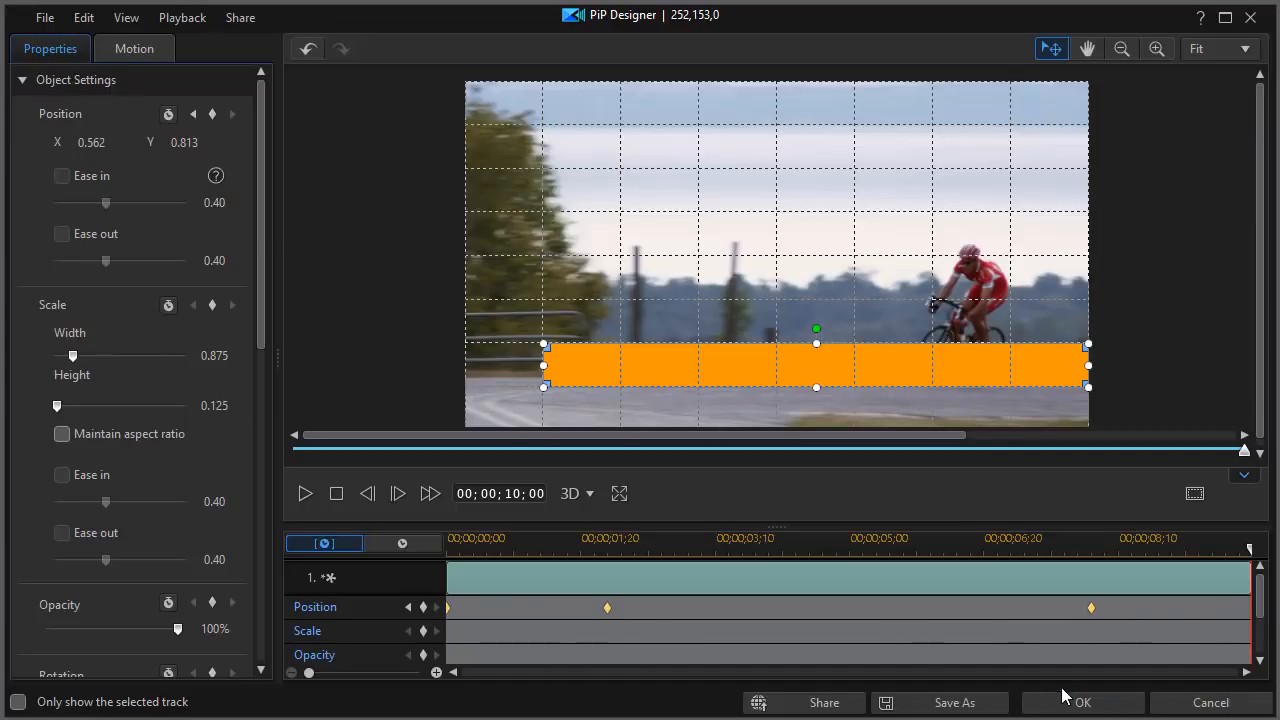
left_click(1090, 702)
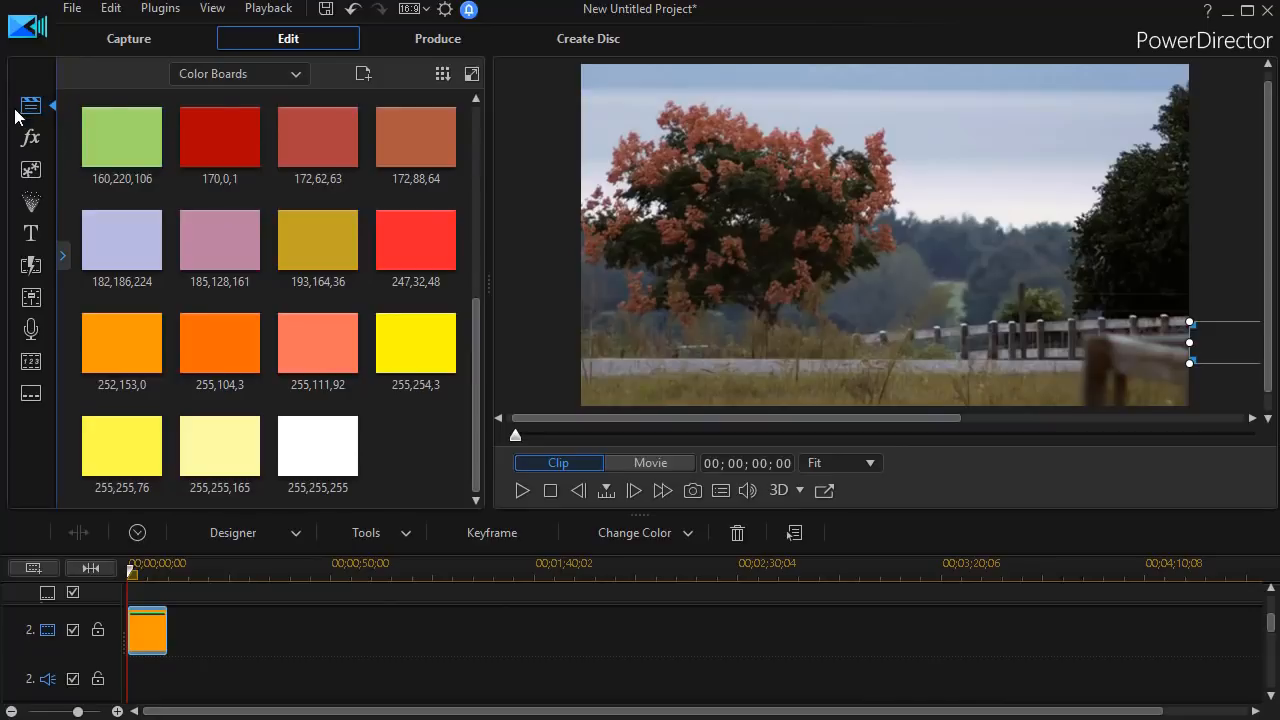
mouse_move(30, 236)
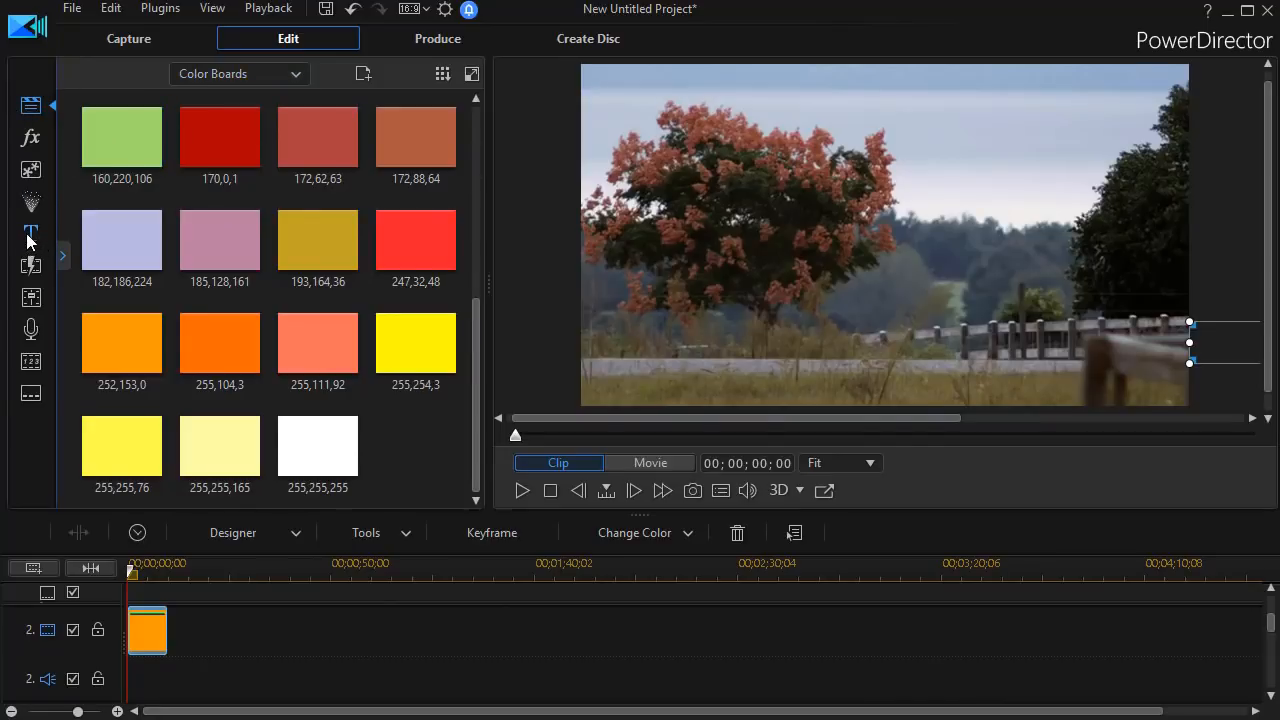
Add the Default 'My Title' from Title Room and set its font size to 20 in Title Designer
left_click(30, 232)
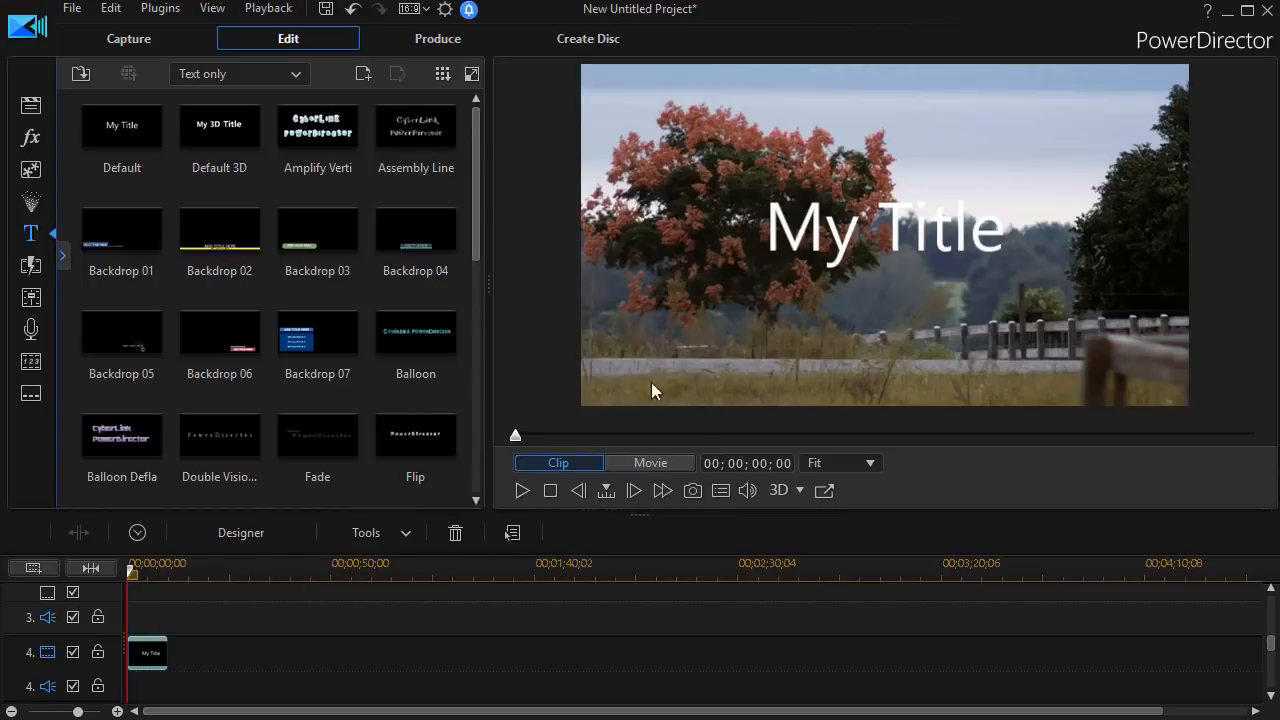
mouse_move(184, 678)
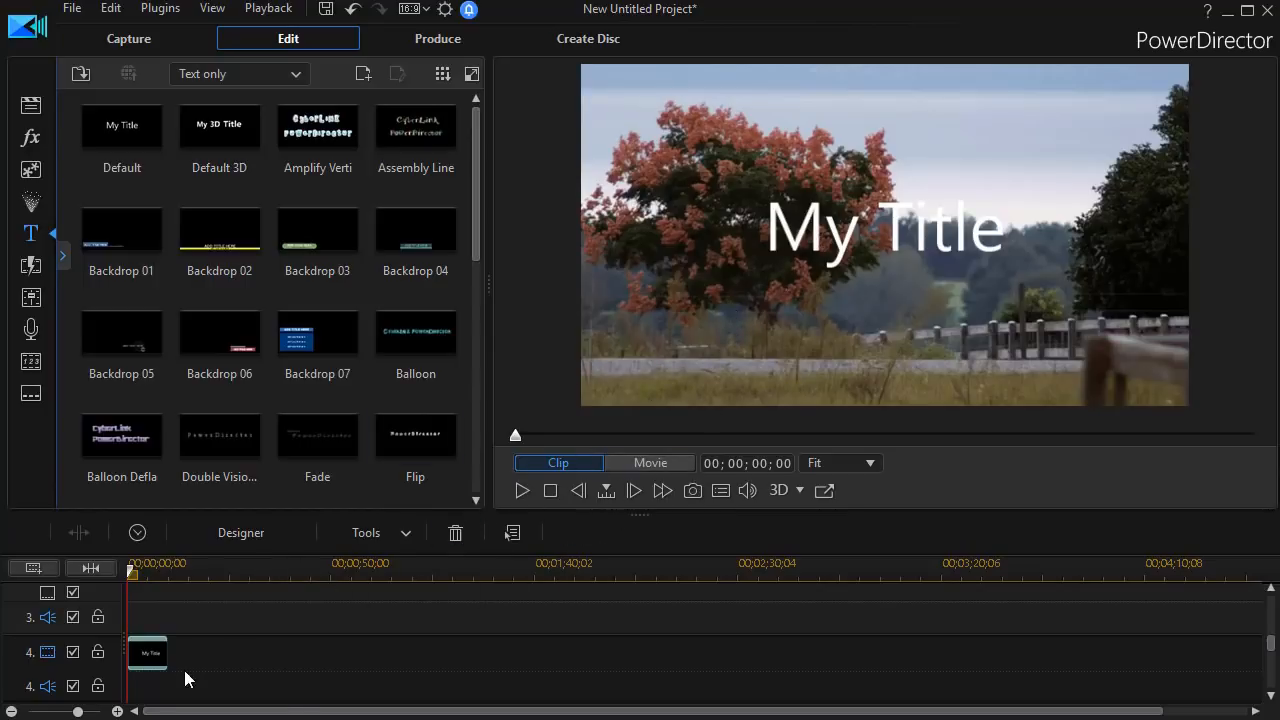
mouse_move(148, 662)
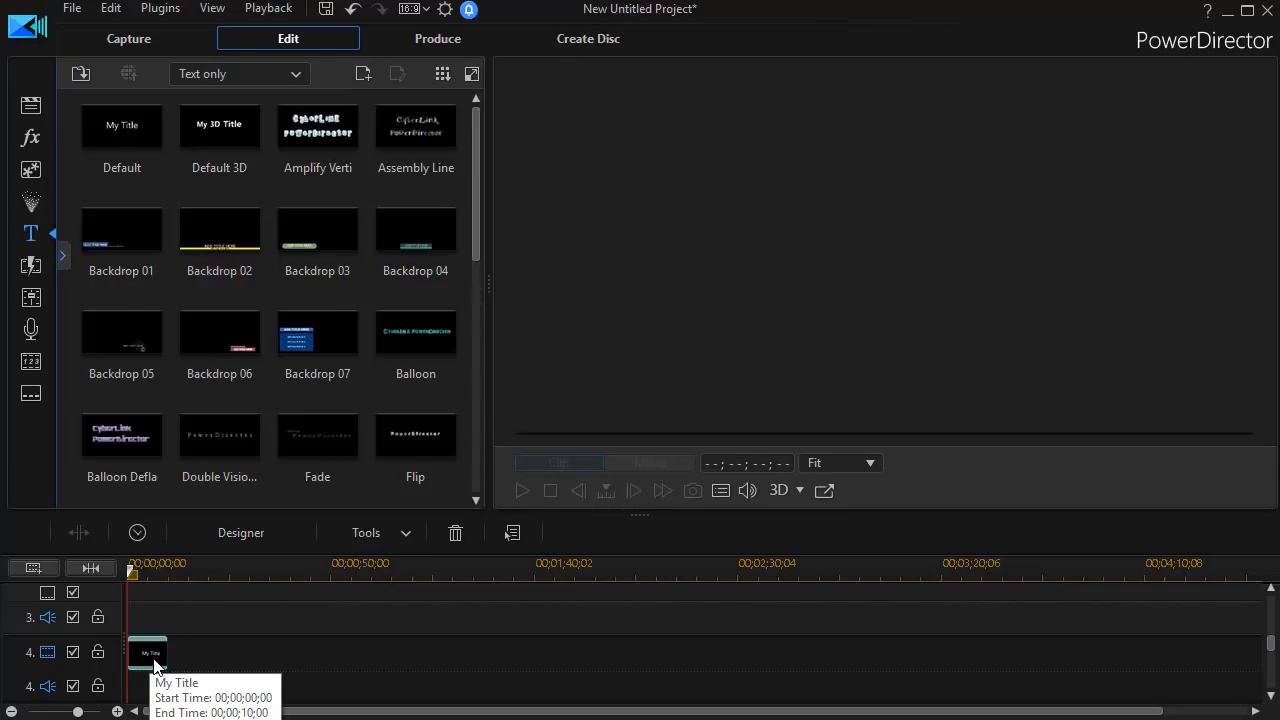
double_click(148, 648)
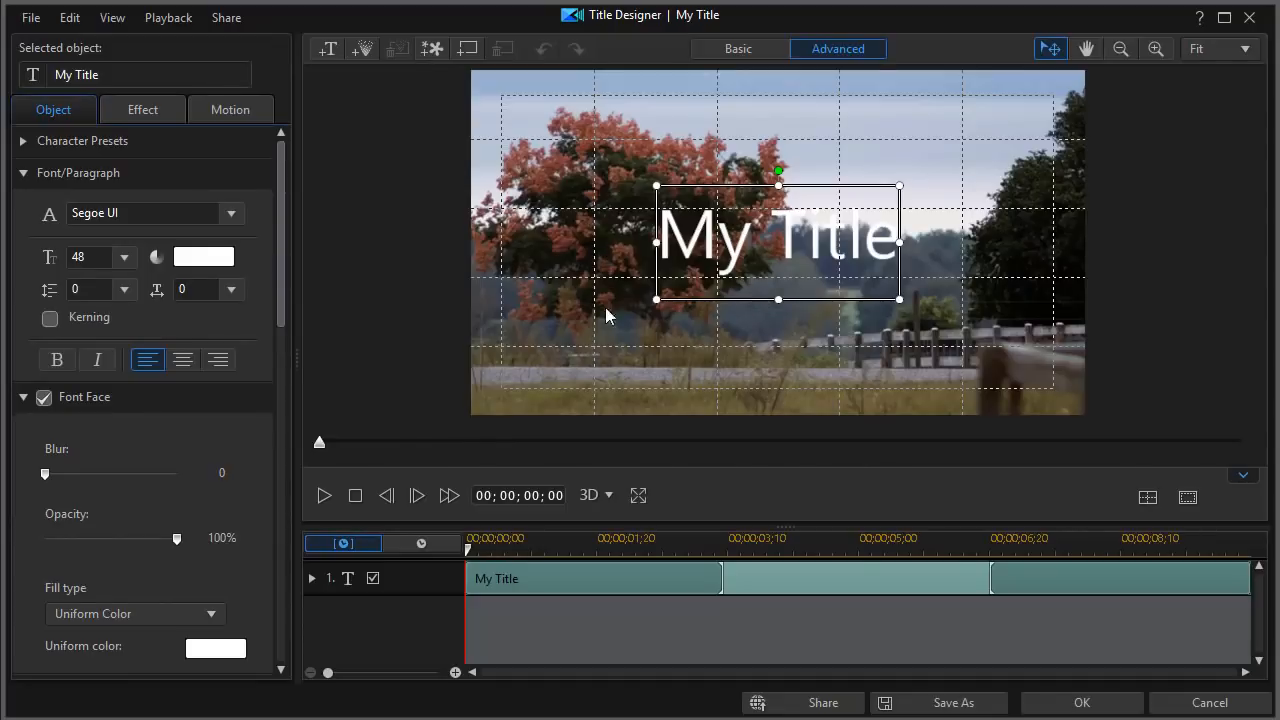
left_click(124, 256)
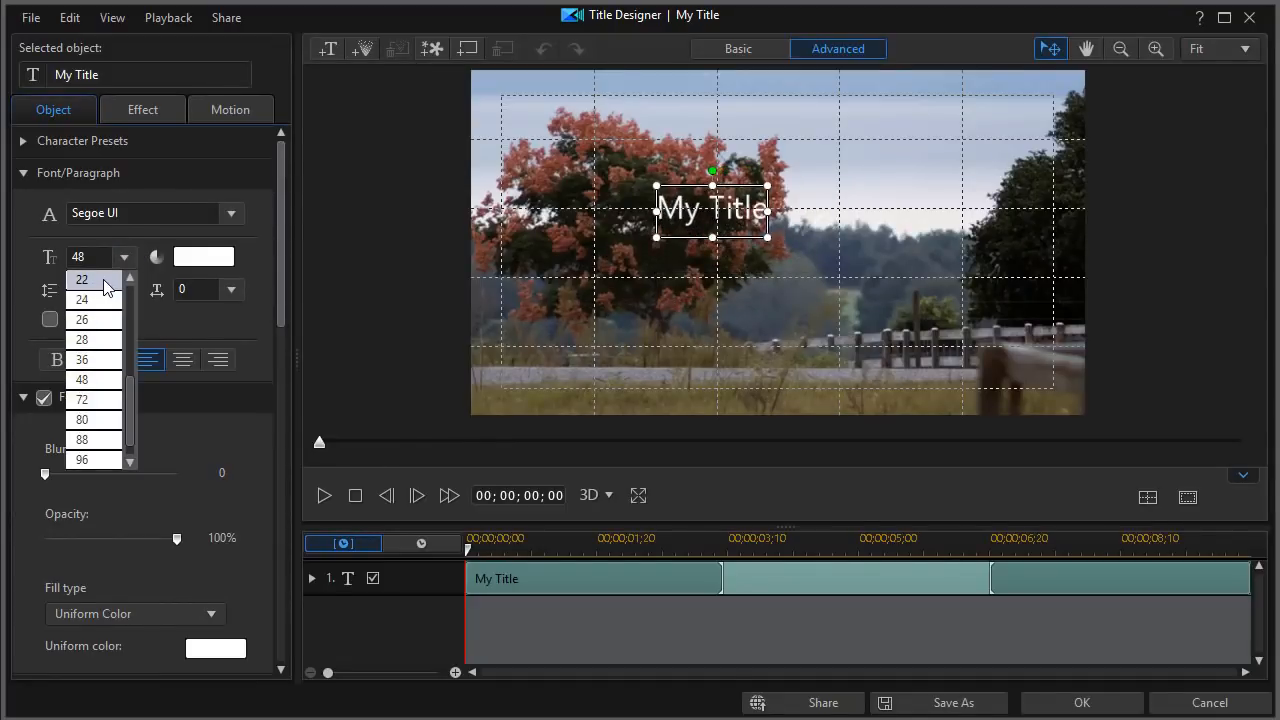
left_click(82, 280)
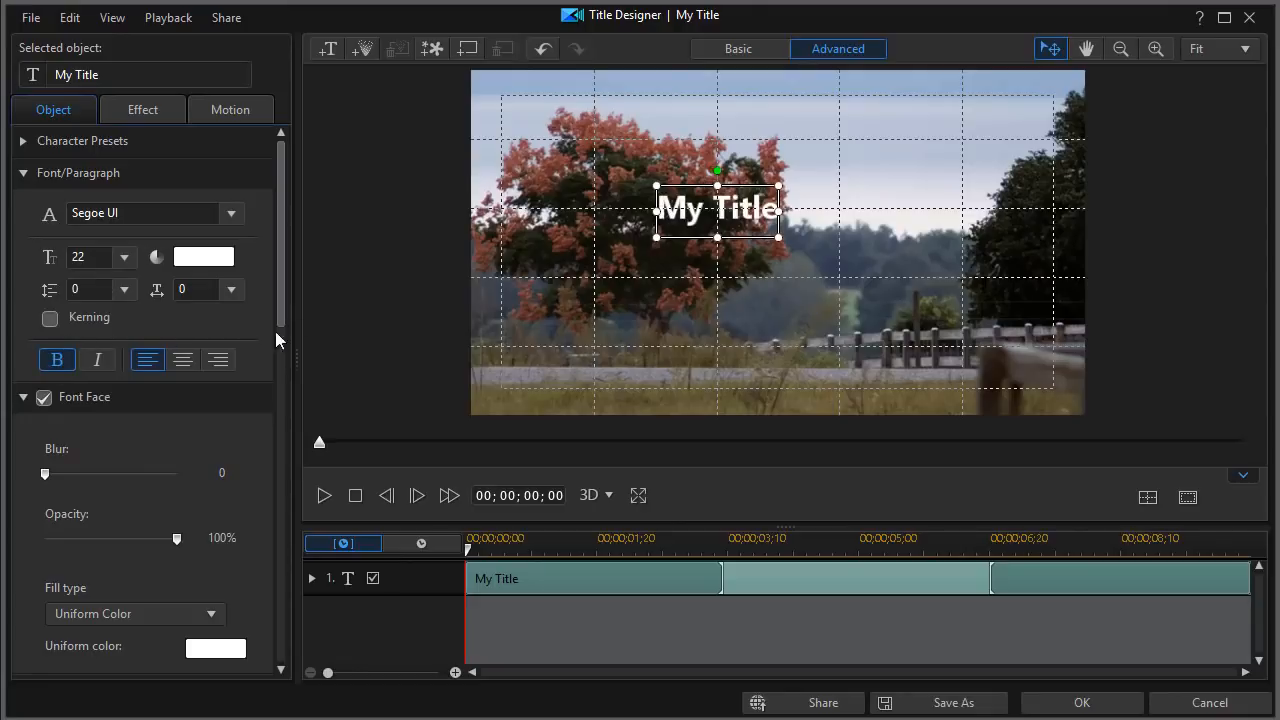
left_click(124, 256)
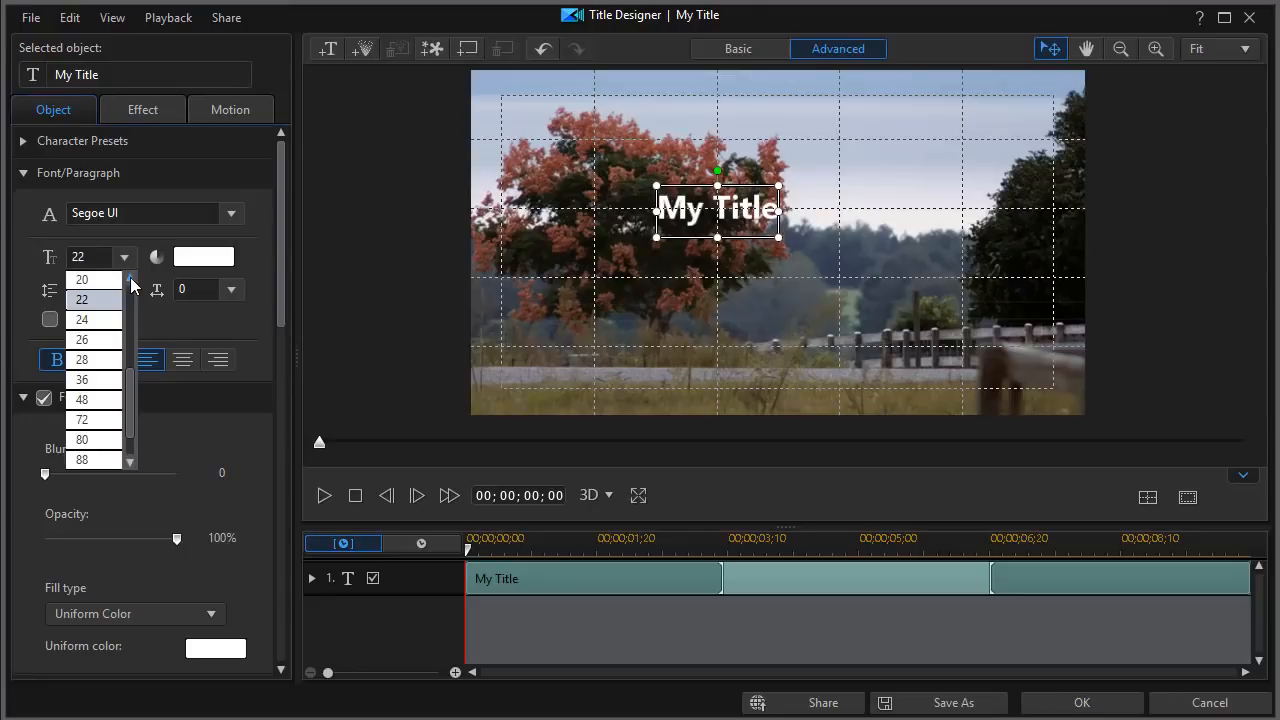
left_click(80, 280)
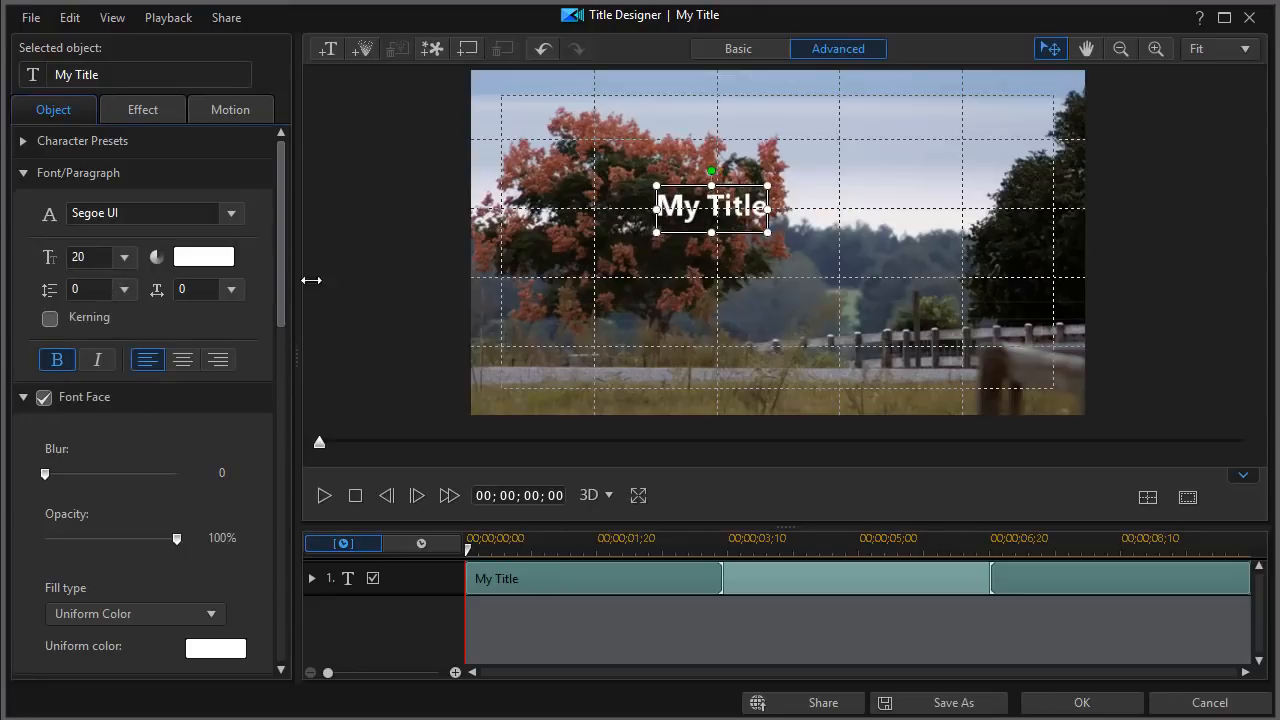
mouse_move(570, 620)
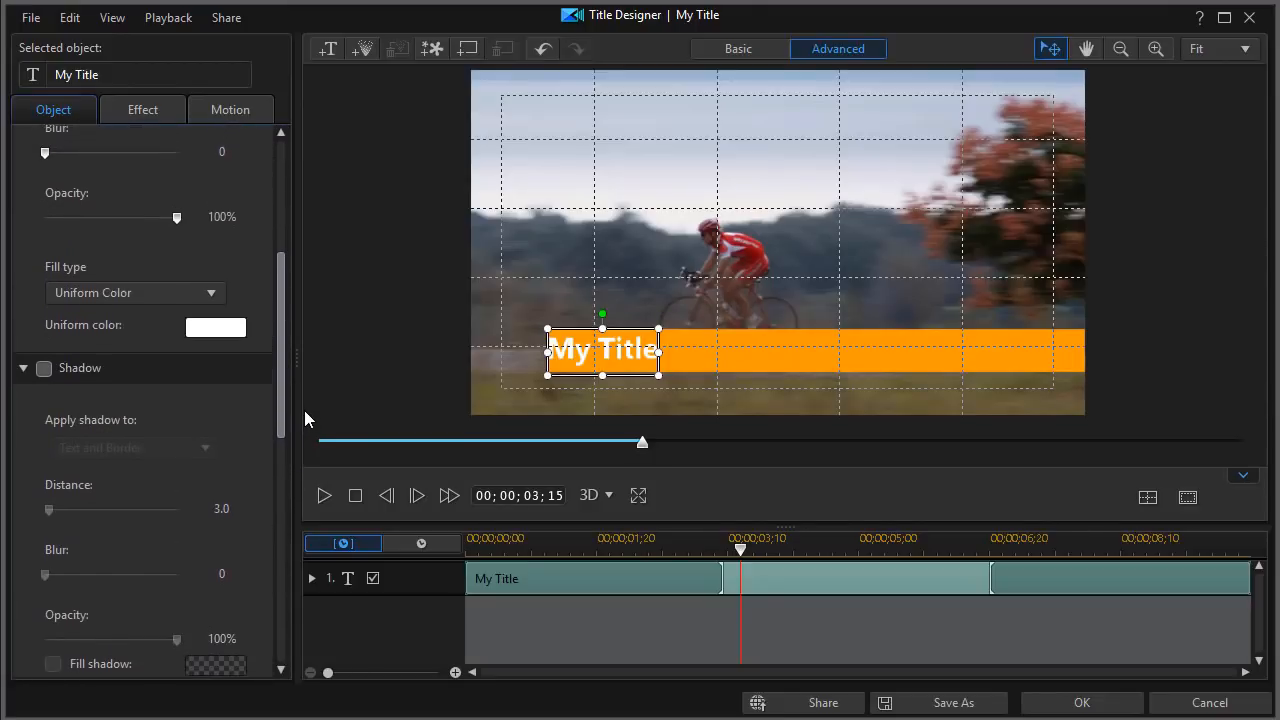
Enable a black uniform border of size 2 on the My Title text
scroll("down", 3)
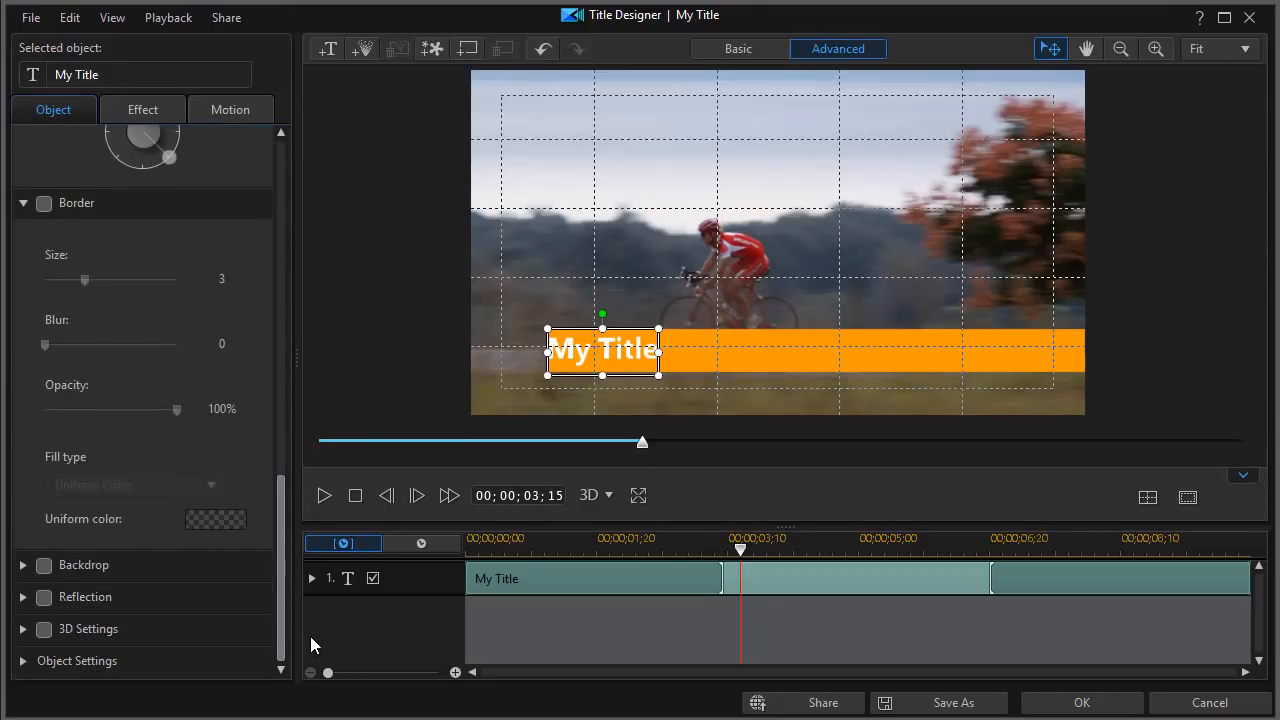
left_click(44, 204)
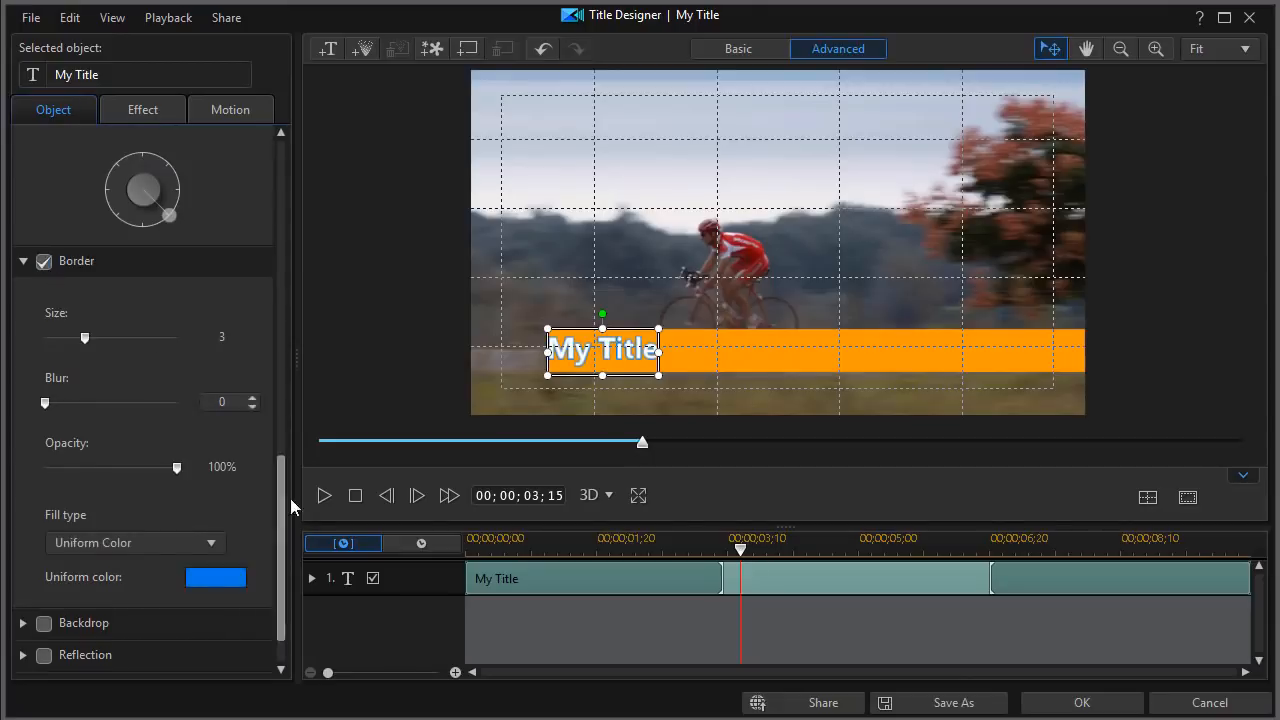
left_click(216, 576)
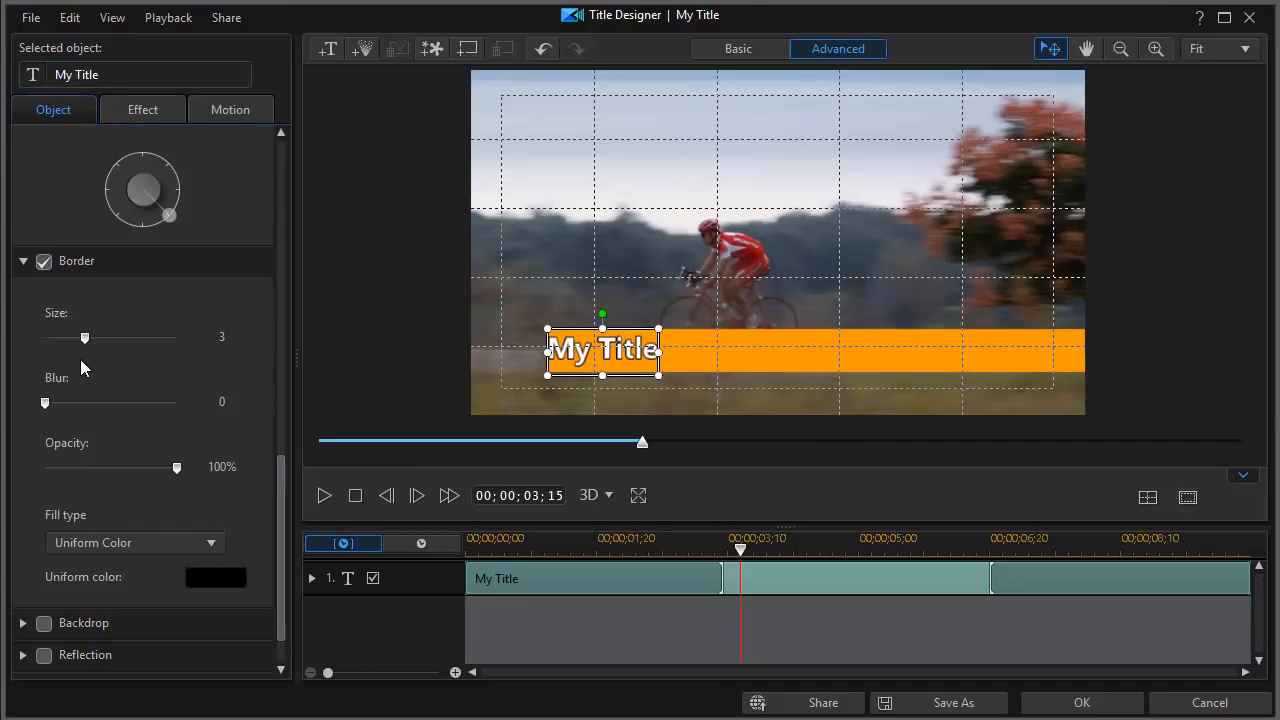
left_click_drag(84, 336, 72, 336)
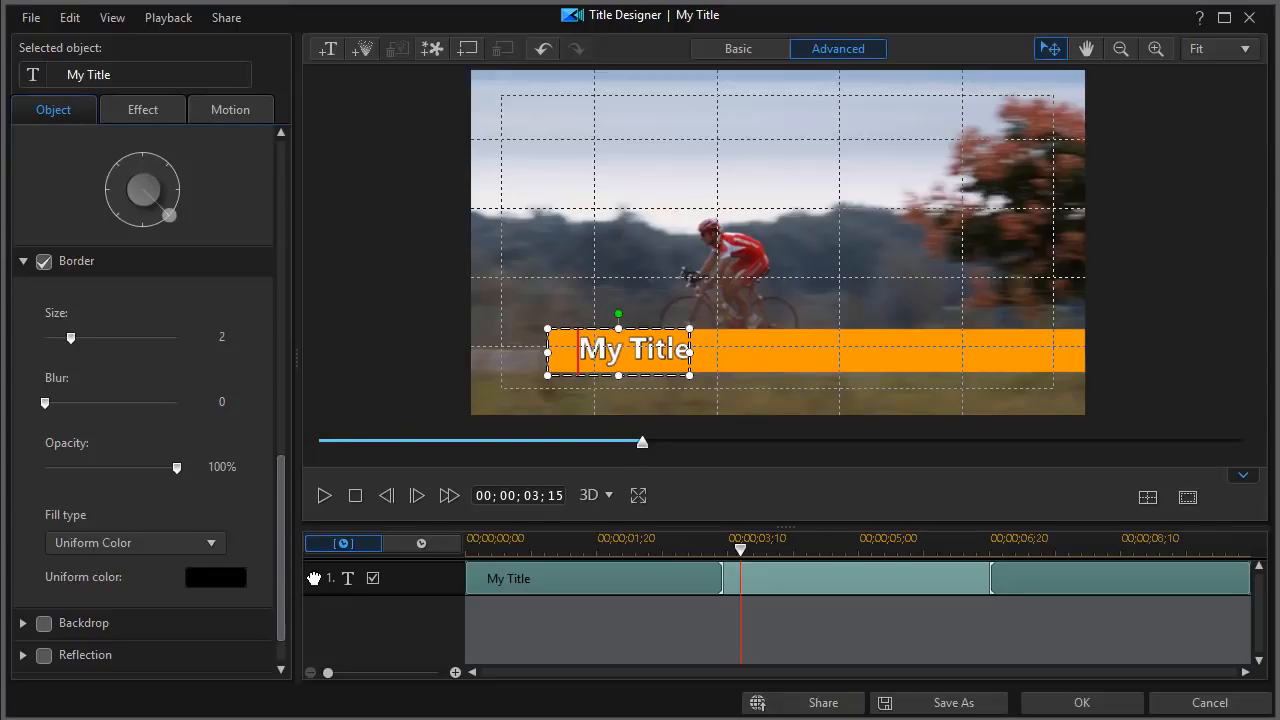
Add a position keyframe for My Title at 00:00:08:00 and scrub back to check the hold
left_click(312, 578)
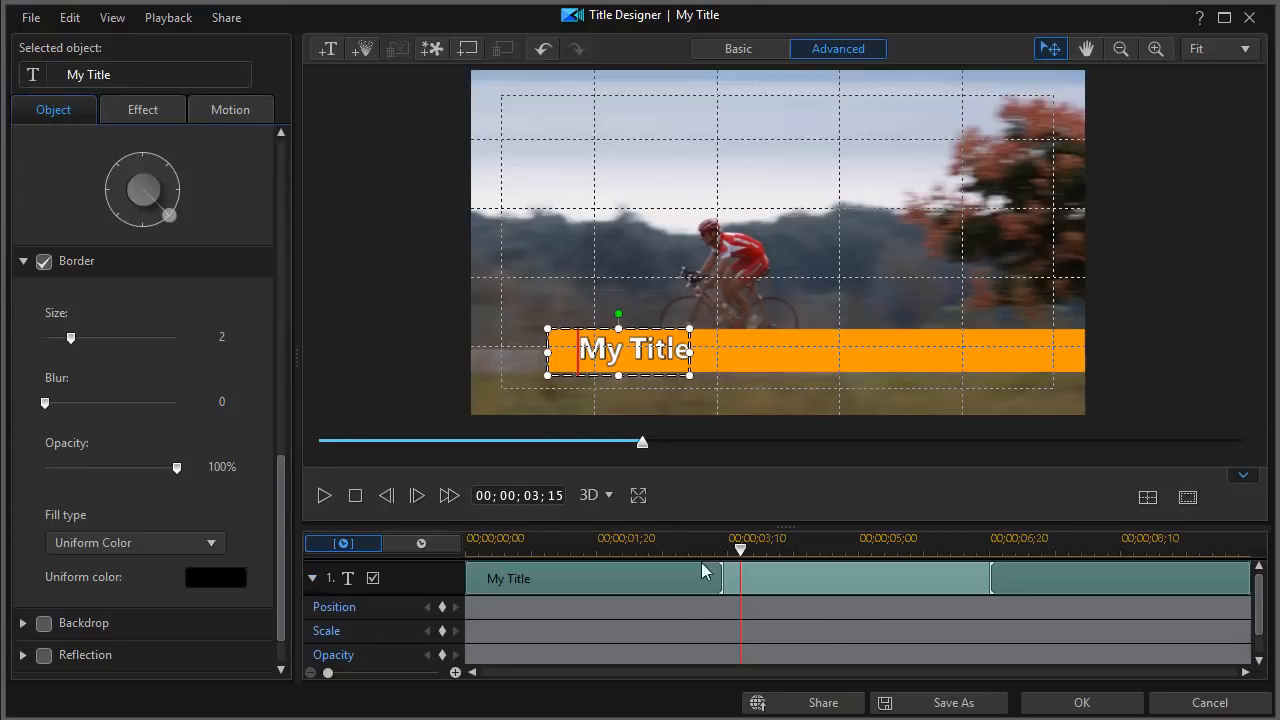
mouse_move(744, 564)
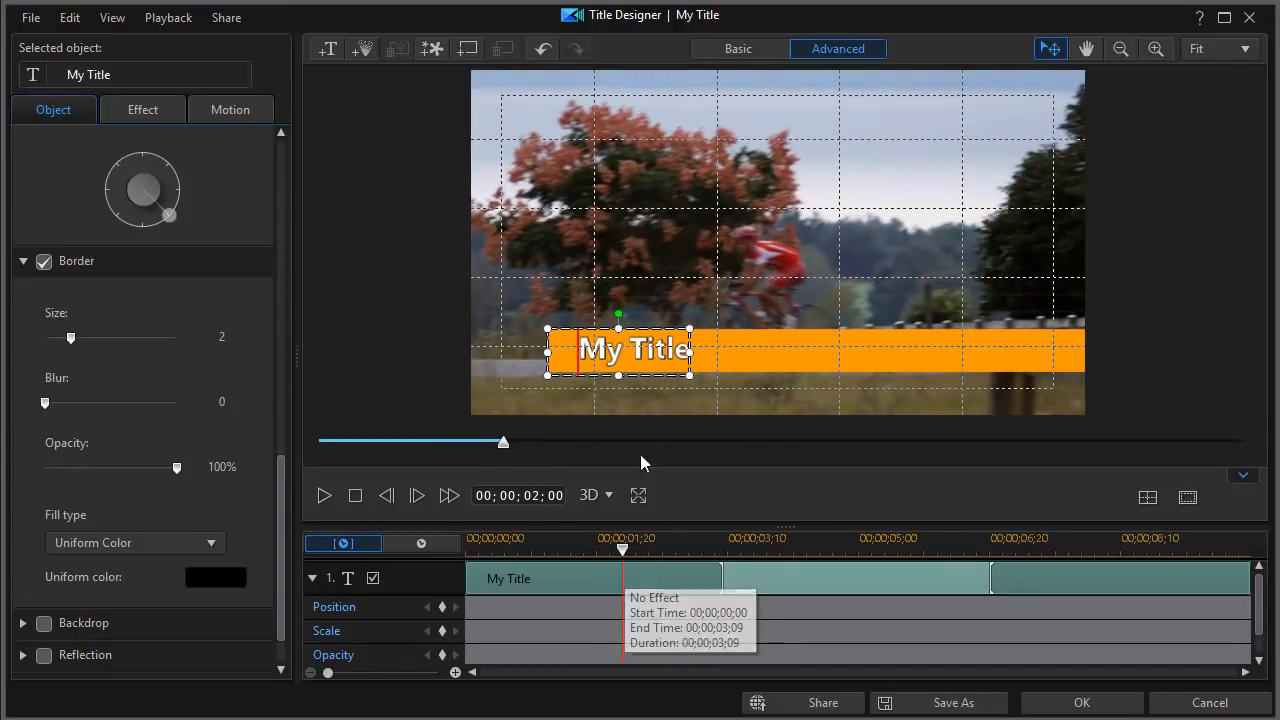
mouse_move(476, 648)
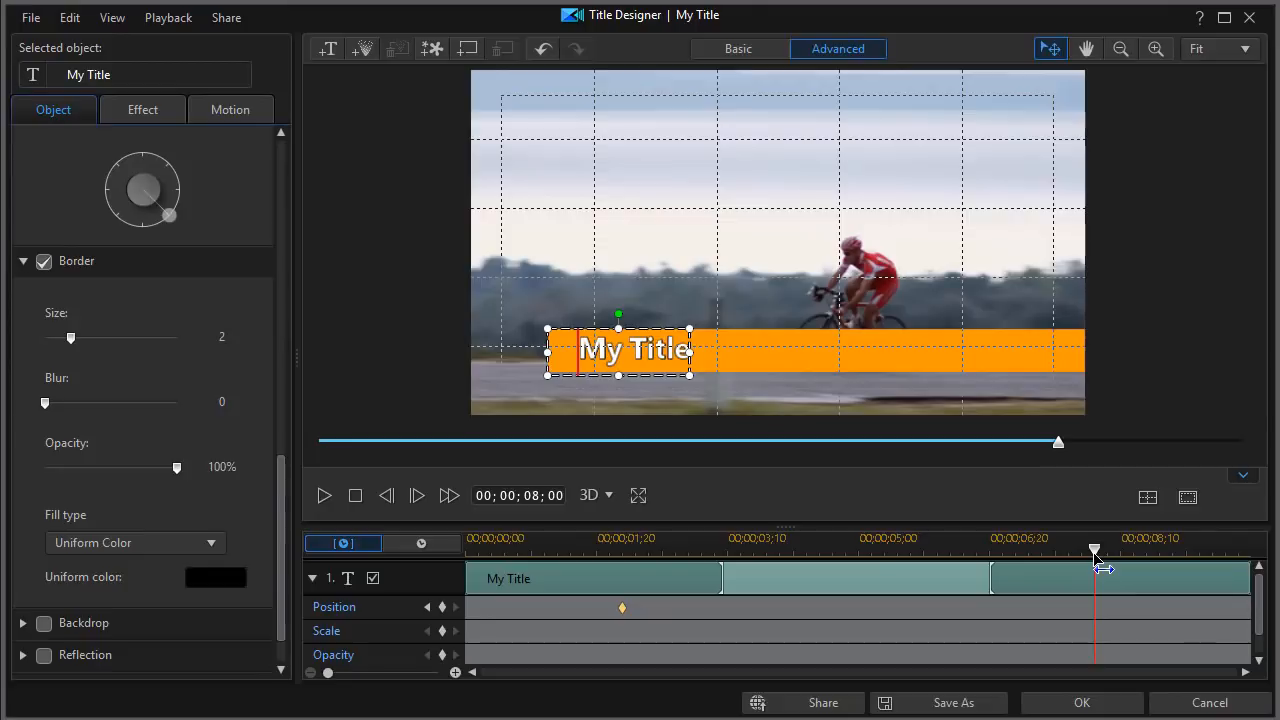
right_click(1096, 616)
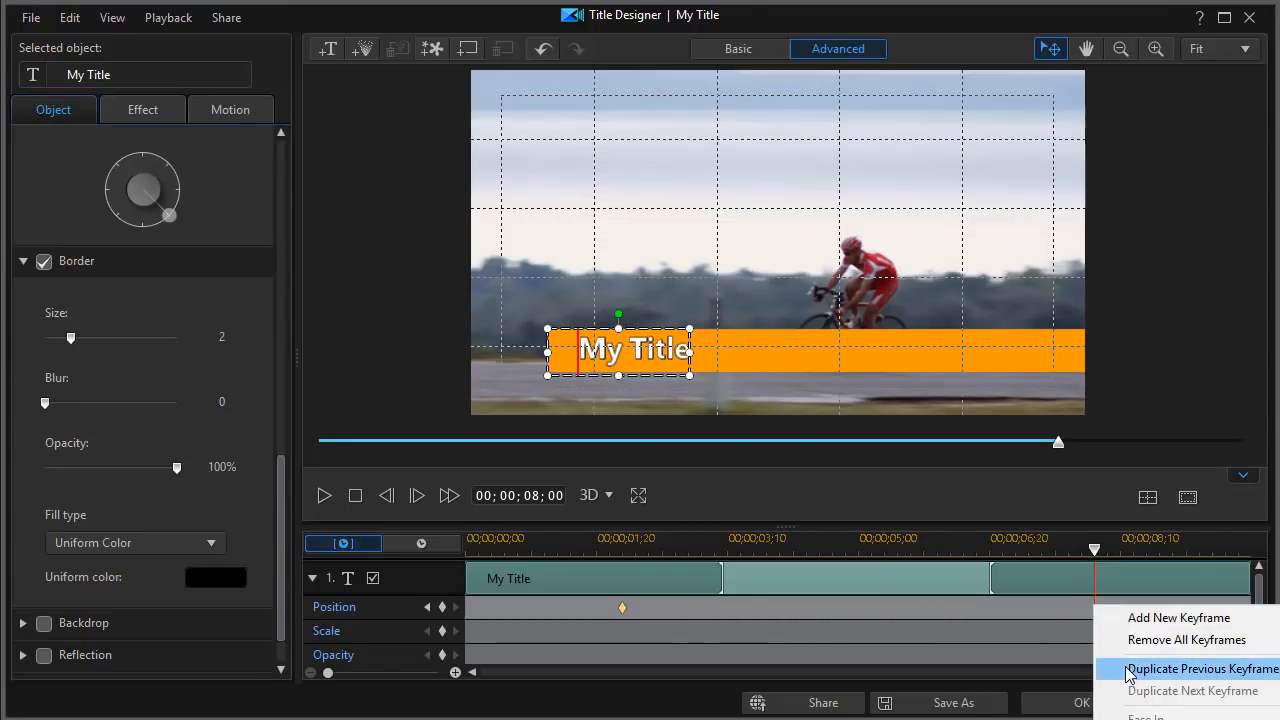
left_click(1192, 668)
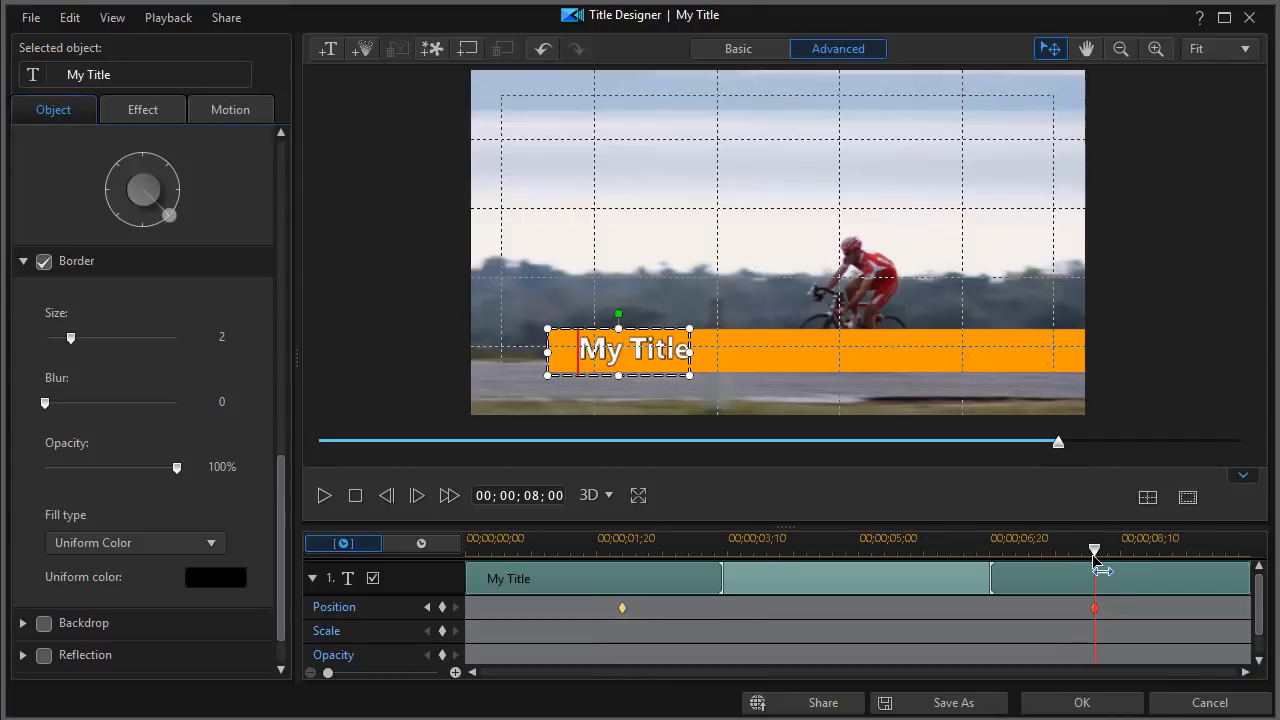
left_click_drag(1092, 548, 916, 548)
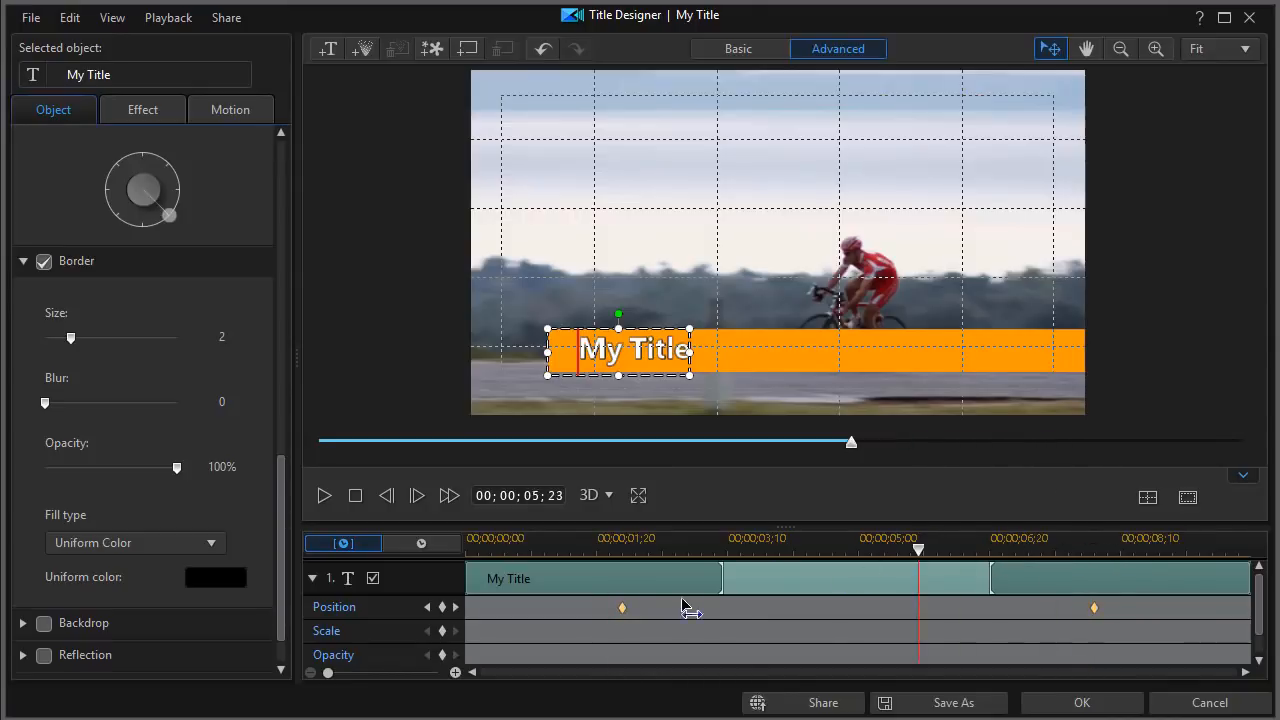
Move My Title off the right edge at 0:00 and 10:00, then confirm the Title Designer
left_click(472, 540)
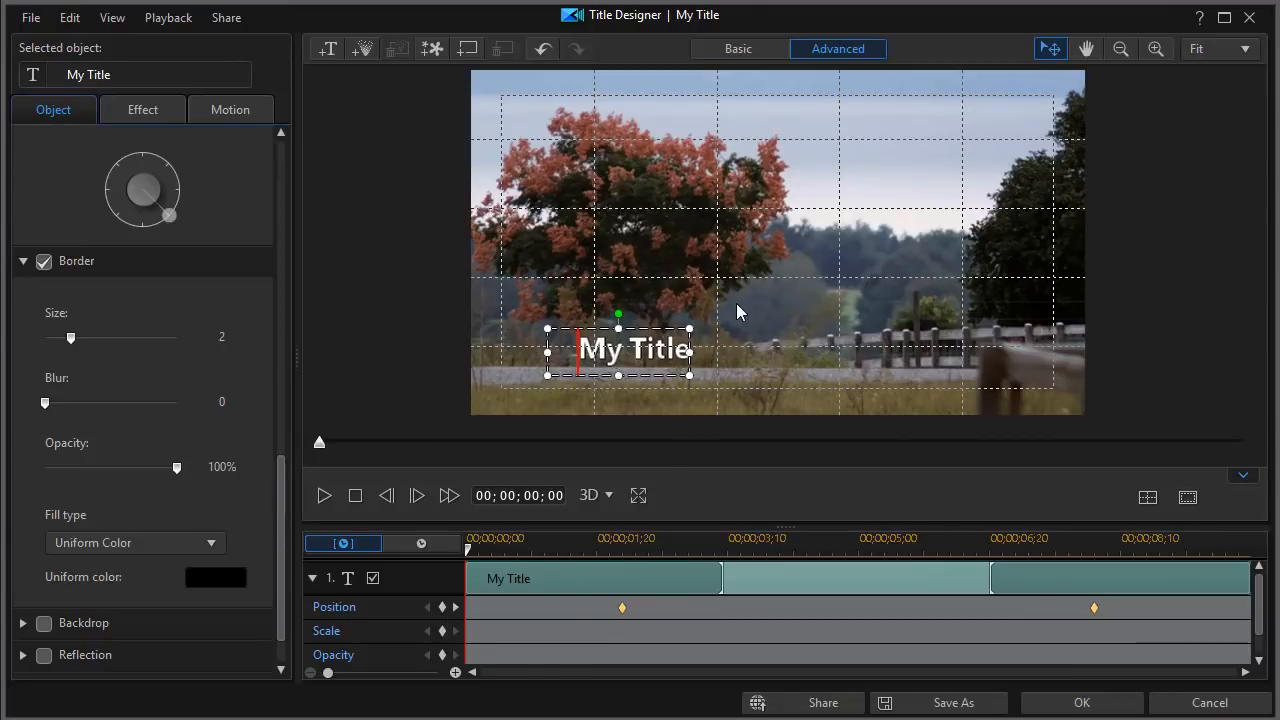
mouse_move(642, 328)
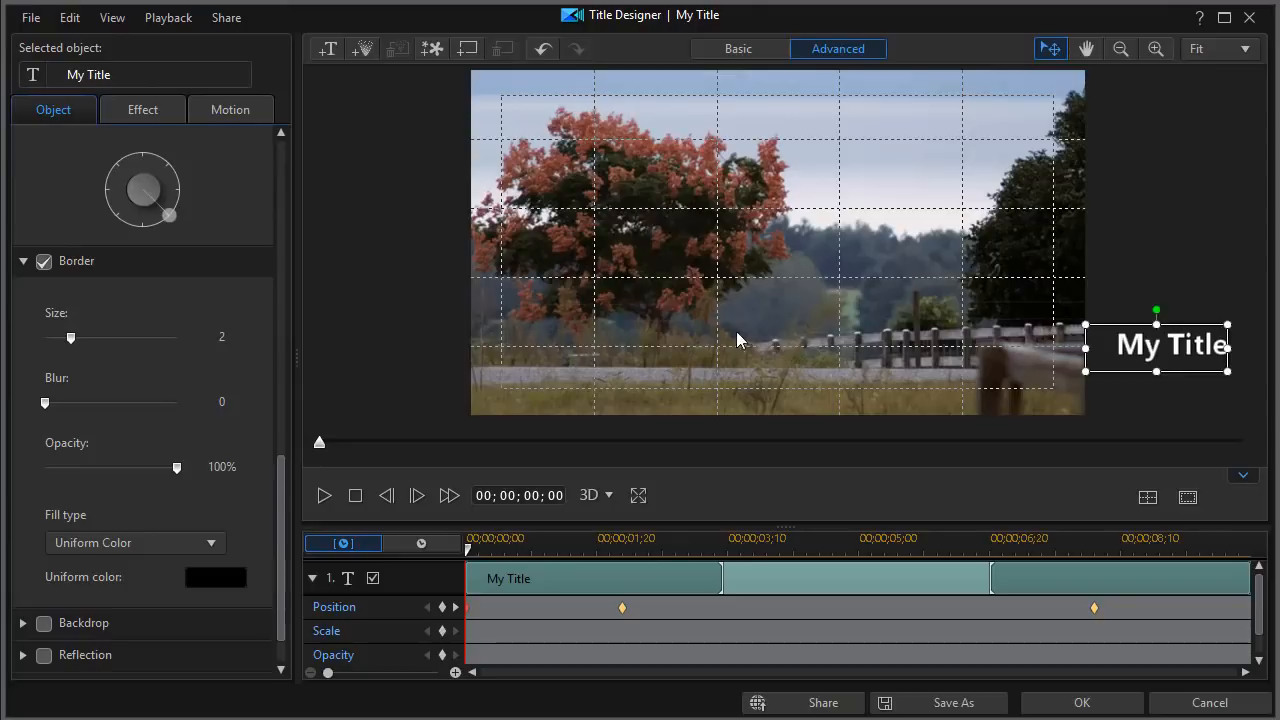
mouse_move(706, 624)
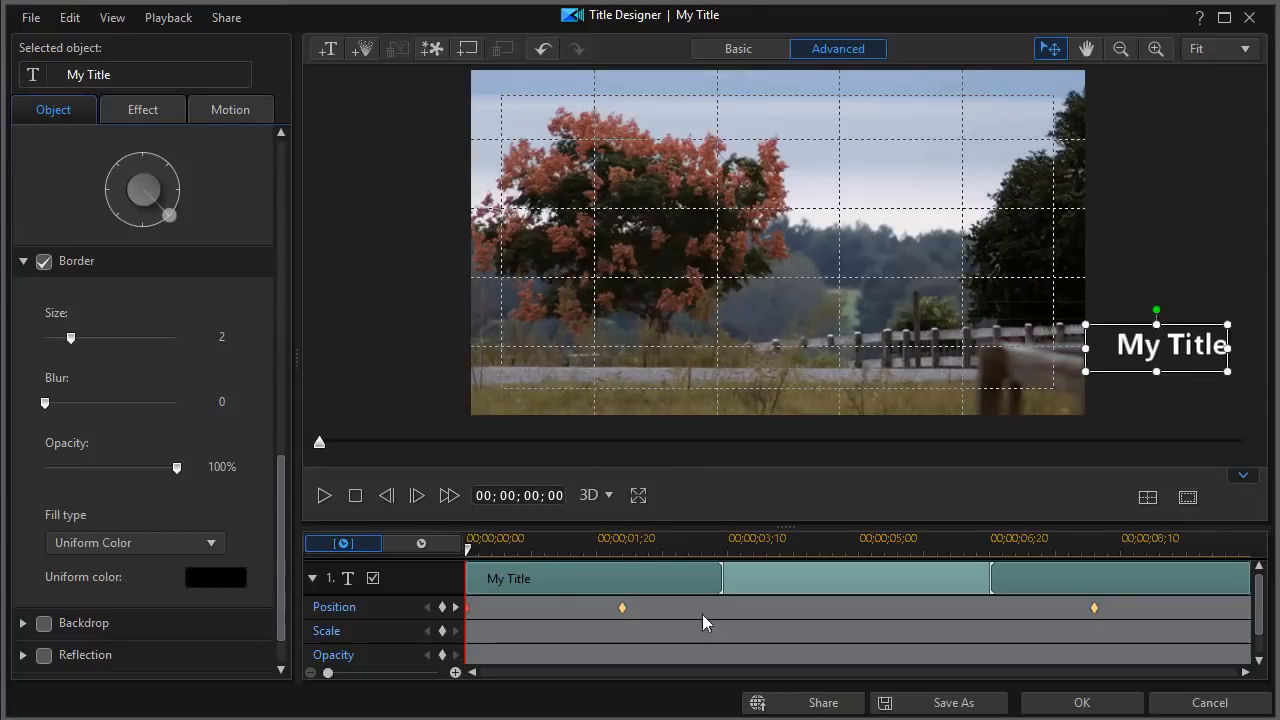
mouse_move(438, 608)
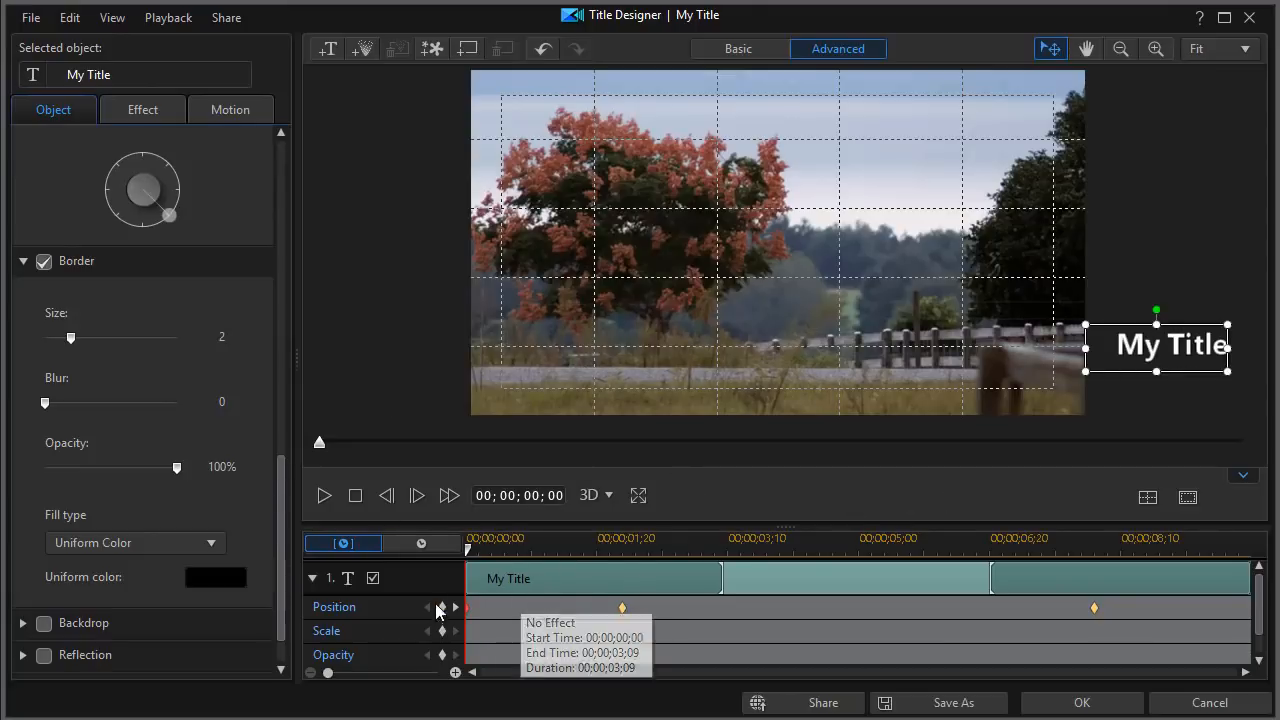
mouse_move(470, 552)
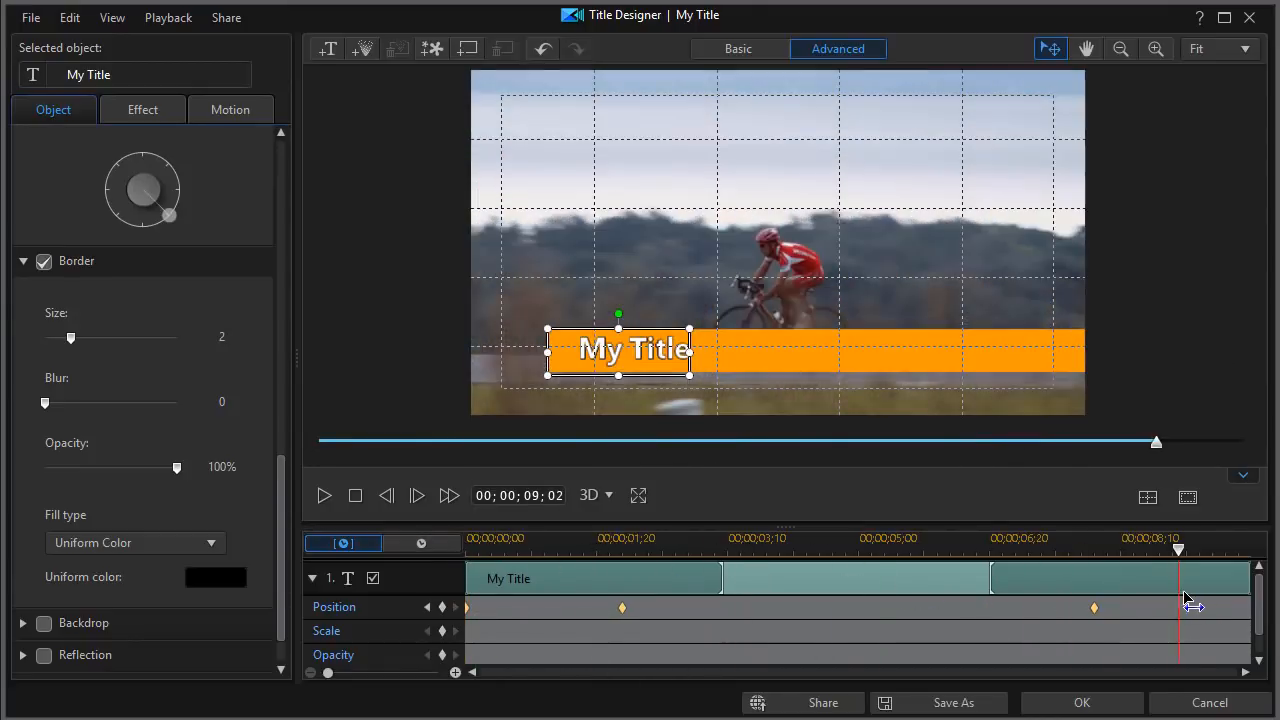
left_click_drag(1178, 550, 1244, 550)
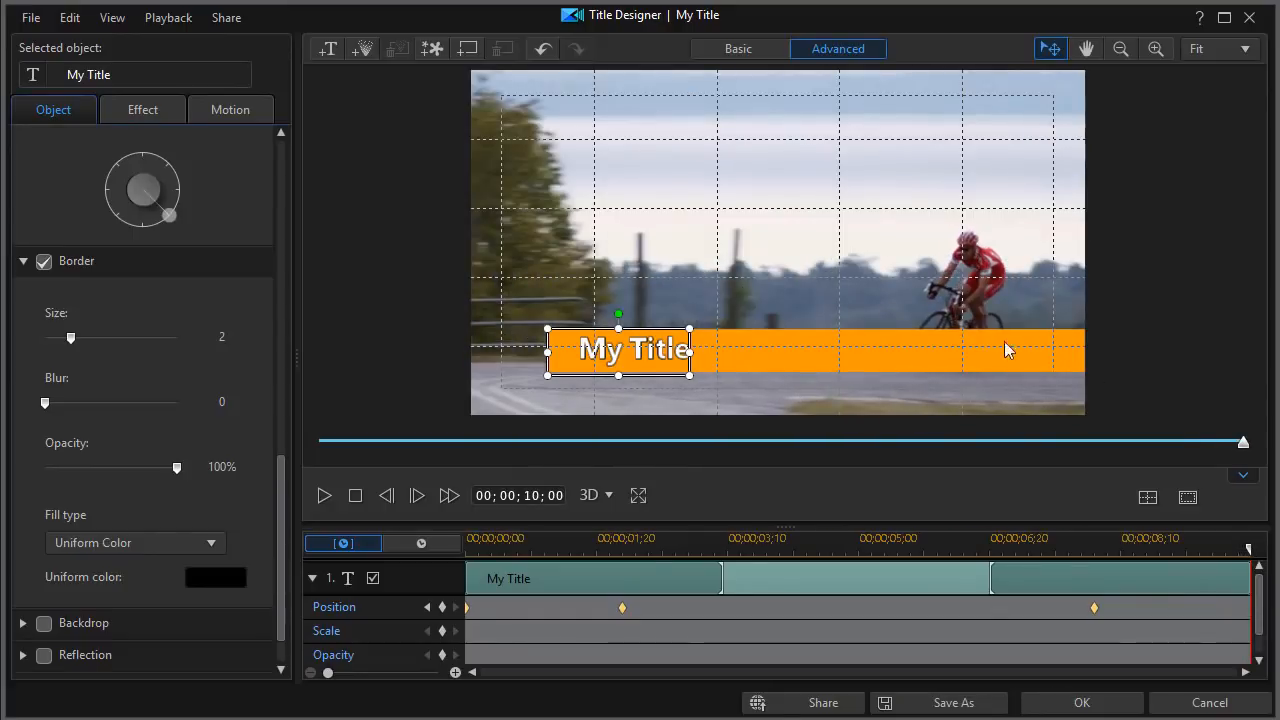
mouse_move(640, 328)
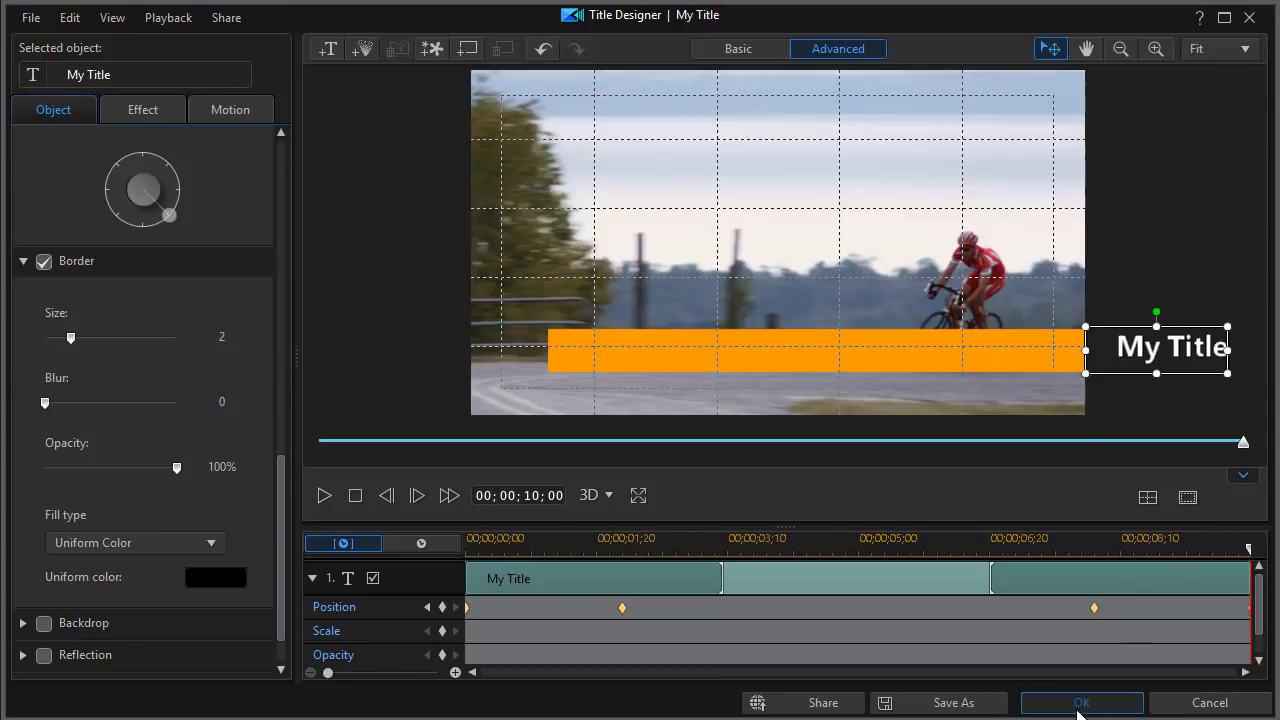
left_click(1084, 702)
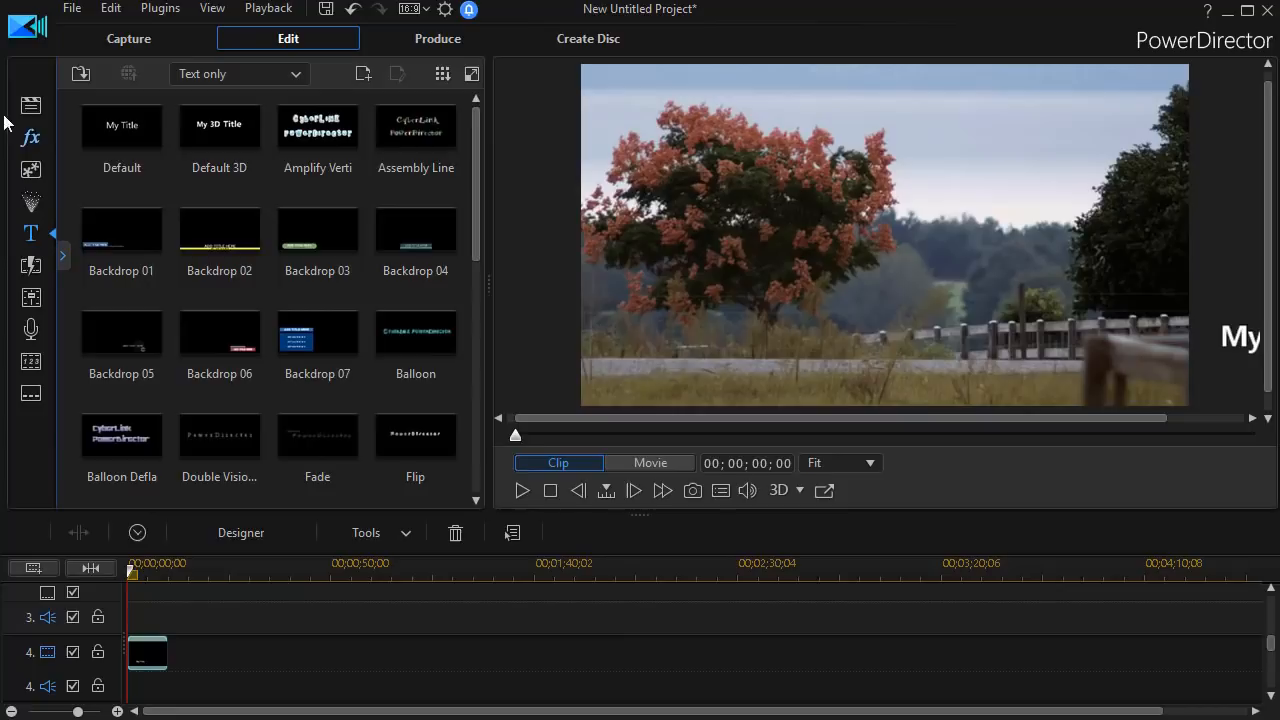
mouse_move(494, 288)
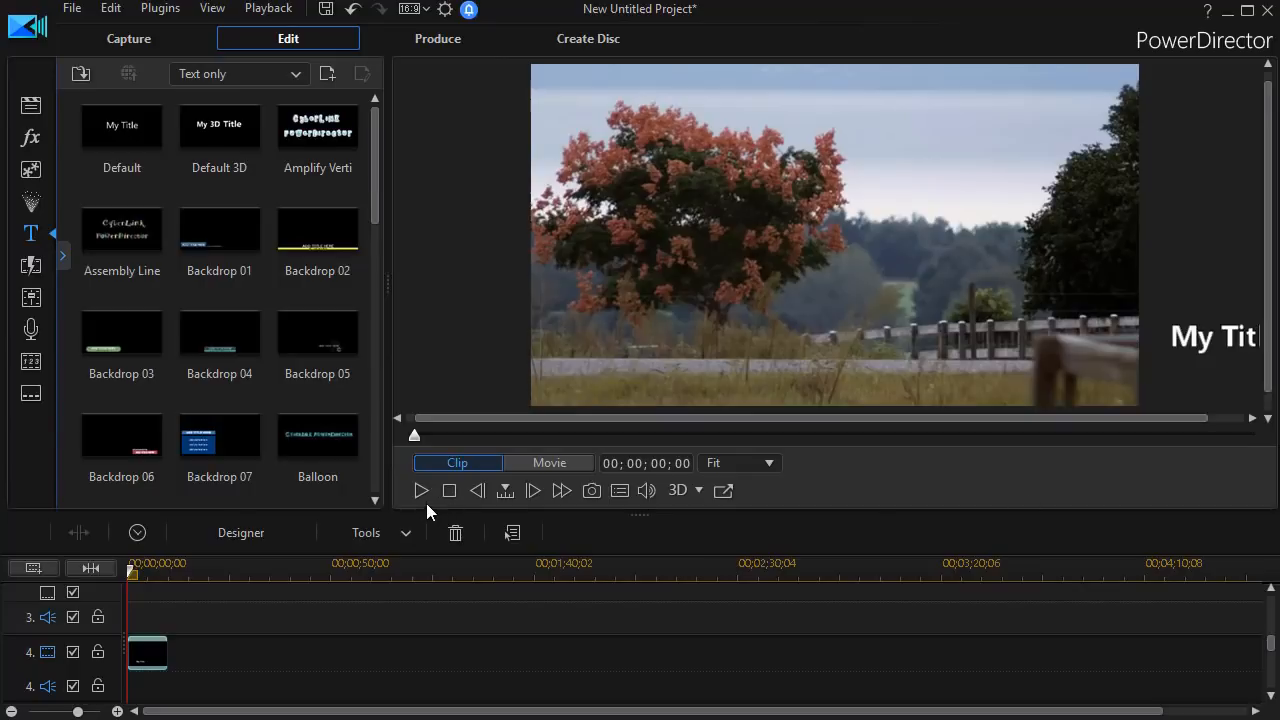
left_click(548, 462)
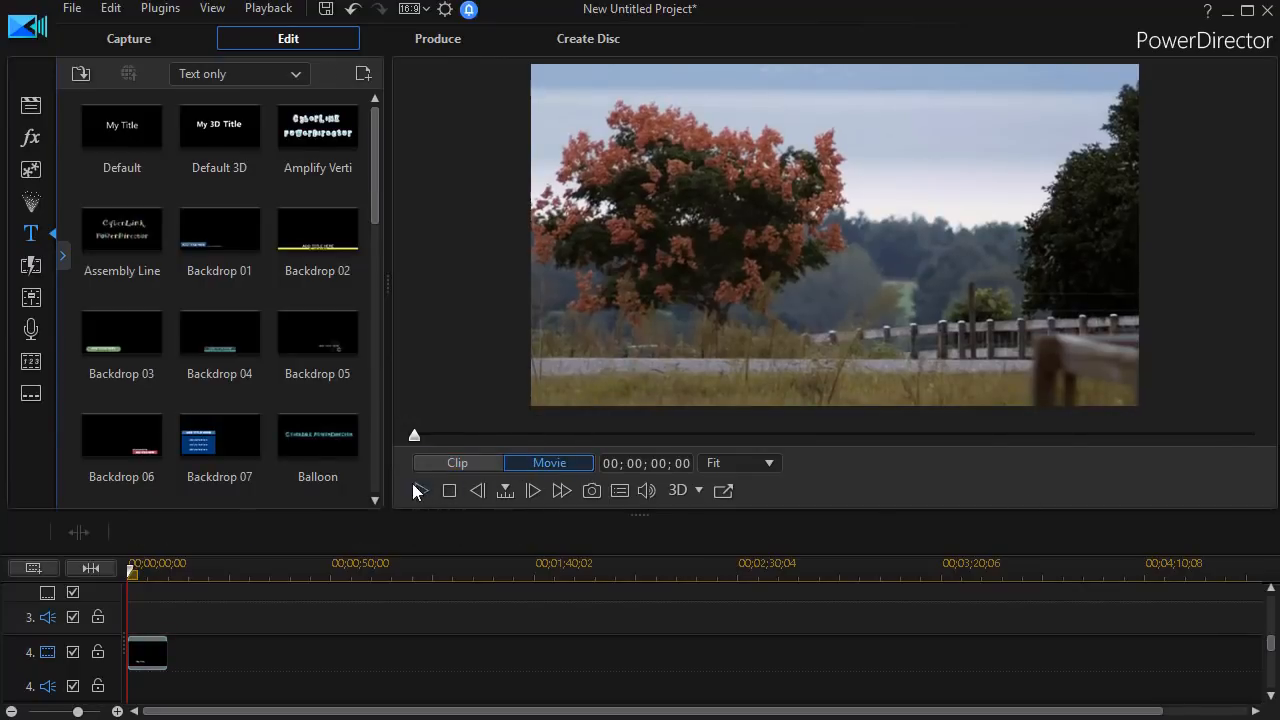
left_click(420, 492)
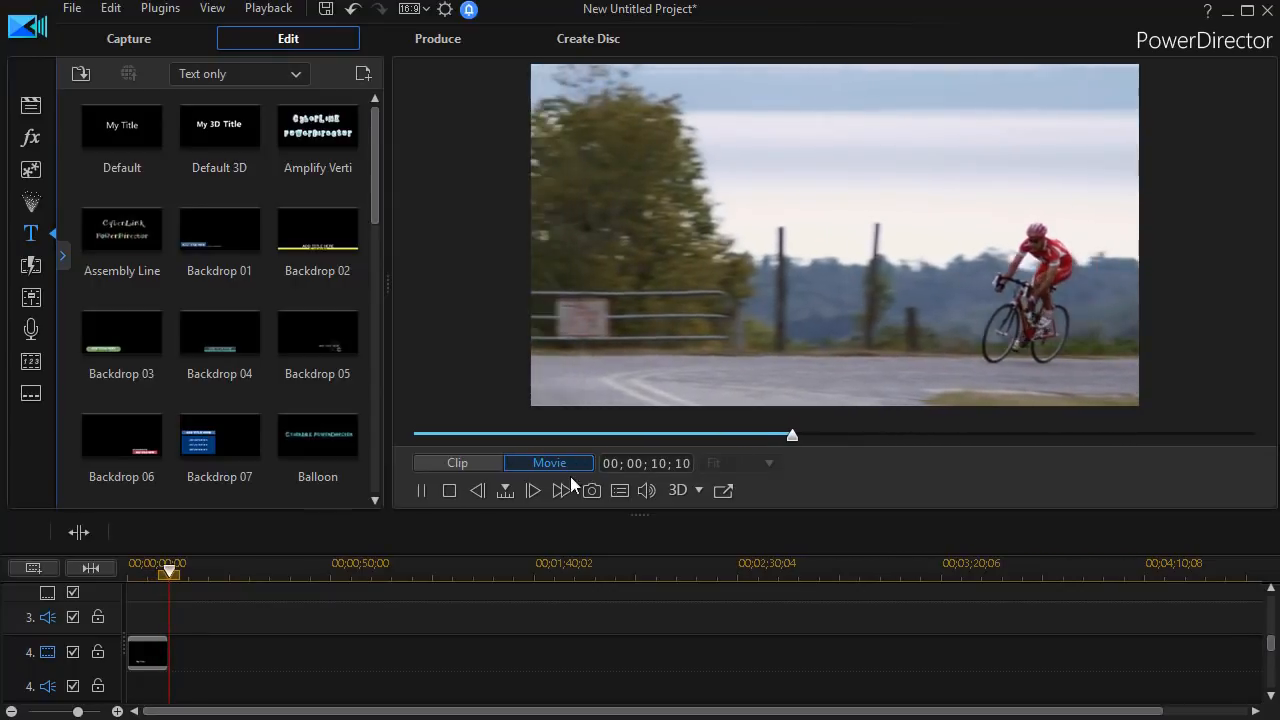
left_click(532, 490)
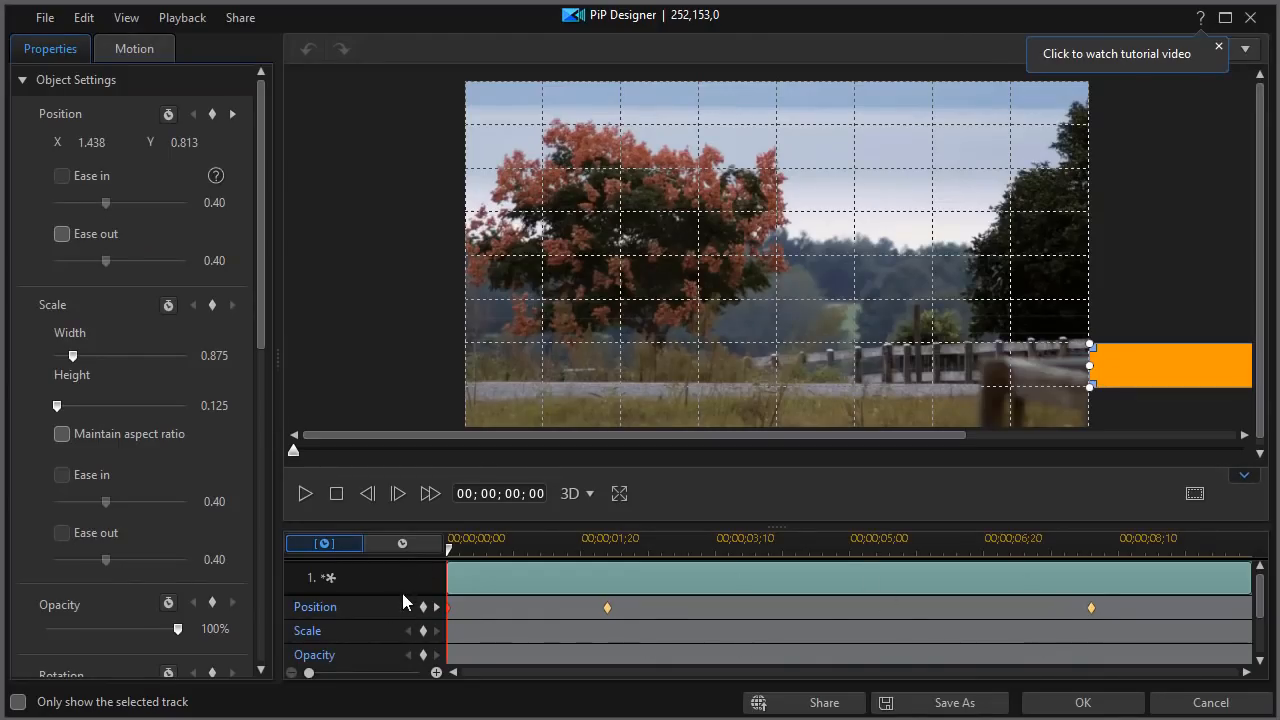
Step past the 8-second keyframe to 00:00:10:00, drag the orange bar fully off the right edge, and confirm
left_click(436, 606)
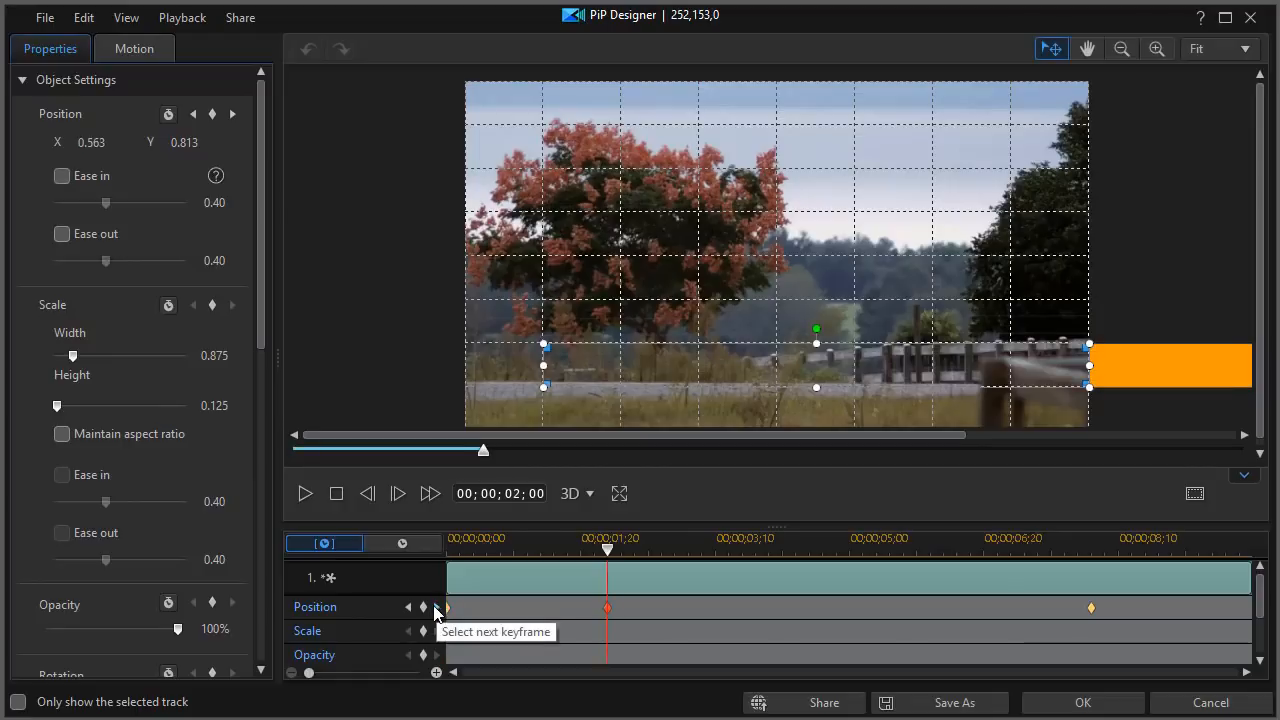
left_click(424, 608)
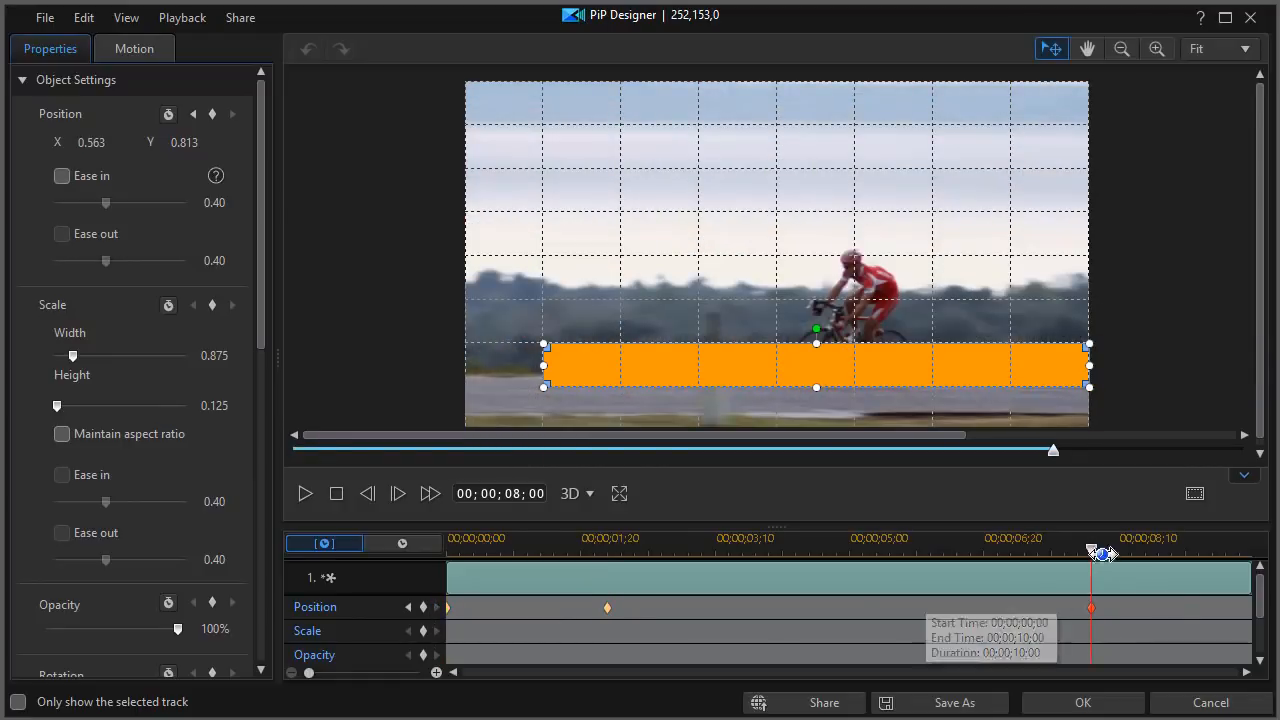
mouse_move(1170, 618)
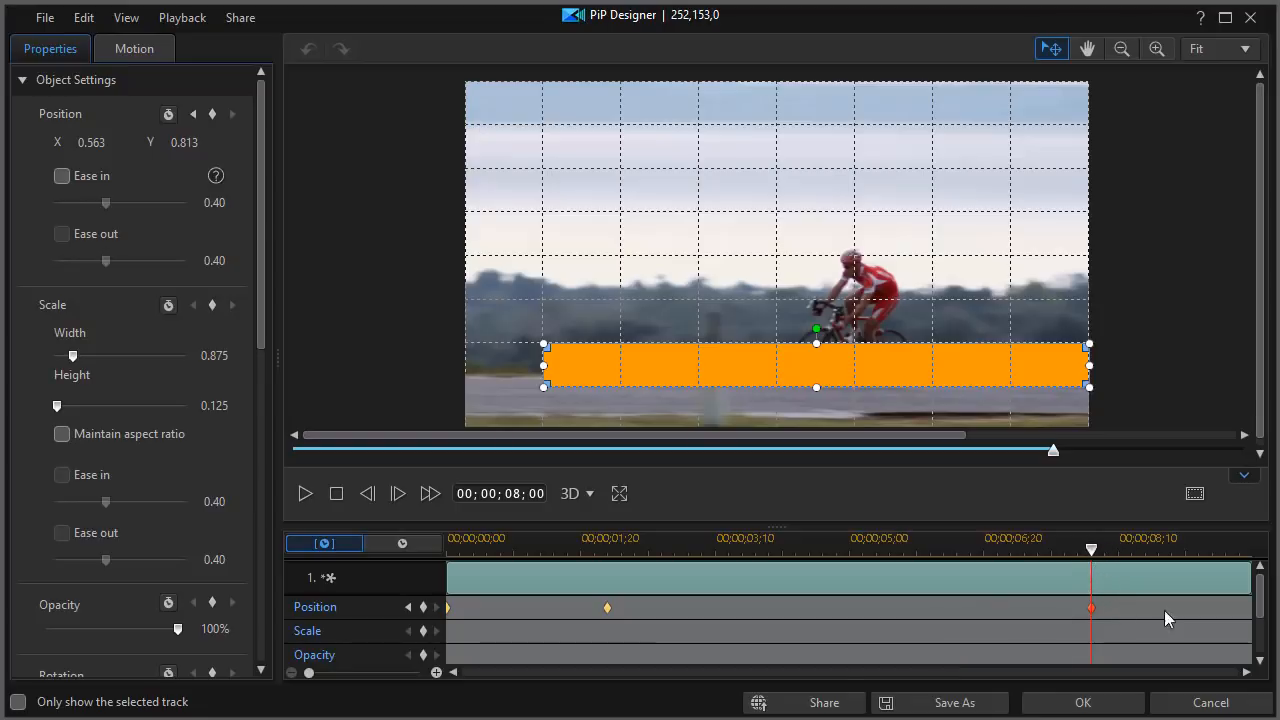
mouse_move(1092, 552)
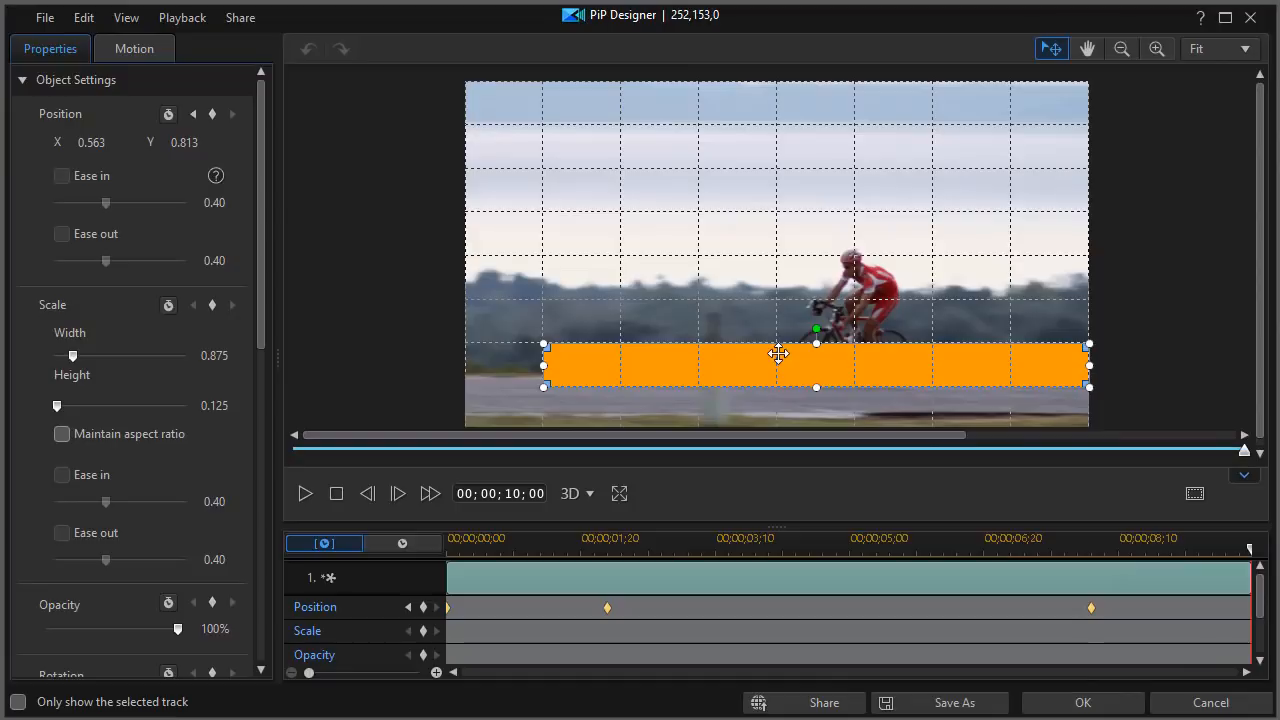
mouse_move(576, 356)
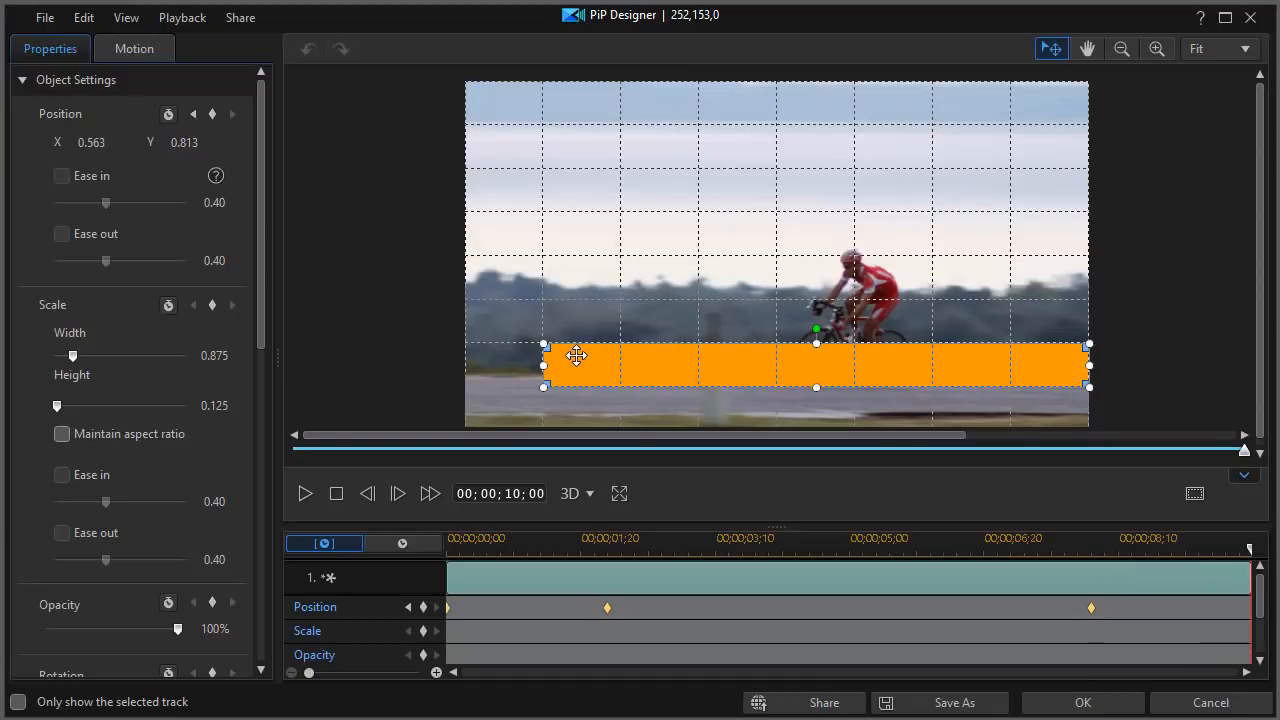
left_click_drag(576, 364, 1184, 364)
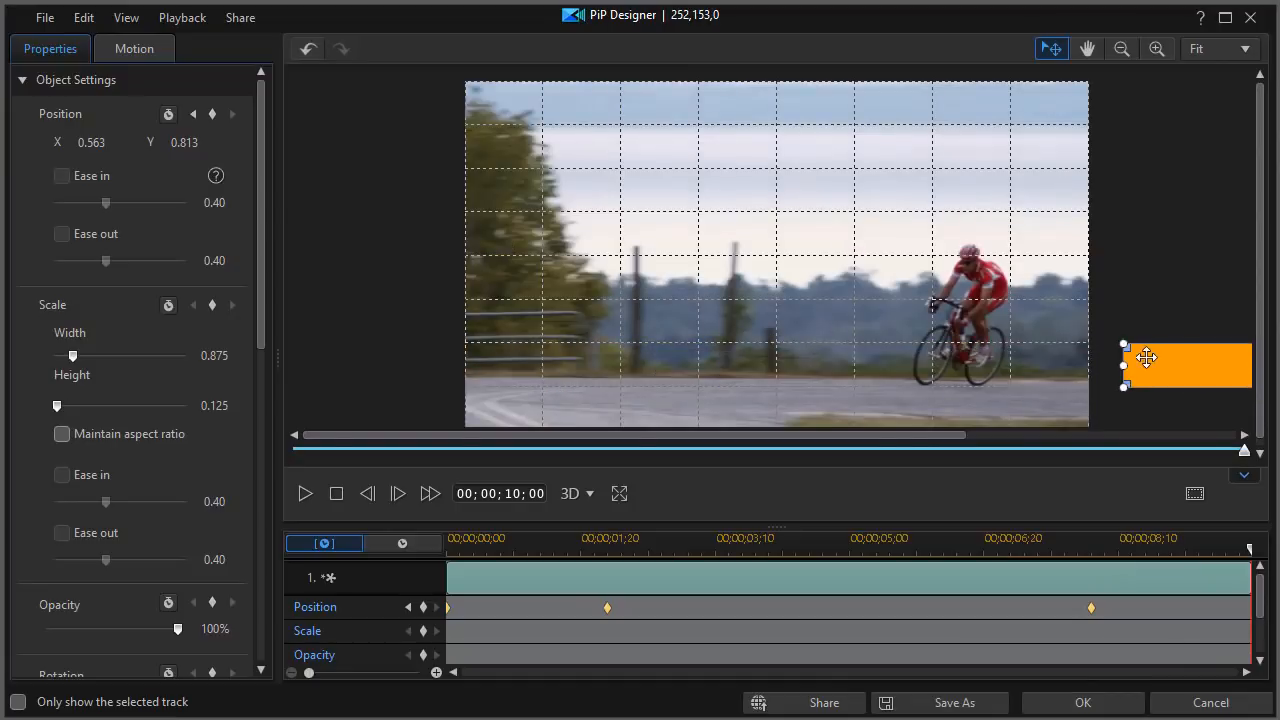
left_click_drag(1148, 358, 1116, 364)
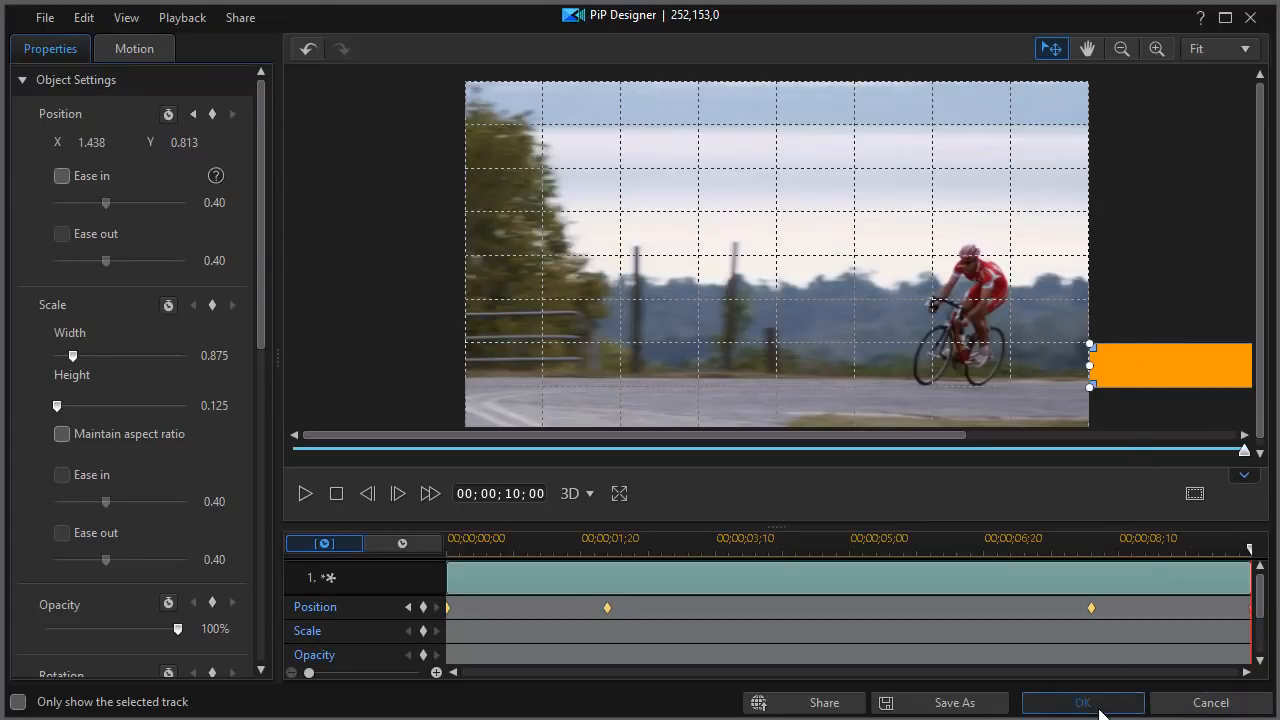
left_click(1086, 702)
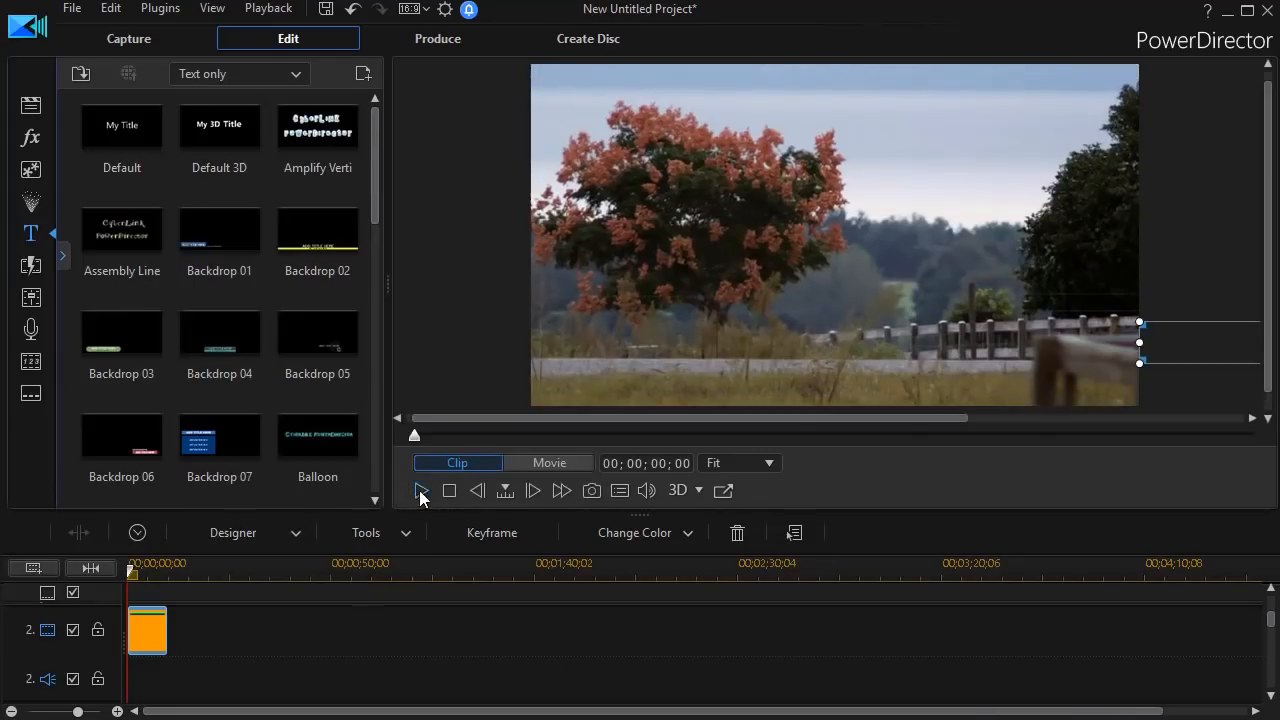
left_click(420, 492)
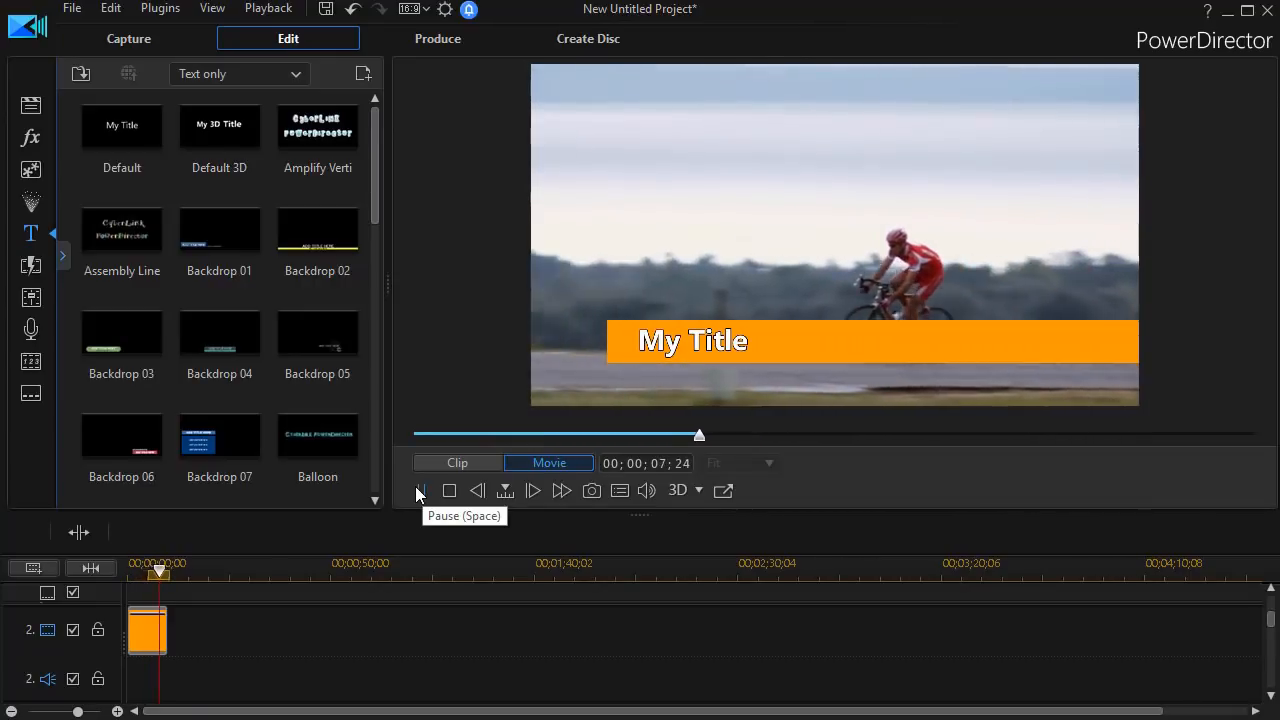
left_click(420, 492)
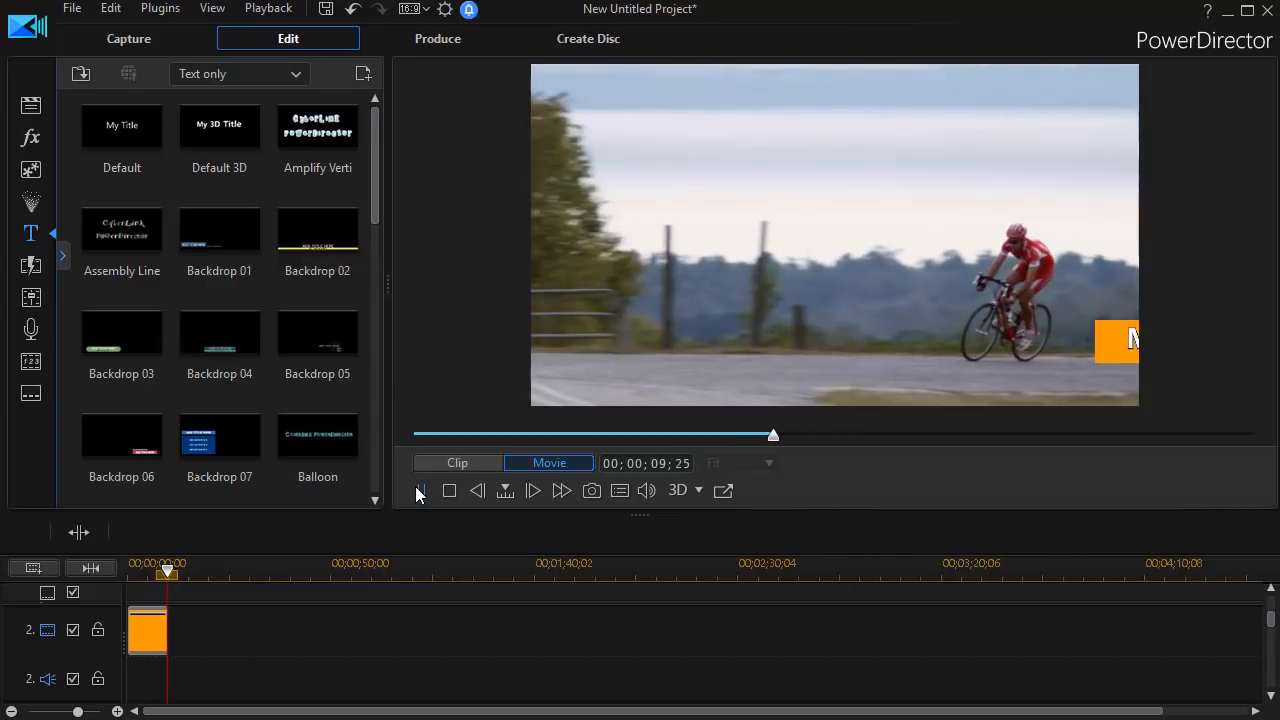
left_click(420, 492)
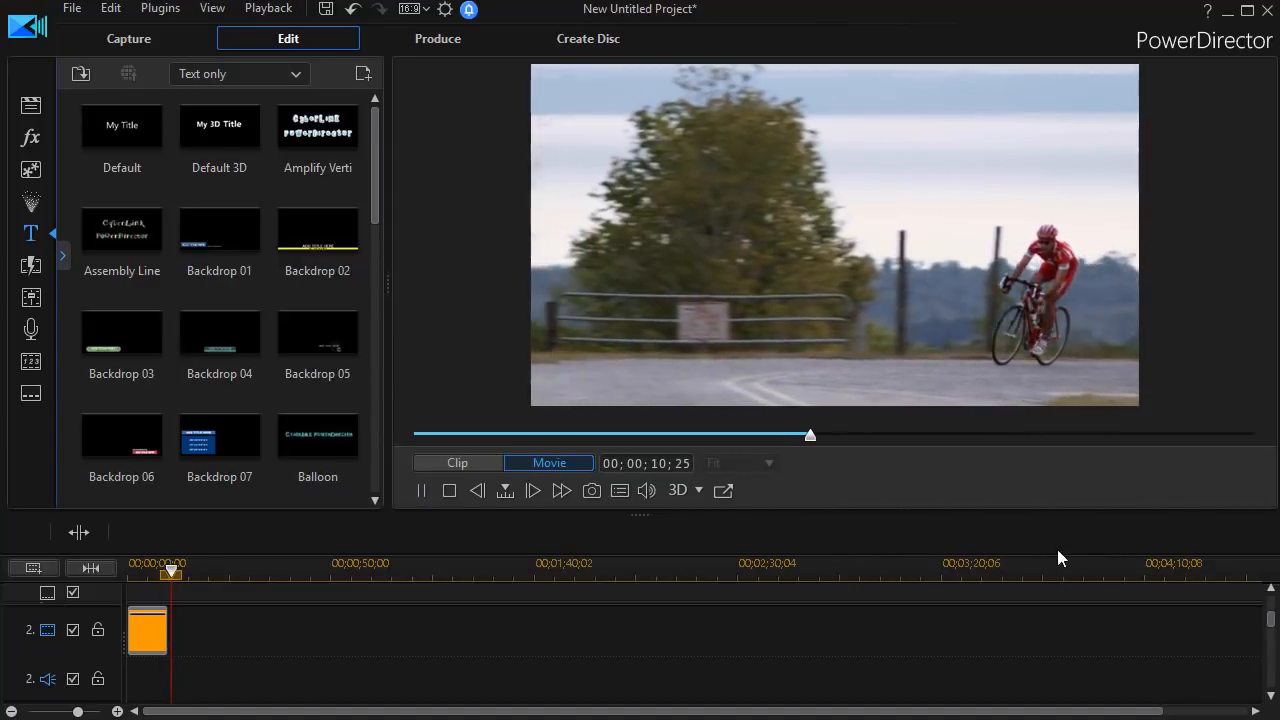